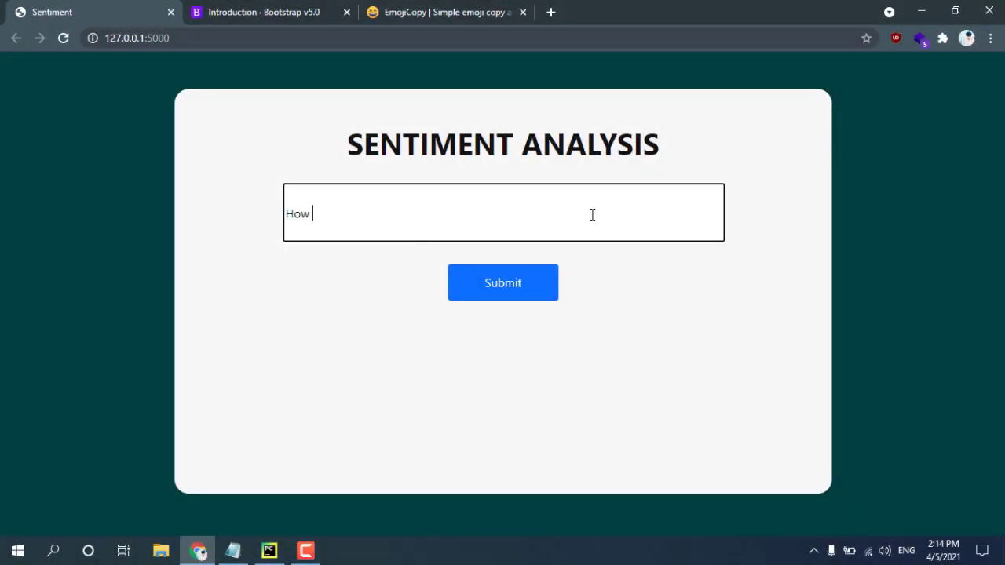
Step: Analyse the phrase 'are you feeling to...' and get its sentiment result
text(are you f)
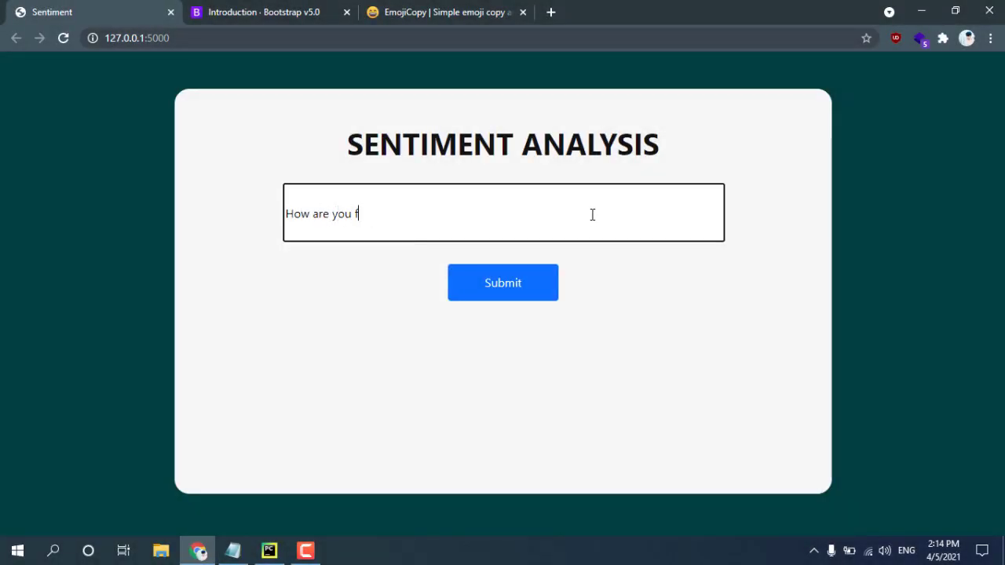
text(eeling to)
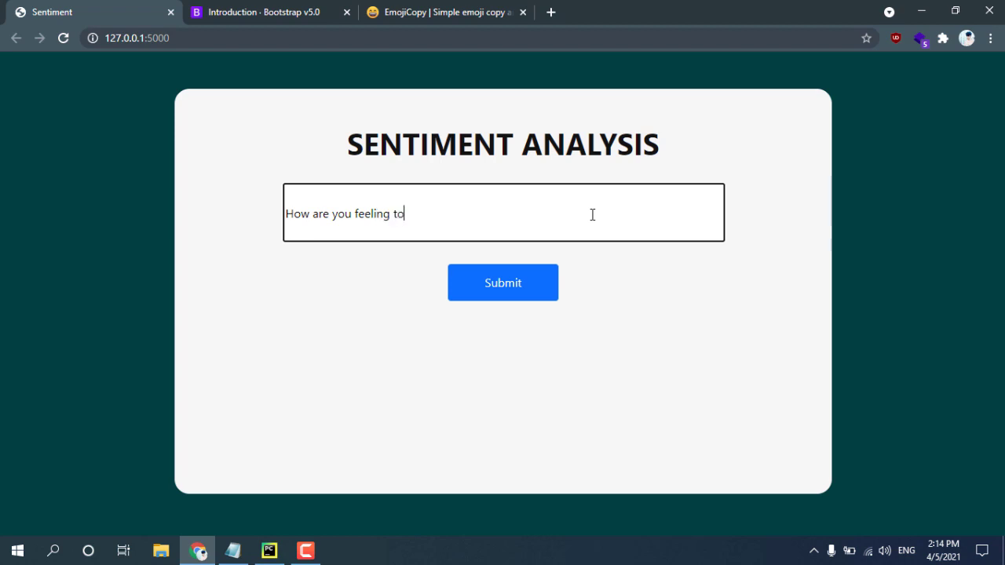
click(502, 282)
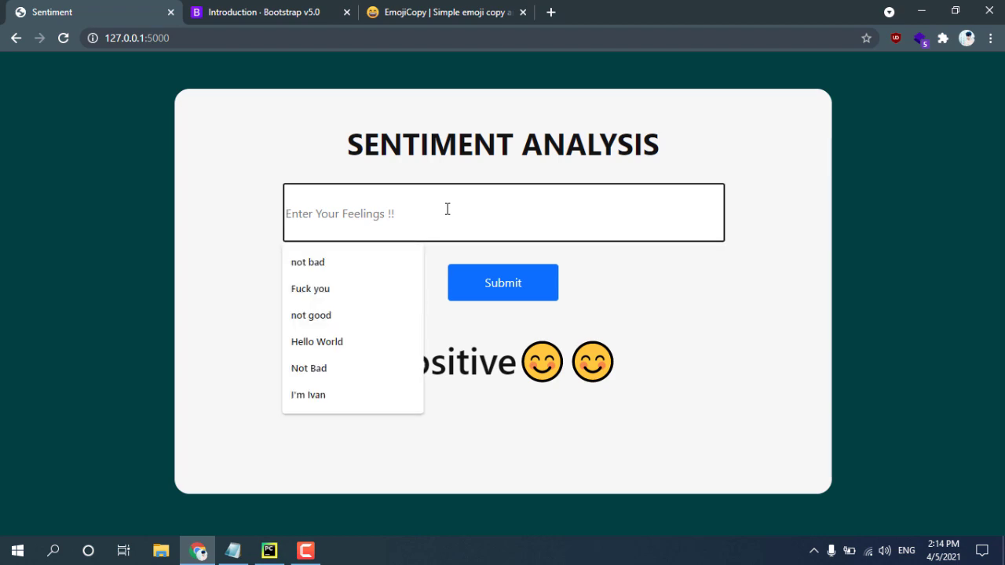
Step: Analyse a second phrase ending in 'ing wor...' and get its sentiment result
text(It;)
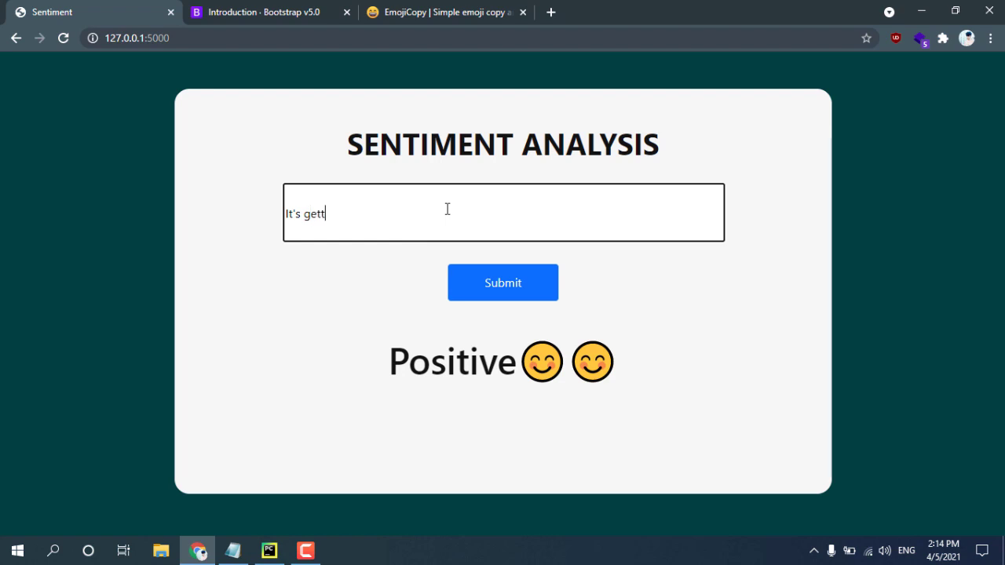
text(ing wor)
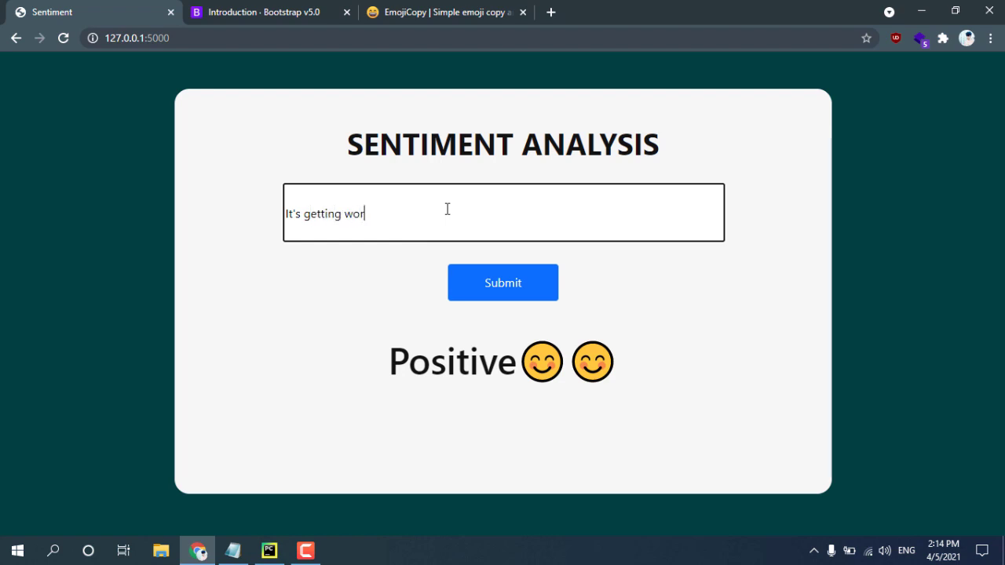
click(503, 282)
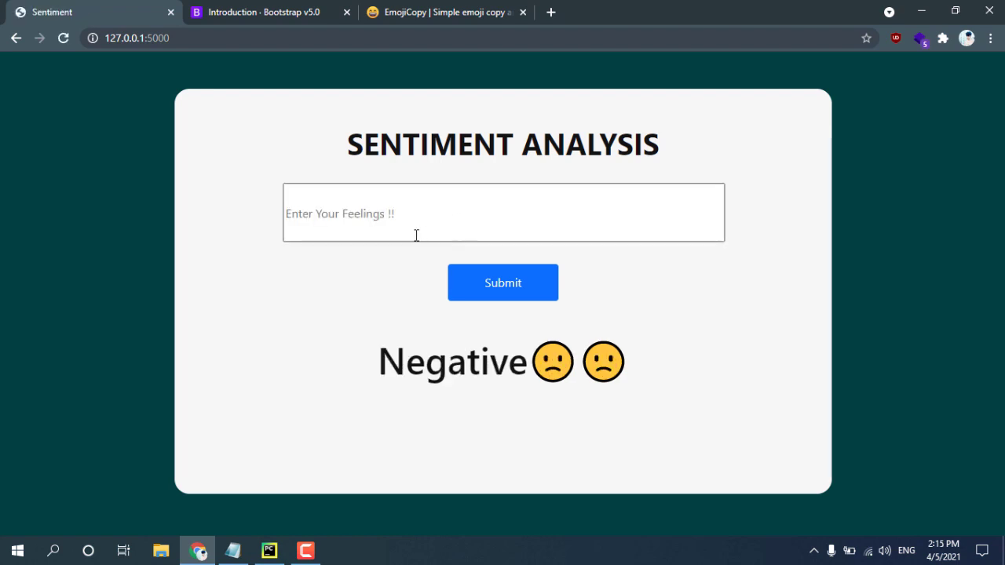
Step: Analyse 'not bad', then begin typing a new phrase starting with 'How'
text(not bad)
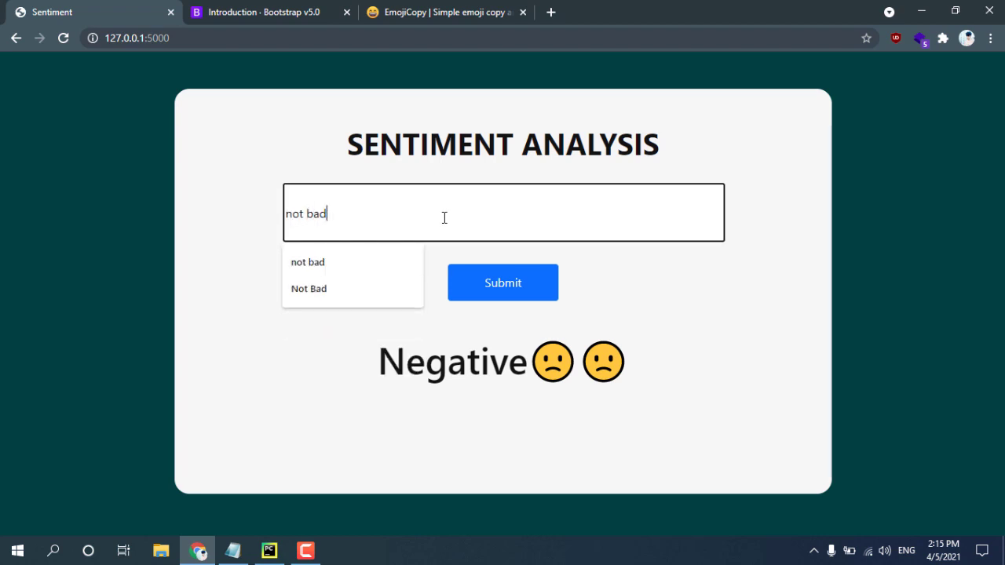
click(502, 283)
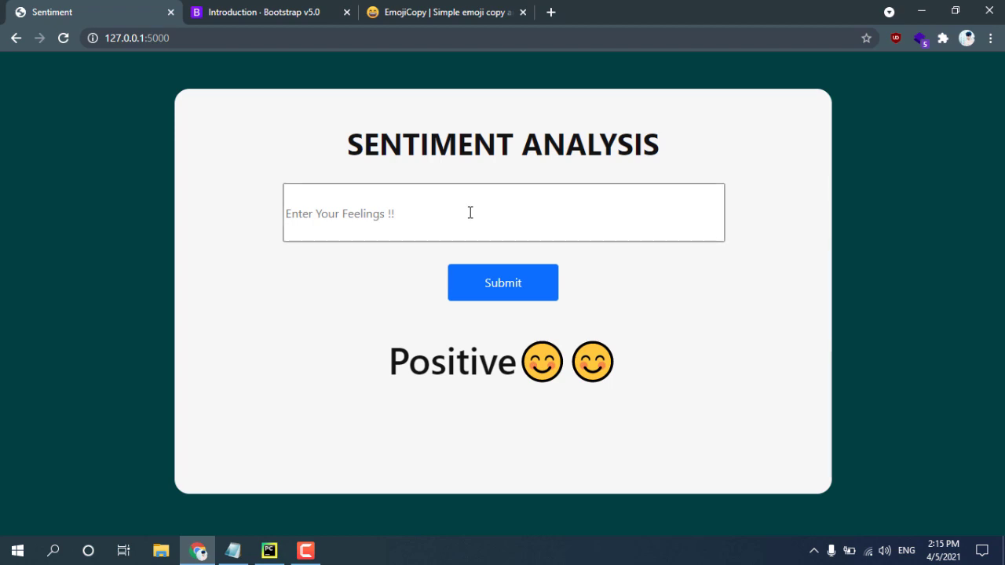
text(How)
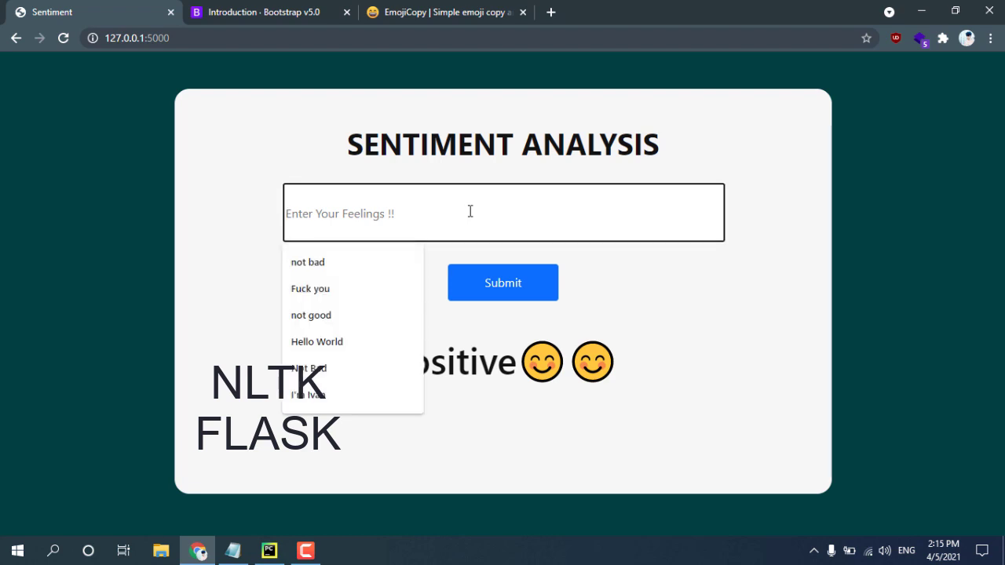
text(n)
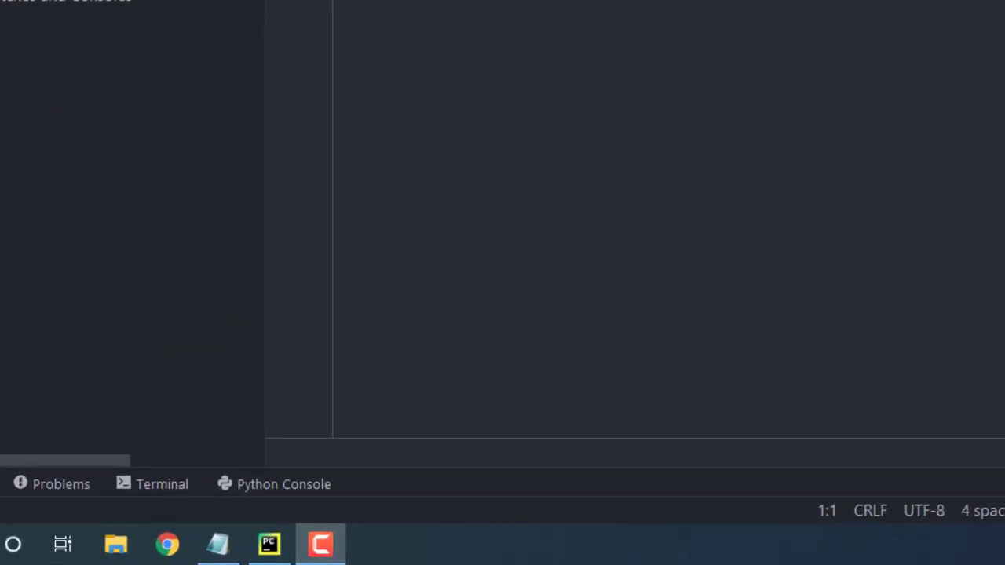
Step: Run pip install nltk and pip install flask in the project terminal
click(160, 484)
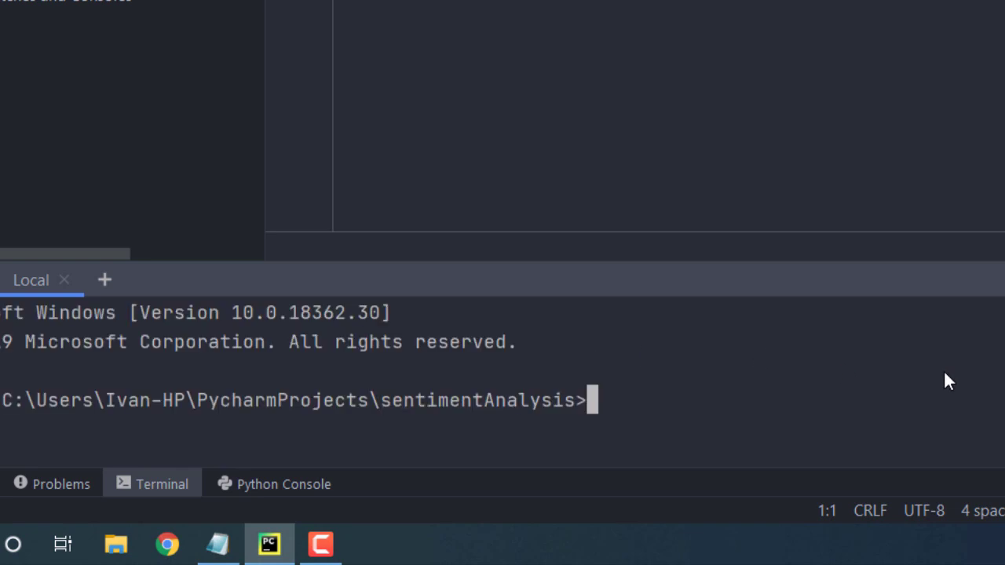
text(pip install)
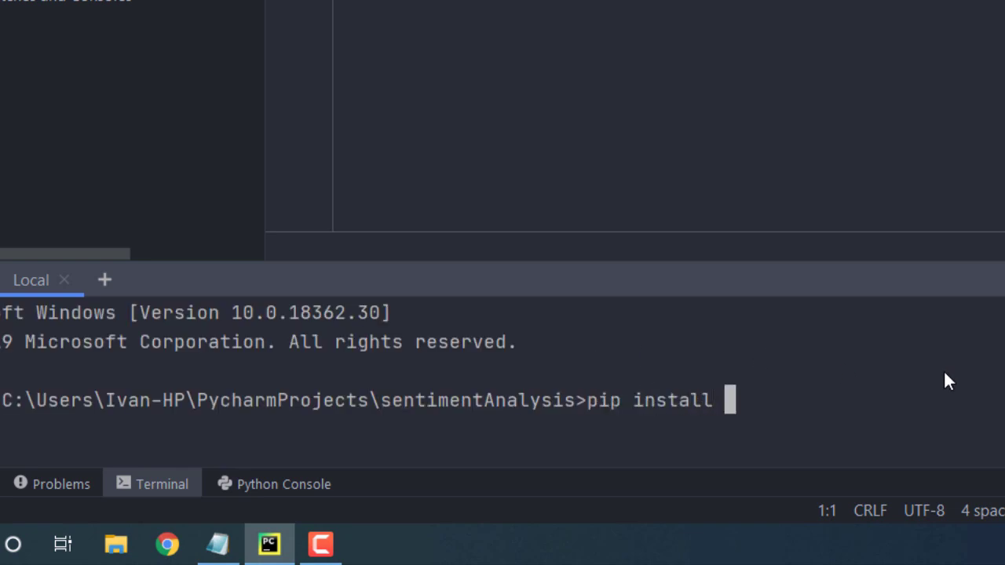
text(nltk)
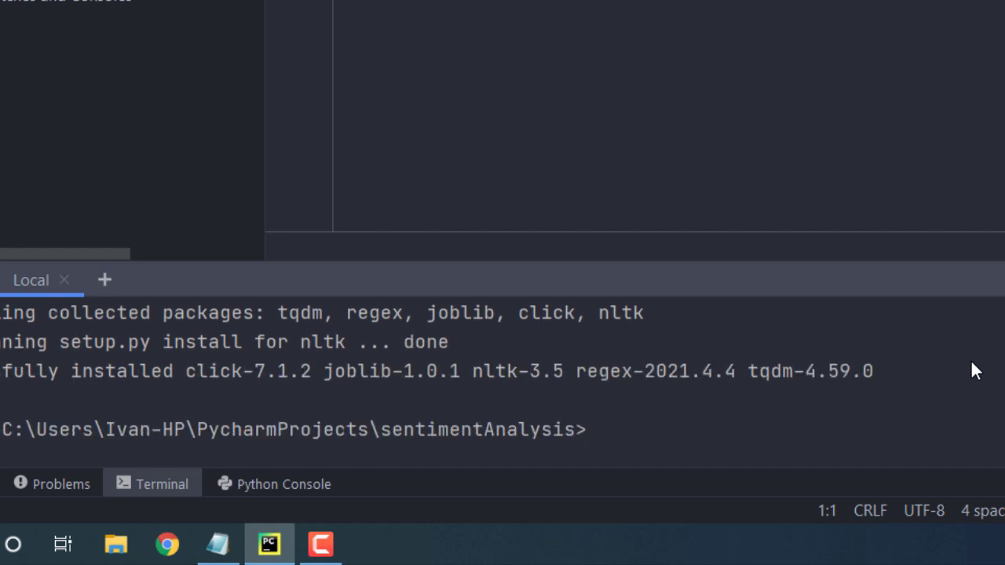
text(pip install flask)
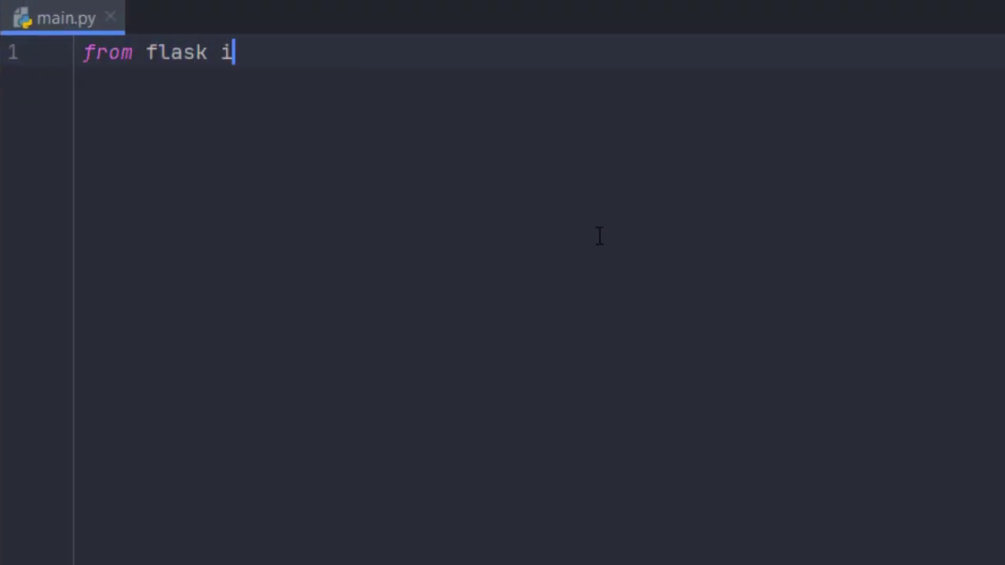
Step: Import Flask and render_template and create the app with Flask(__name__)
text(mport Flask)
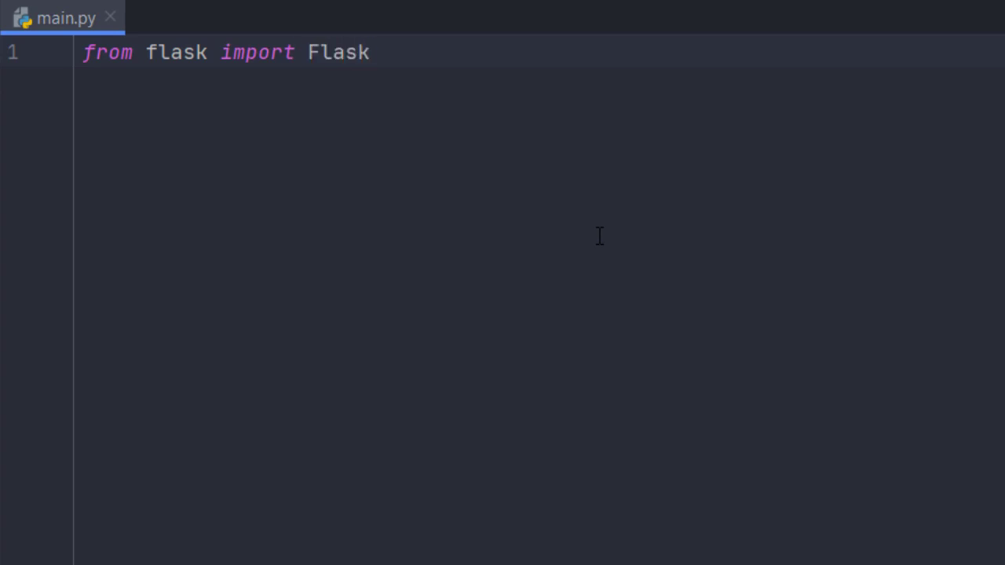
text(, render_template)
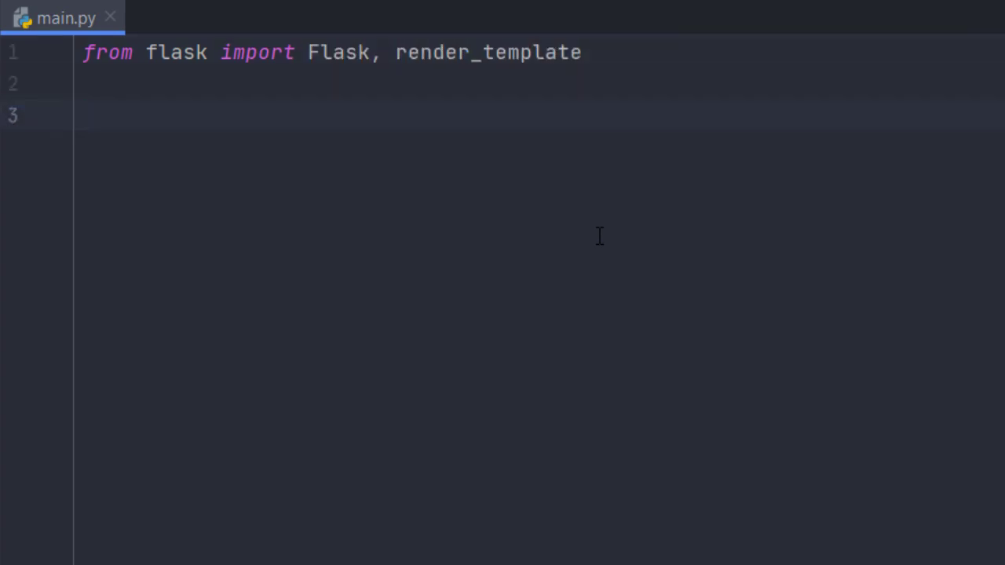
text(app = Fla)
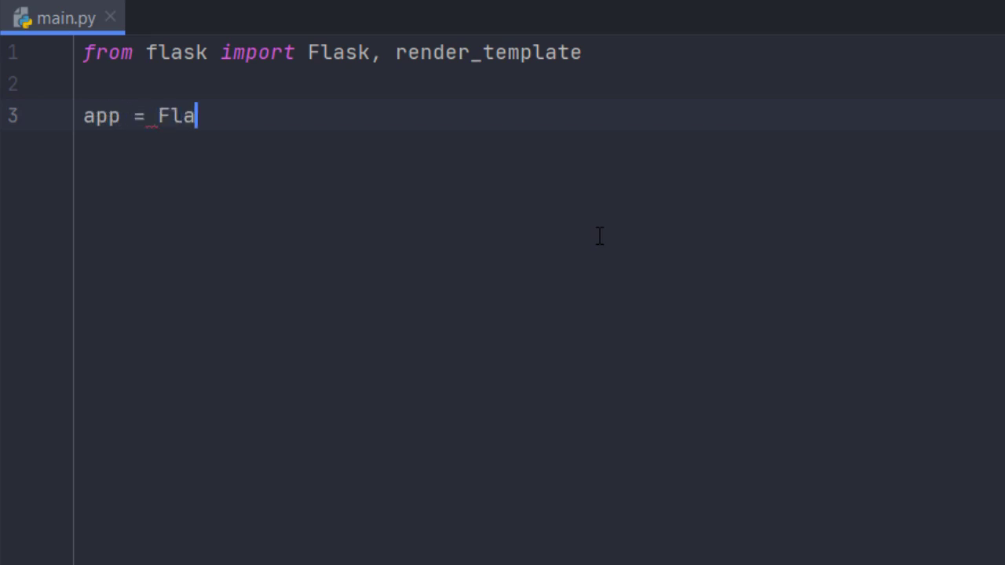
text(sk(__name__)
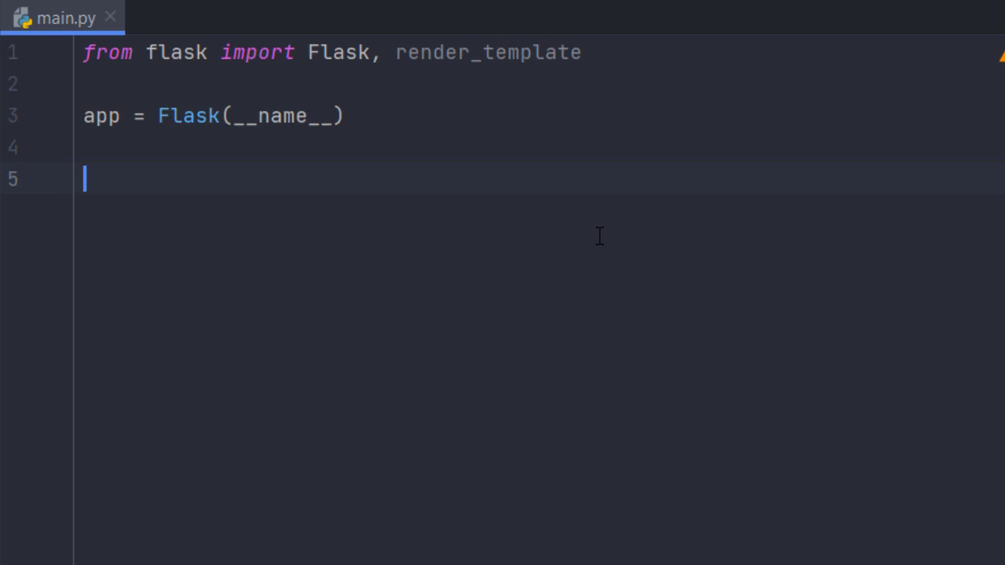
text(@app.rou)
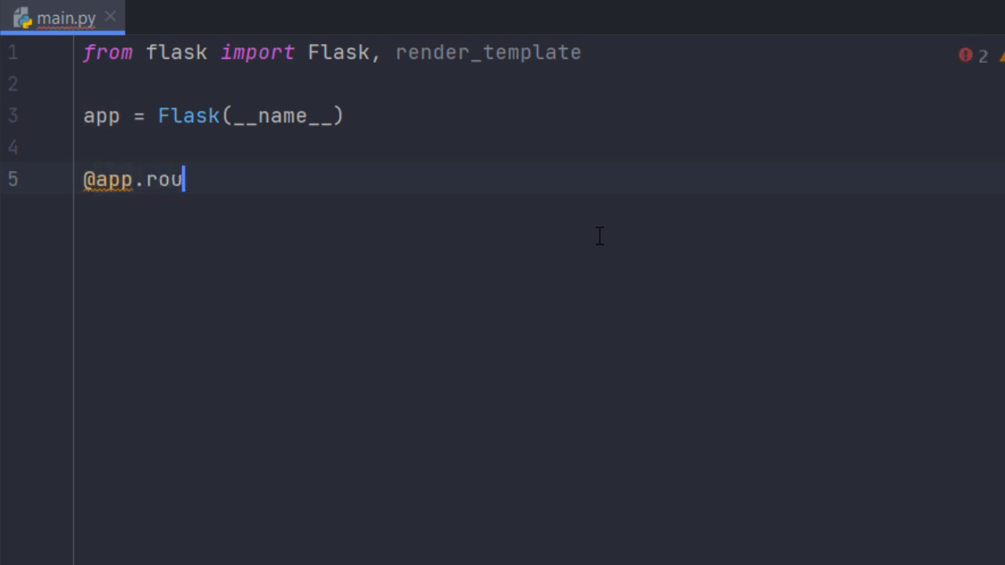
text(te('/'))
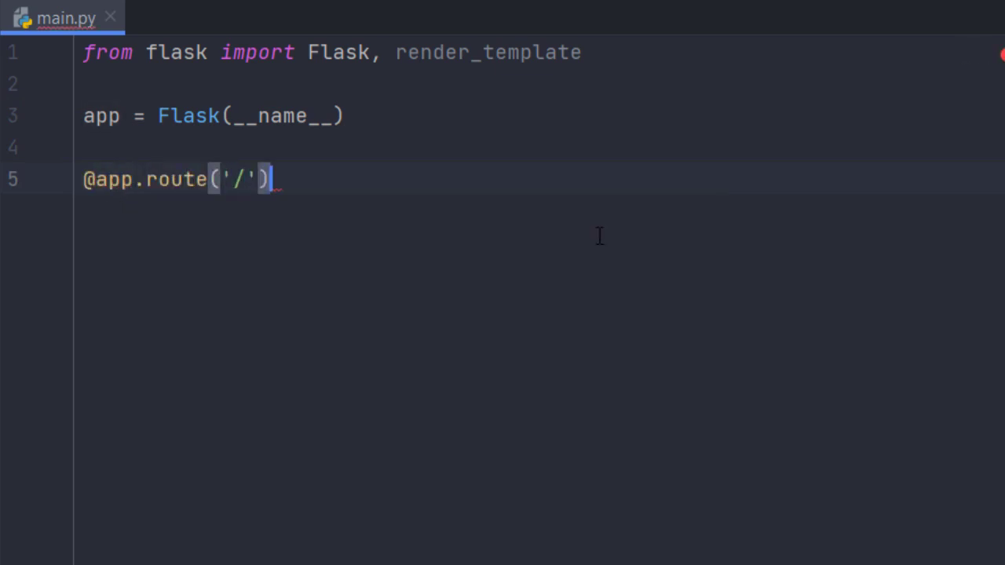
key(Enter)
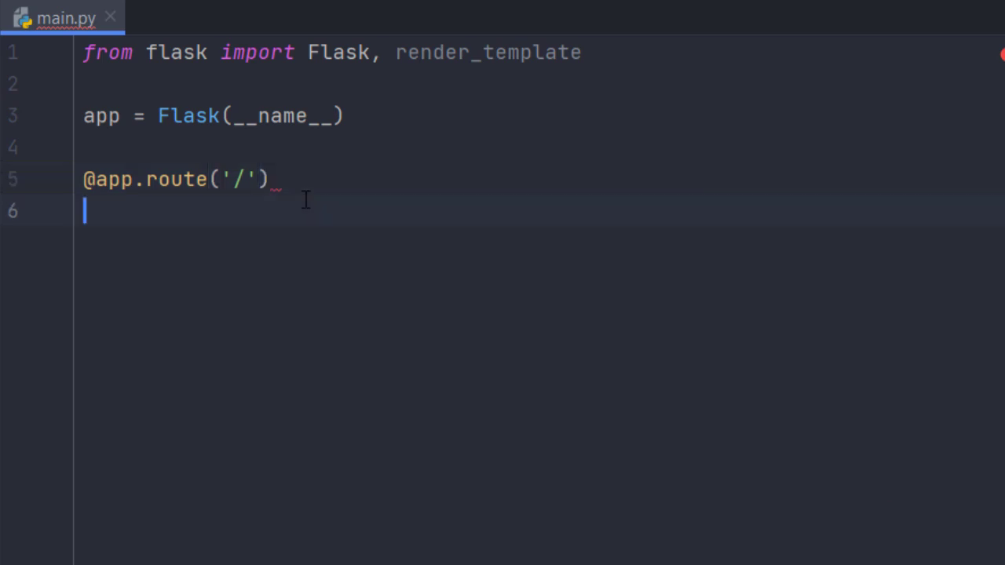
text(def main())
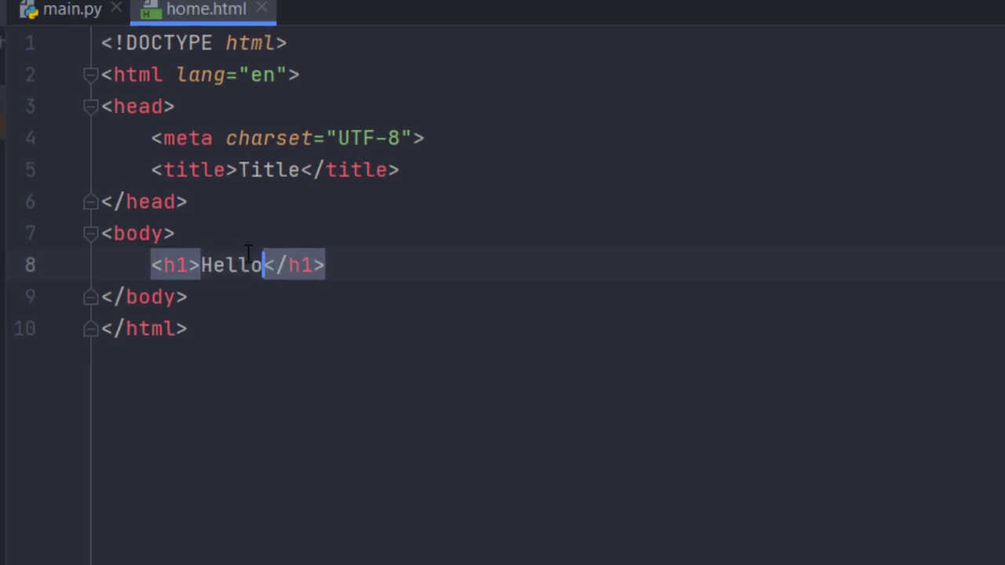
Step: Complete the h1 heading in home.html to read Hello World
text(World)
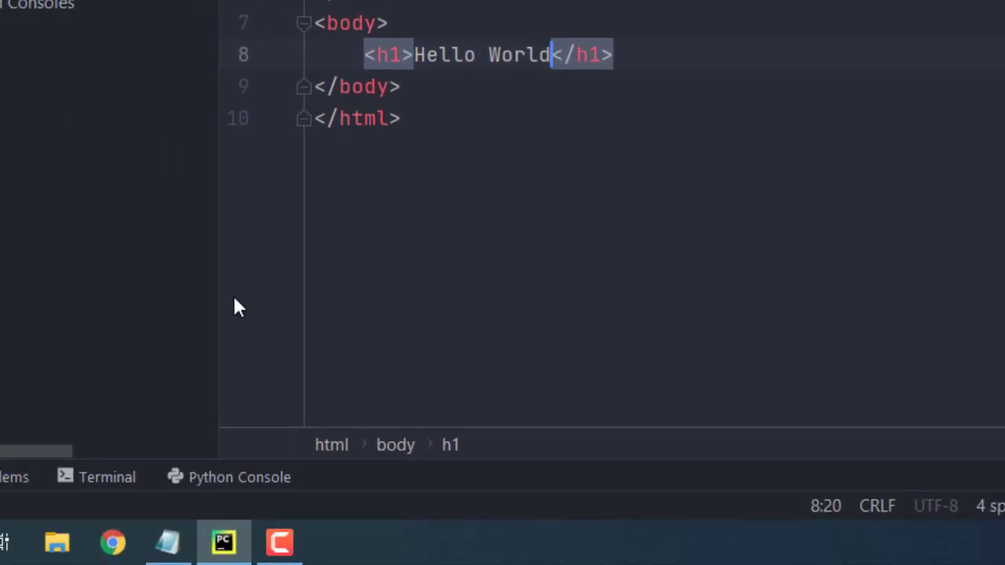
Step: Run 'set FLASK_APP=main.py' in the project terminal
click(107, 477)
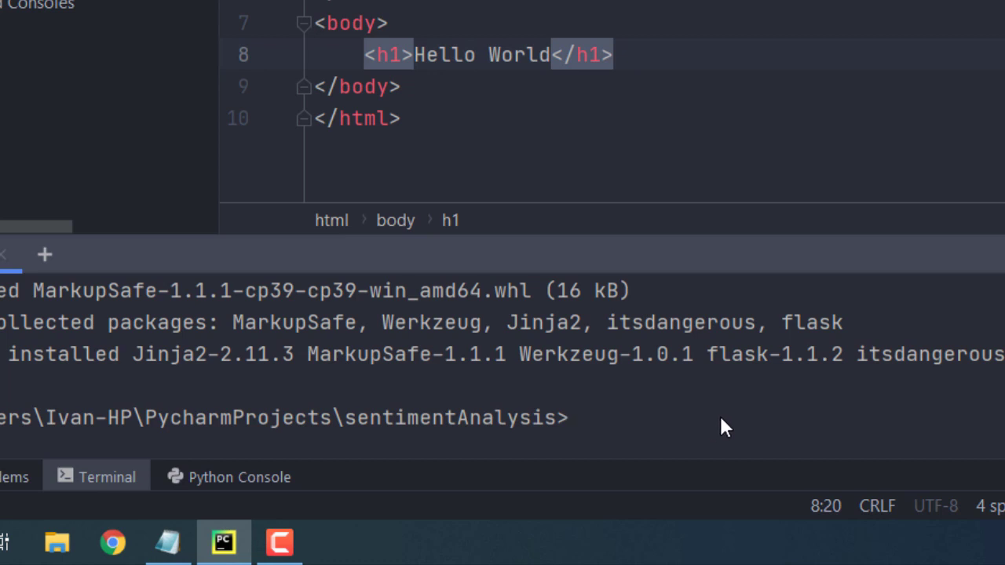
text(set)
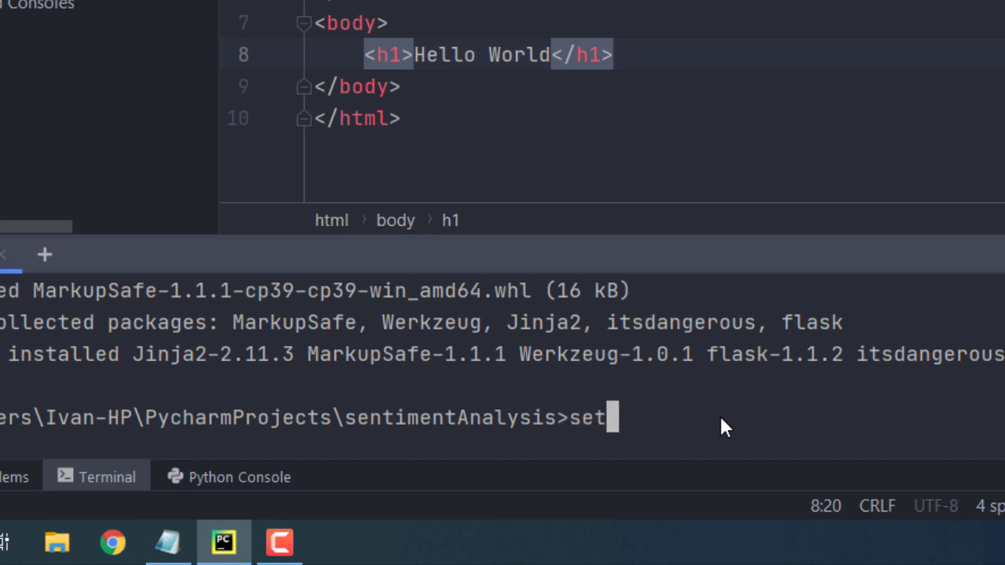
text(FLASK)
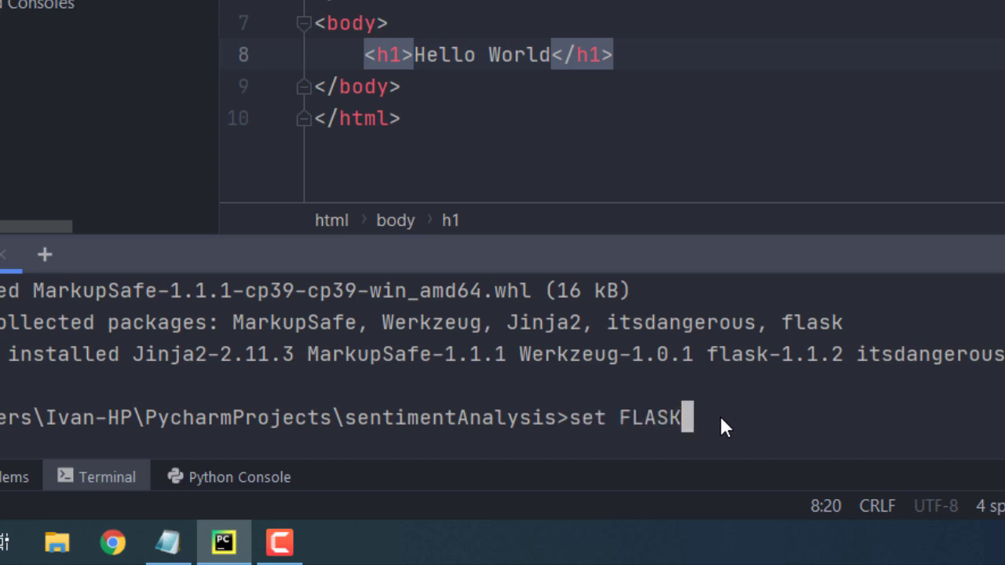
text(_APP=)
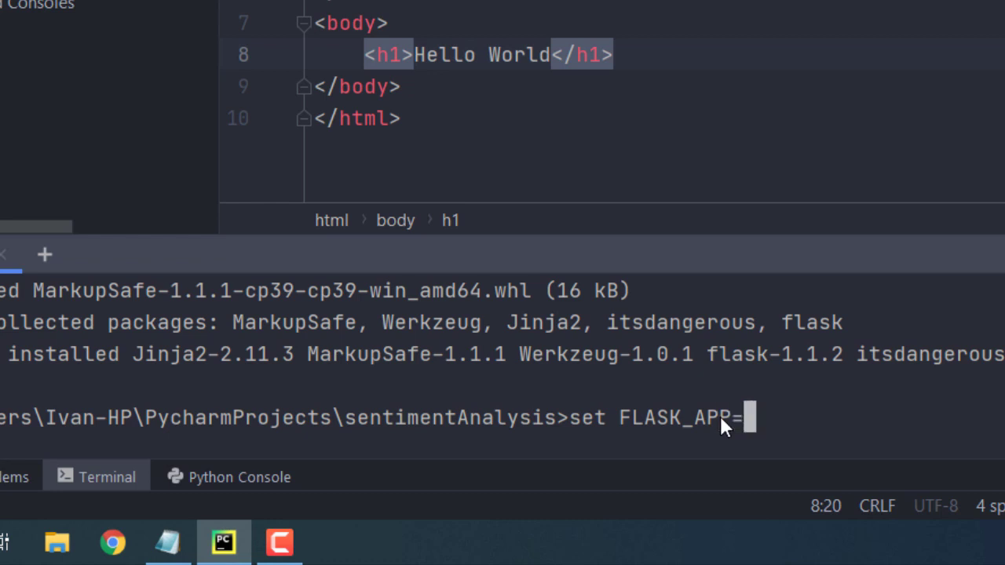
text(main.py)
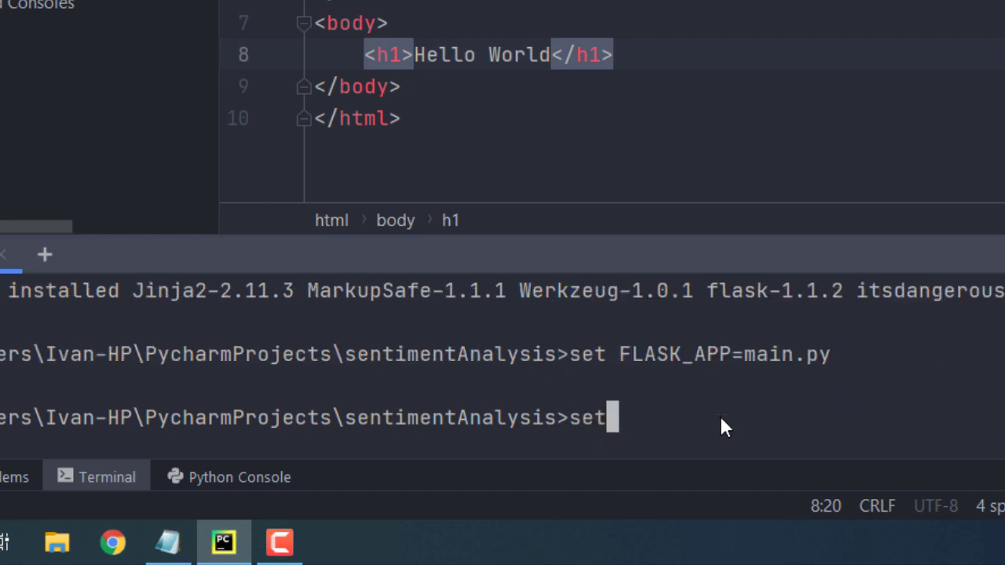
Step: Run 'set FLASK_ENV=development' and begin the flask run command
text(FLAS)
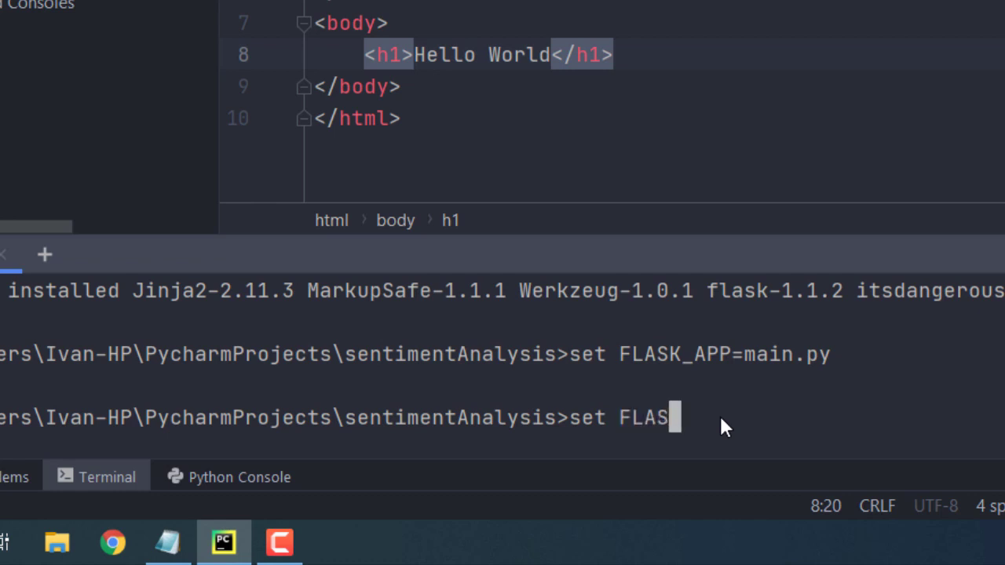
text(K_)
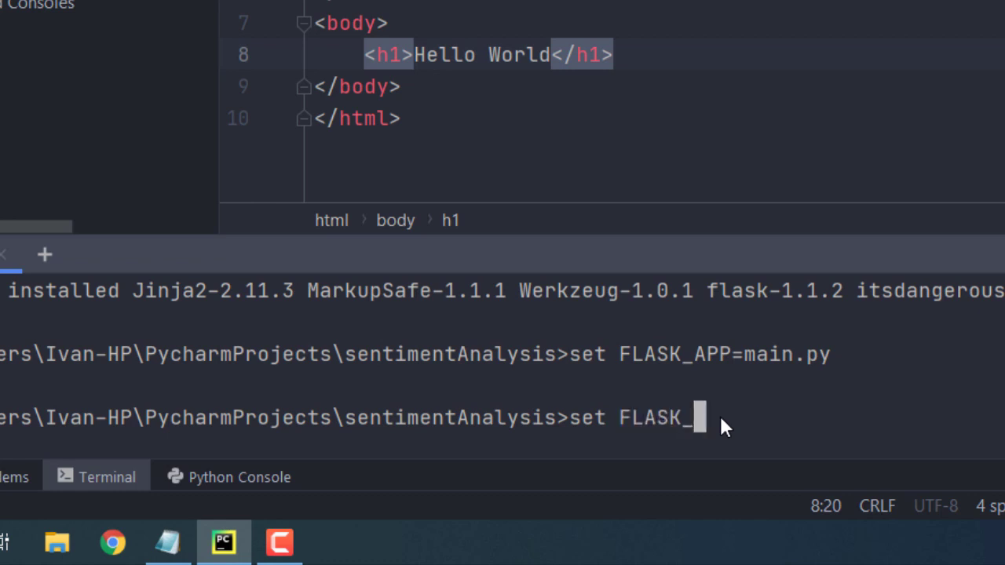
text(ENV)
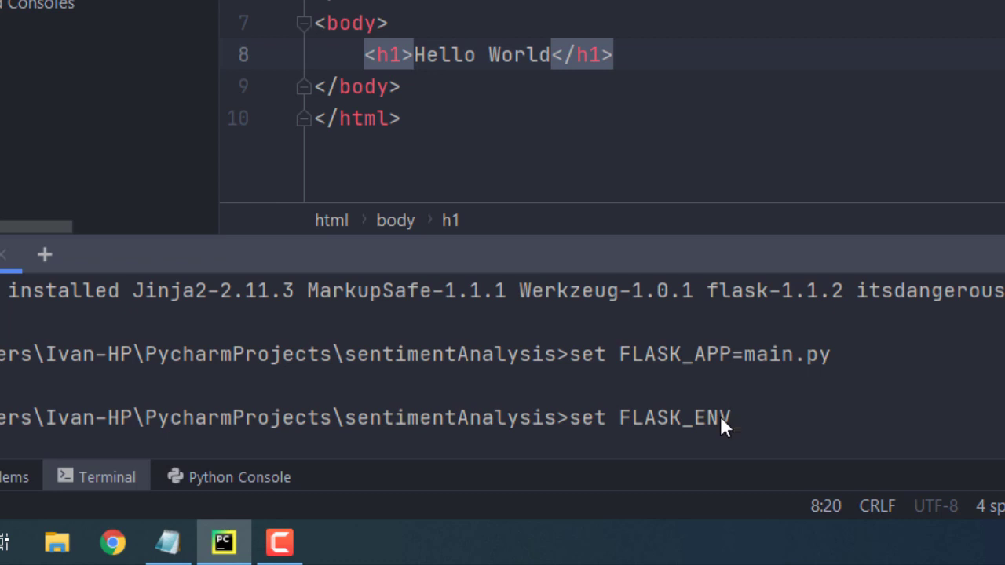
text(=)
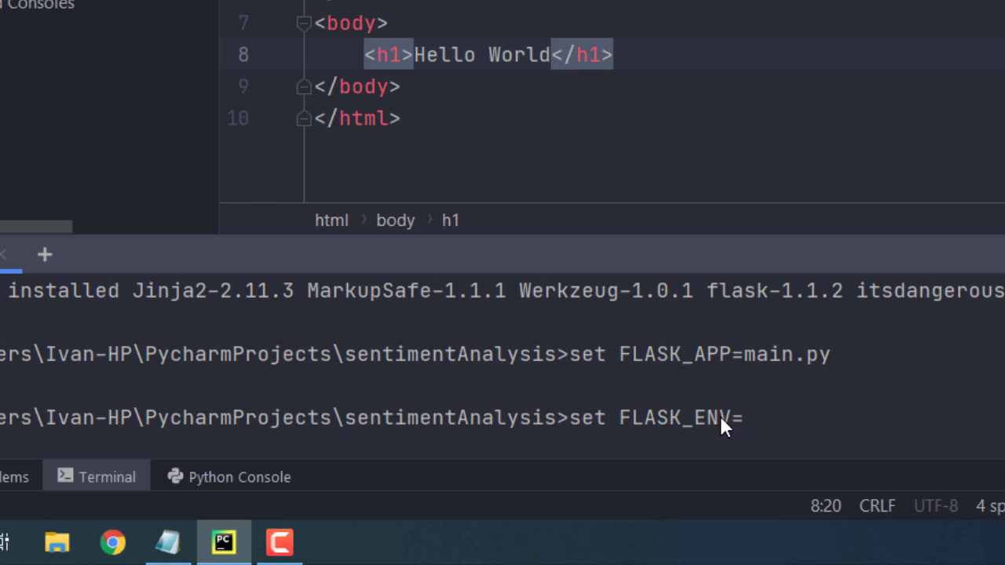
text(dev)
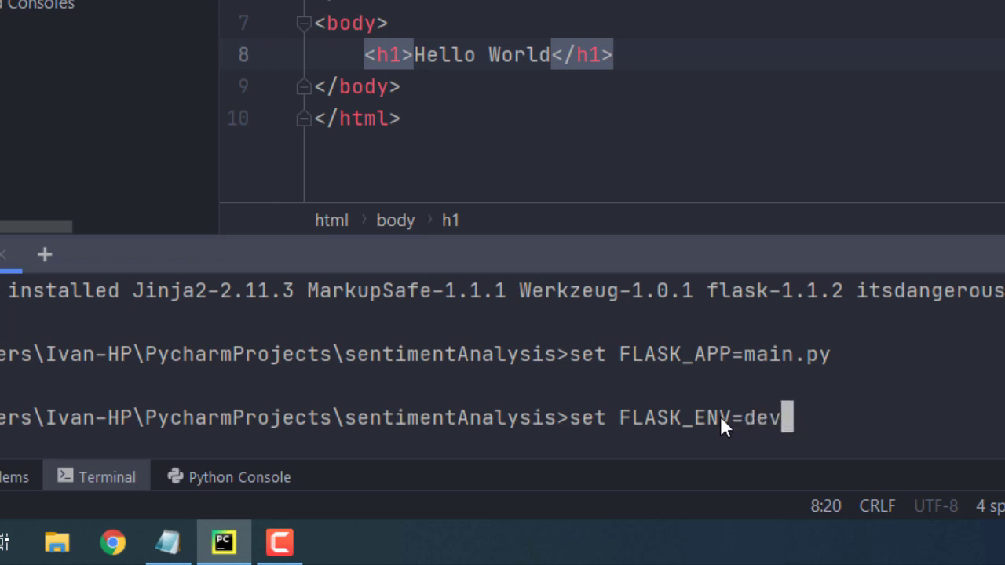
text(elopment)
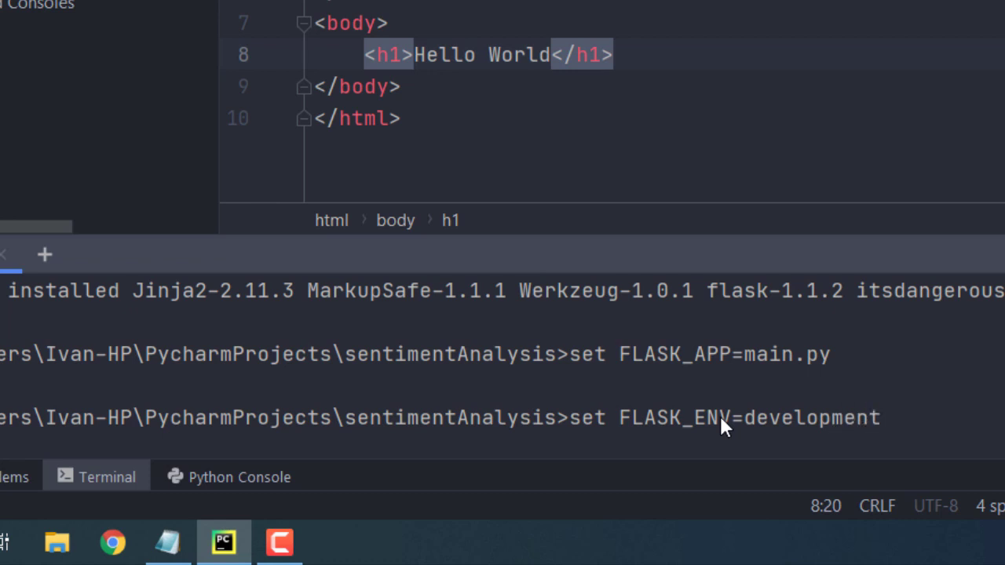
text(f)
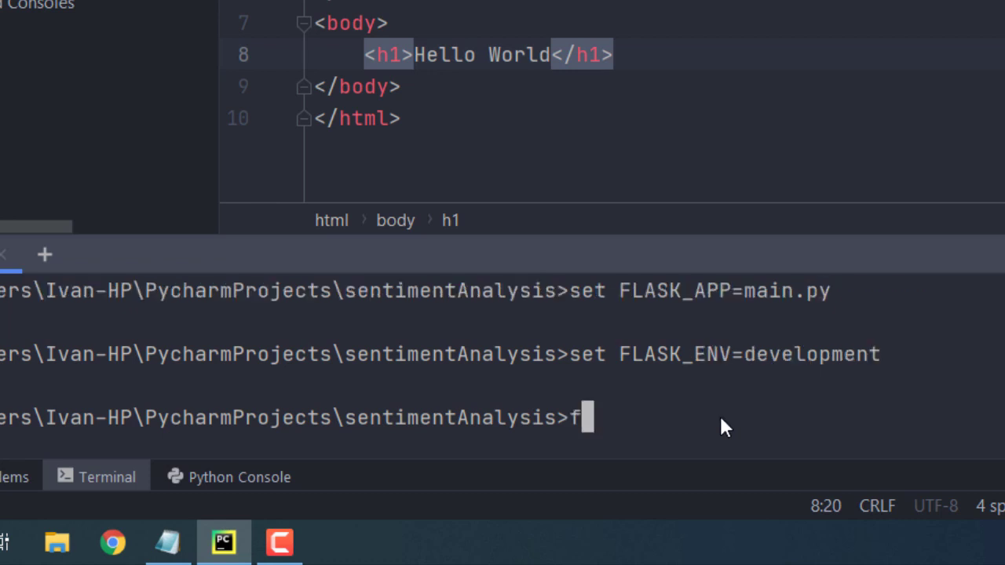
text(lask)
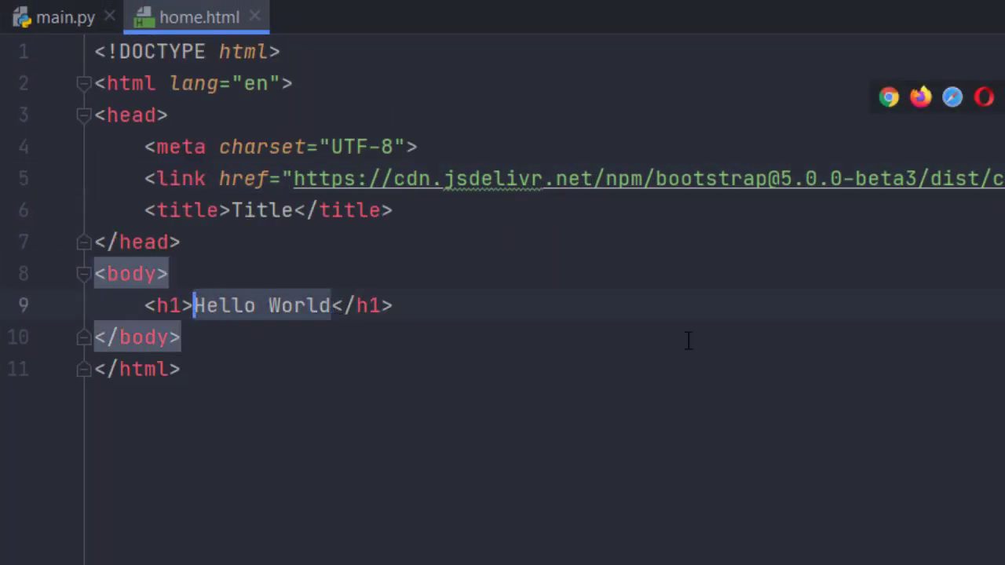
Step: Change the heading to <h1>SENTIMENT ANALYSIS</h1>
text(SENTIM</h1>)
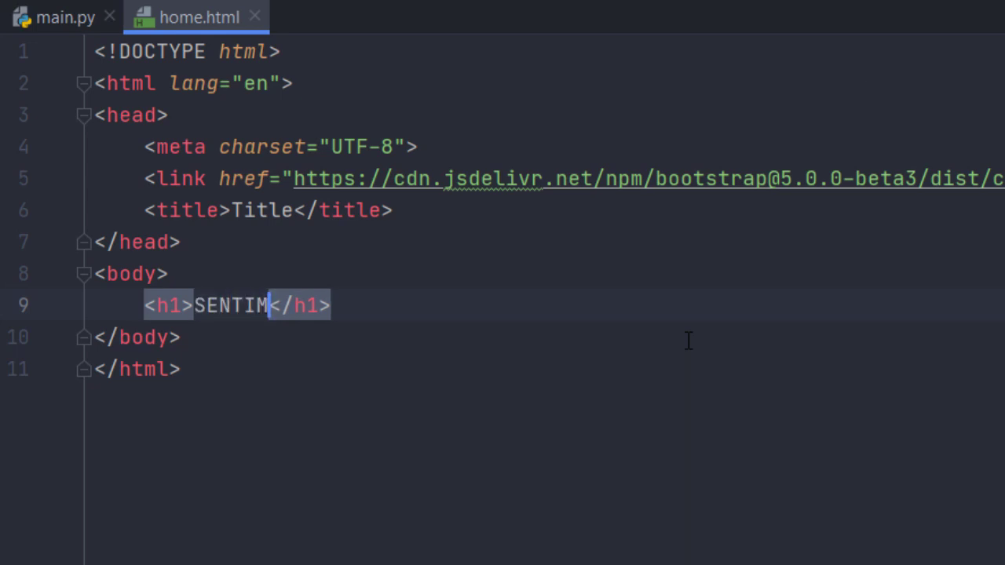
text(ENT ANALYSI)
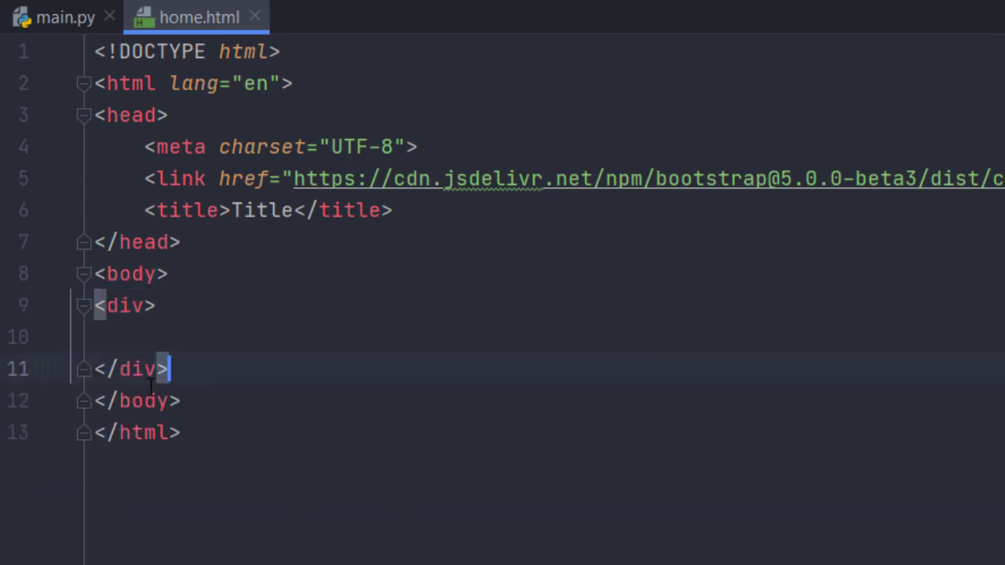
text(<h1>SENTIMENT ANALYSIS</h1>)
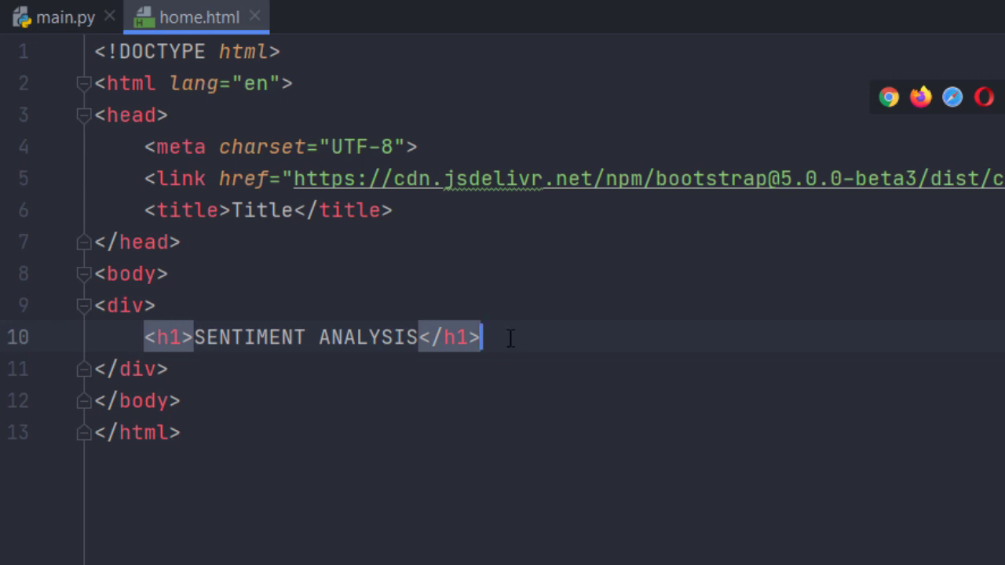
Step: Wrap the heading in container and container-lg divs, fixing the class typo, and begin a form
text(class="")
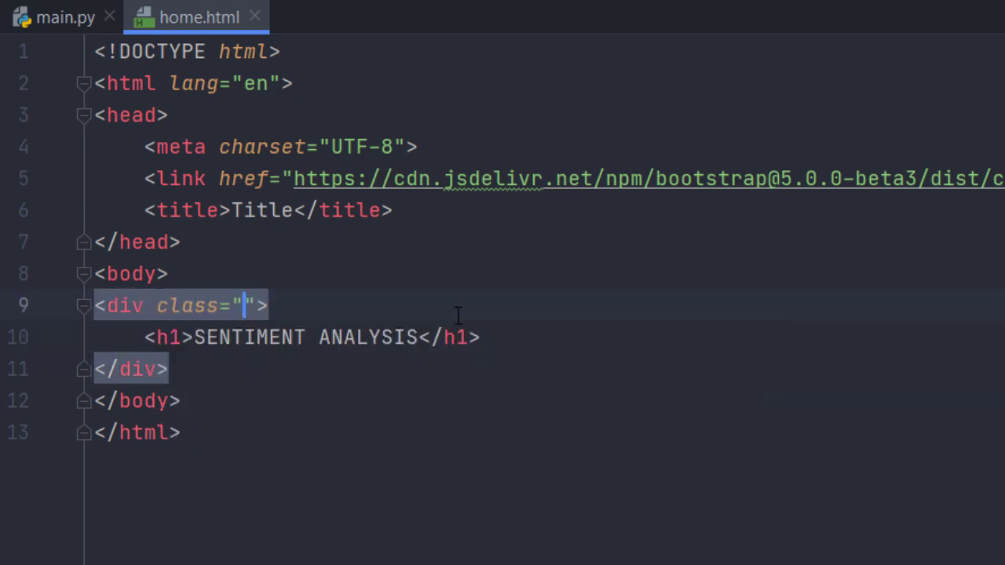
text(container)
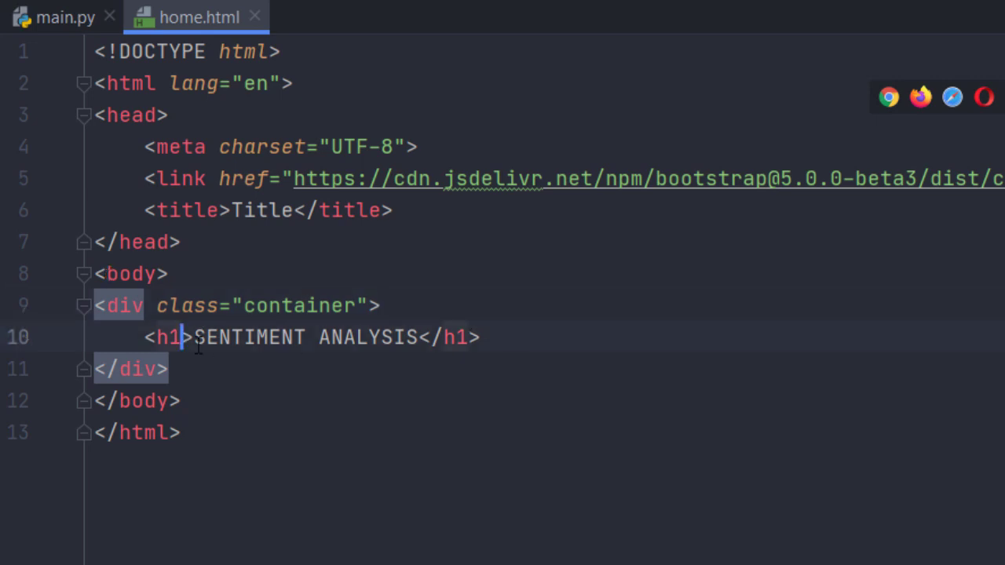
key(Enter)
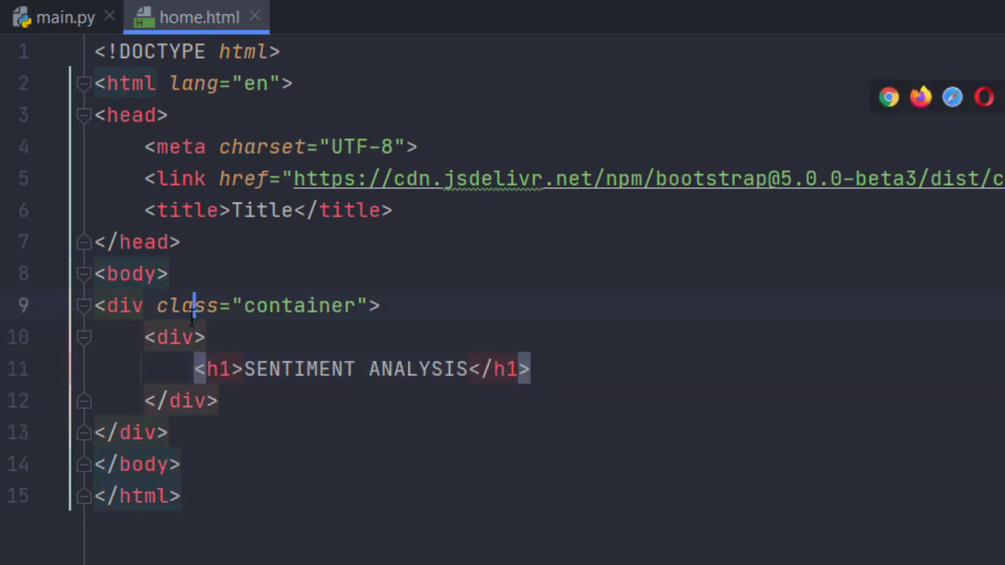
text(class="")
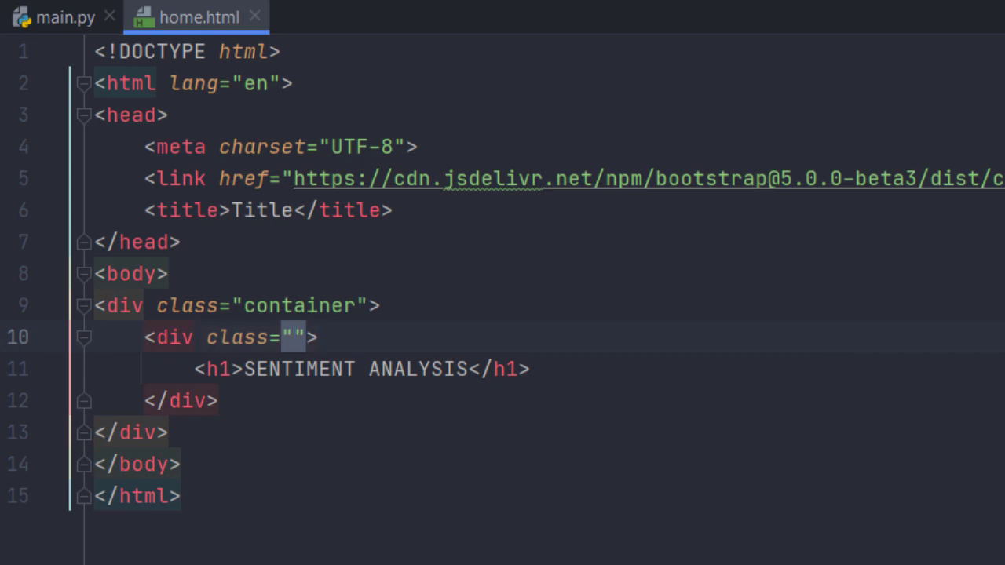
text(conatiner-lg)
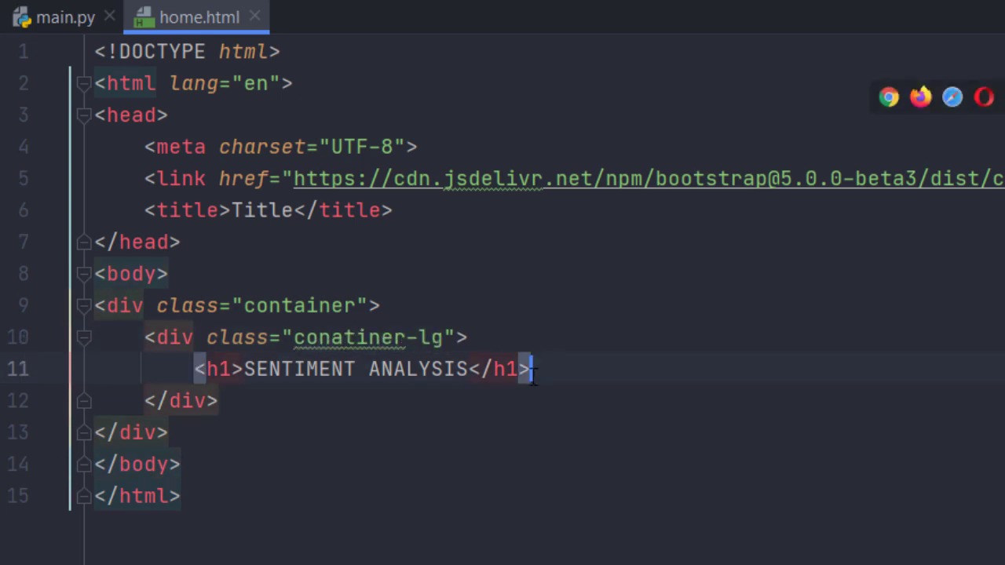
click(349, 336)
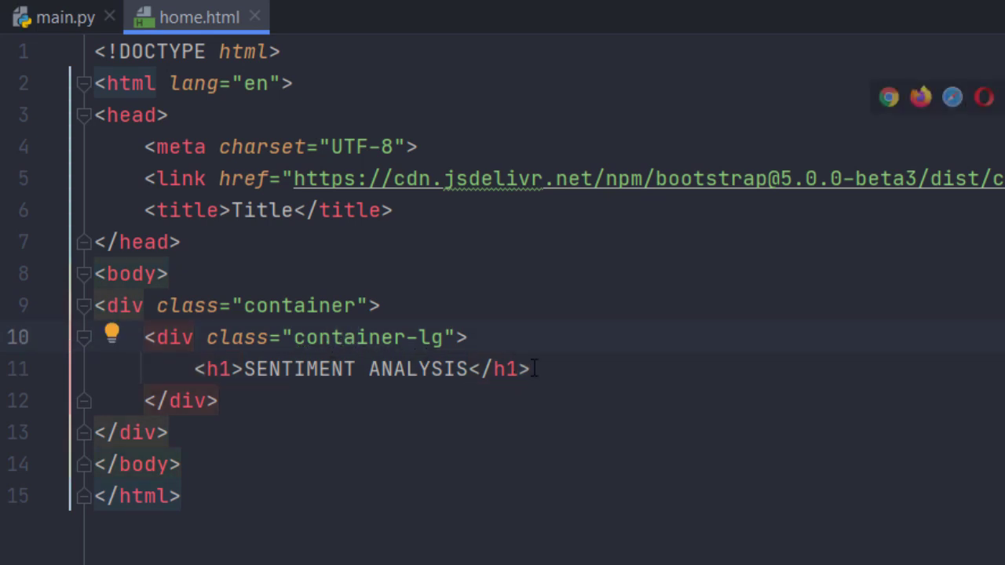
text(<form>)
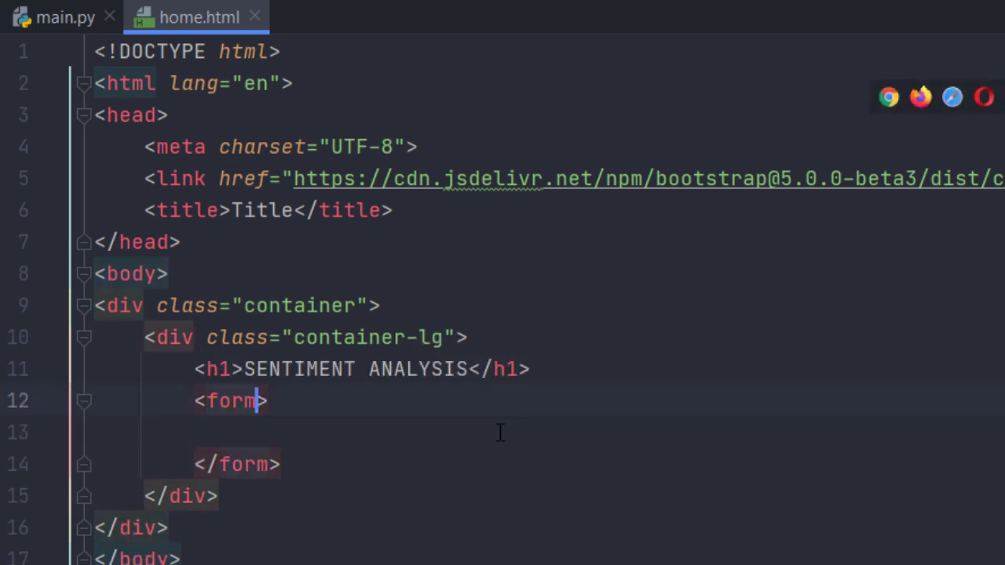
Step: Write <form method="POST" class="form"> with a text input named inp and a placeholder
text(method="POST)
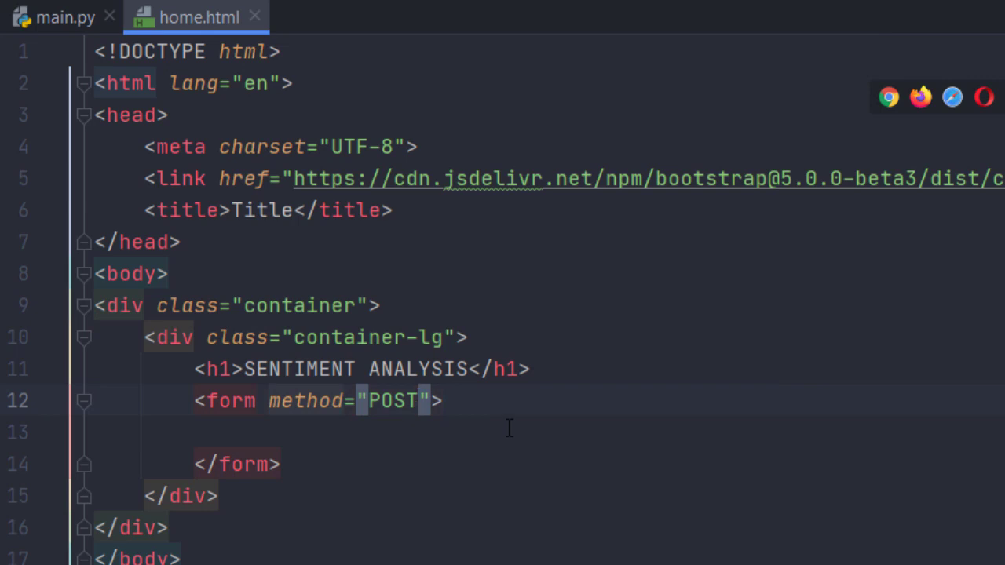
text(class=")
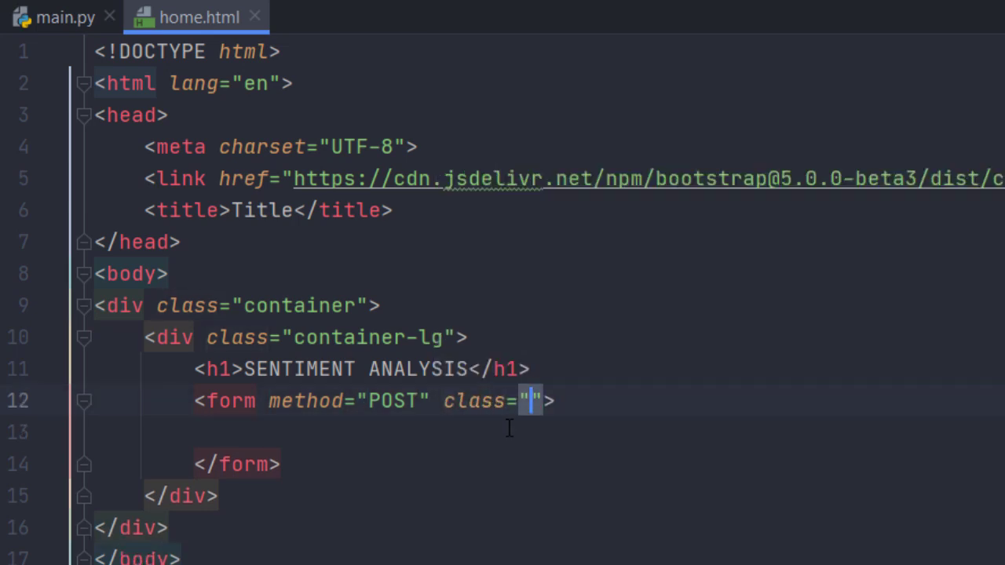
text(form)
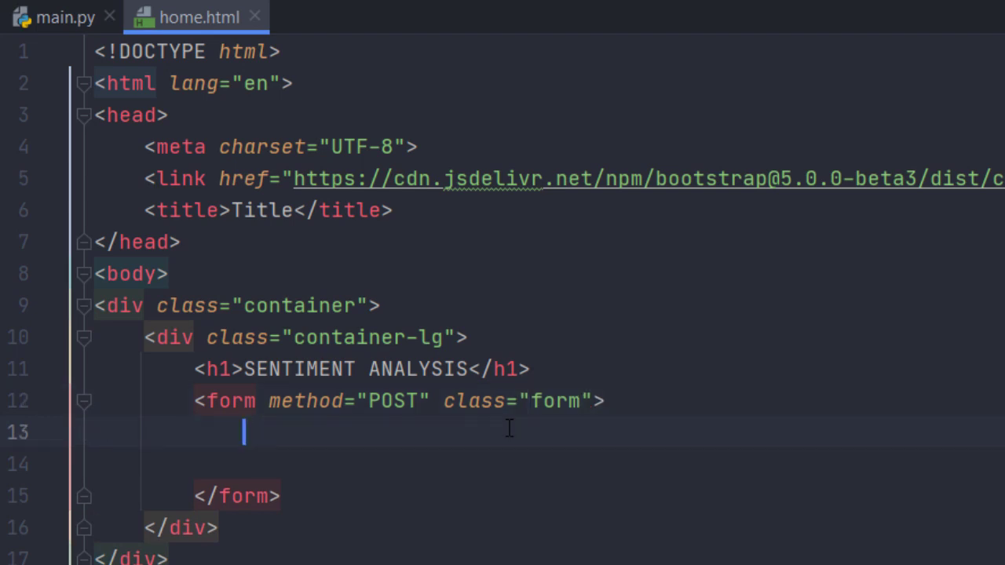
text(<input>)
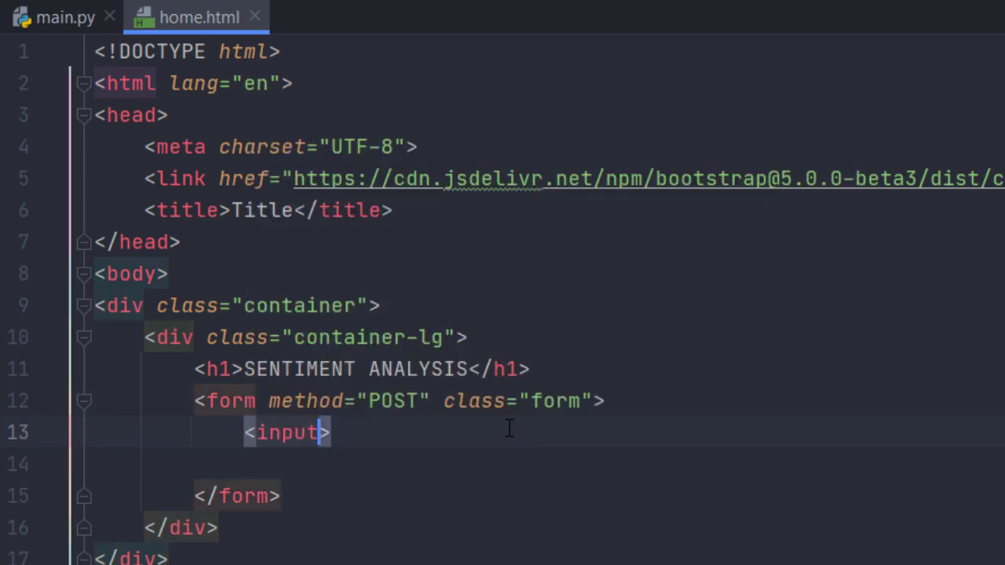
text(type="")
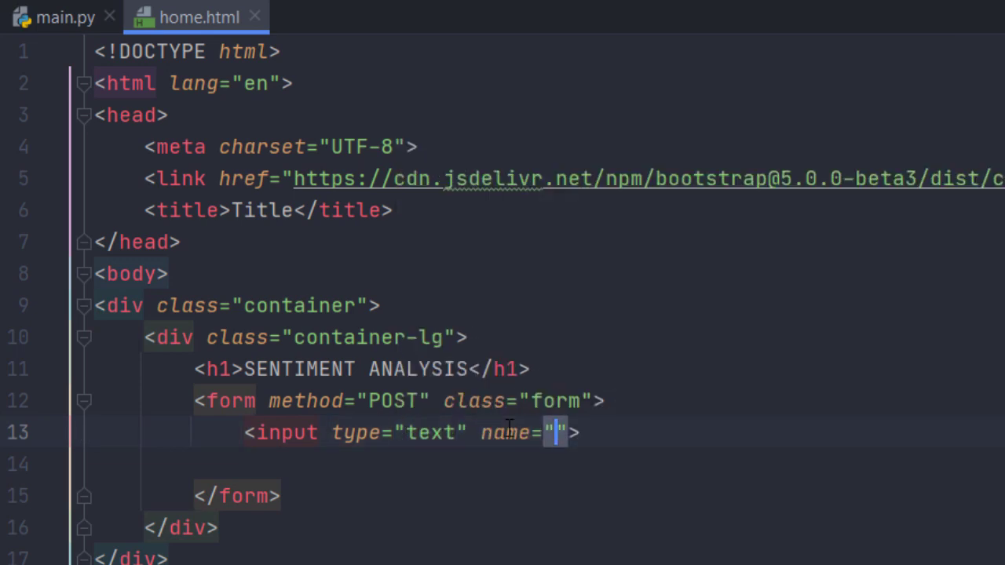
text(inp)
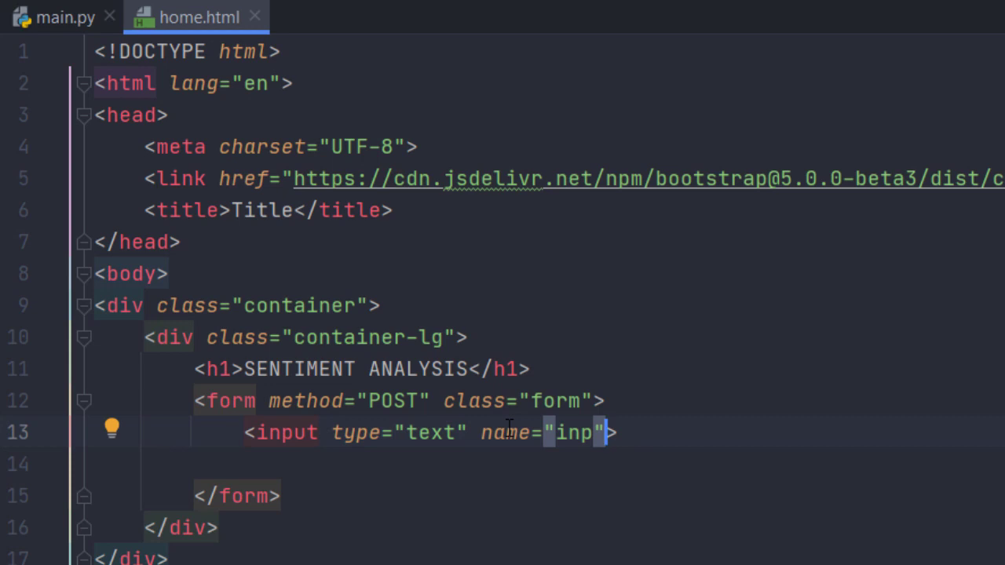
text(placeholder="Enter Your Feelings !!" i)
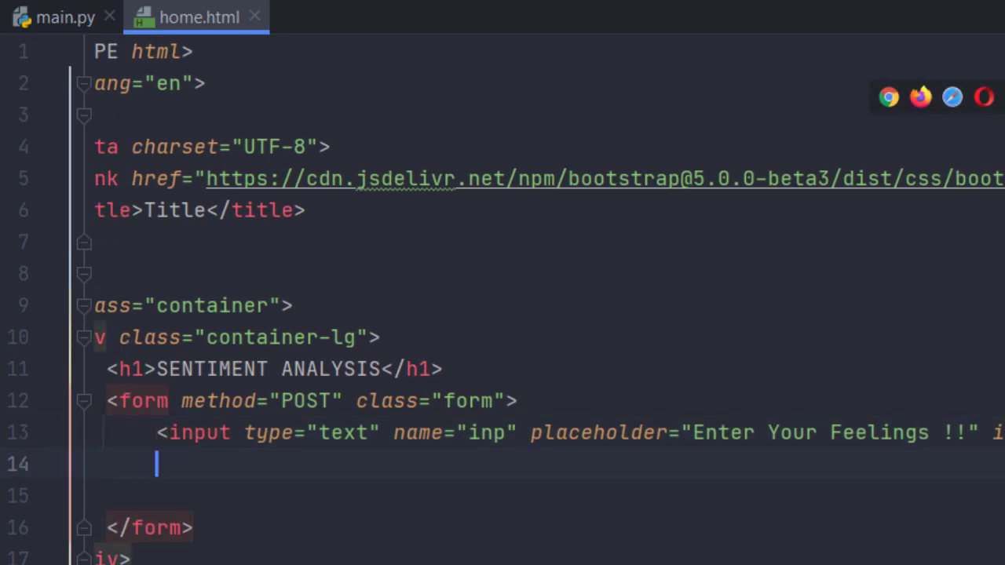
Step: Add a submit input with name submit, id btn and Bootstrap btn classes
text(<input type="">)
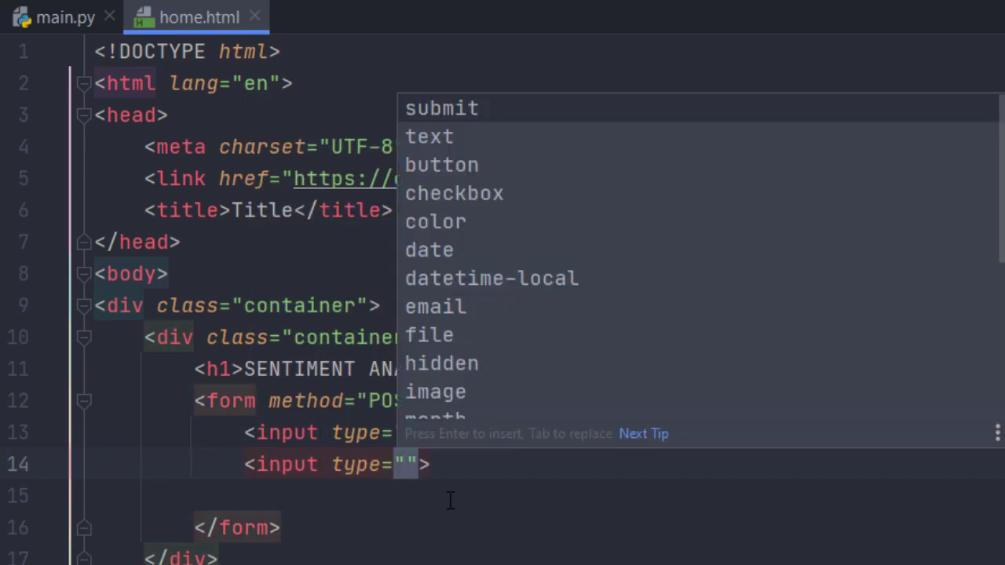
click(442, 108)
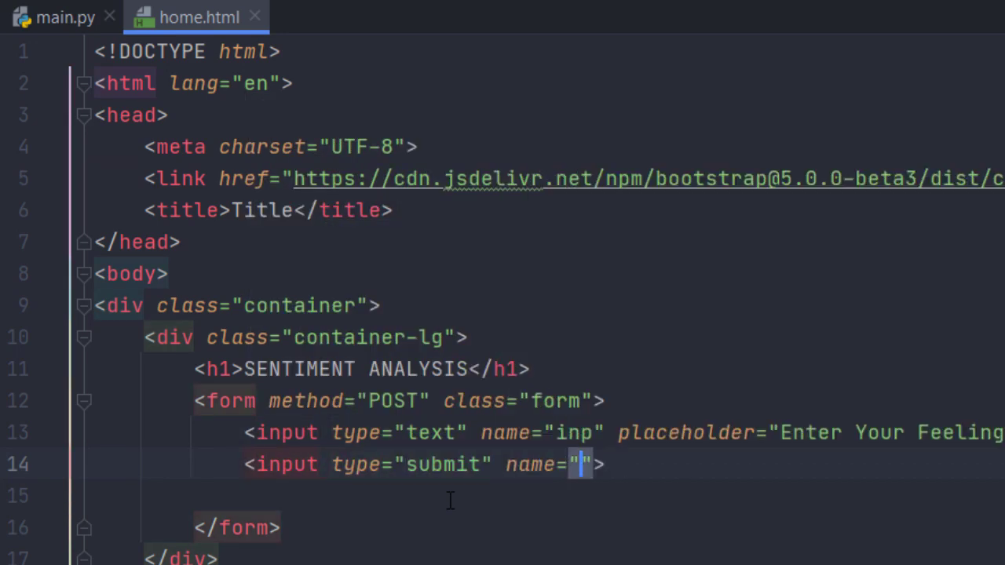
text(submit" id=)
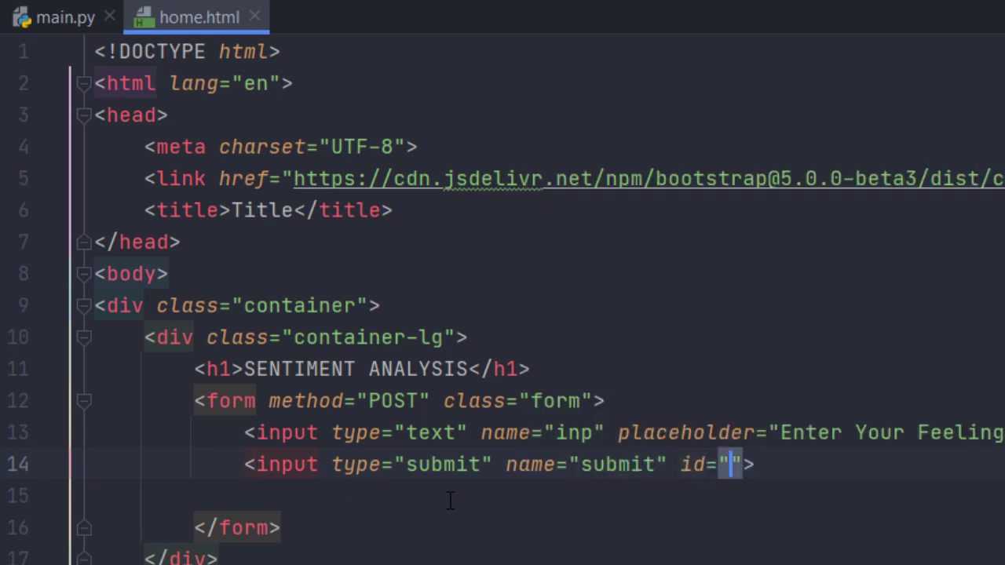
text(btn" class=")
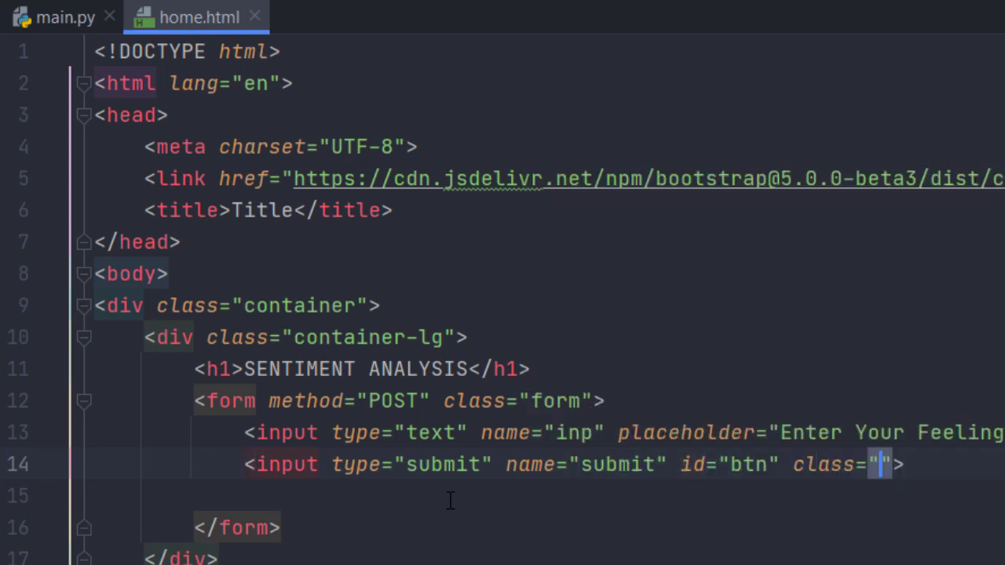
text(btn btn-pr)
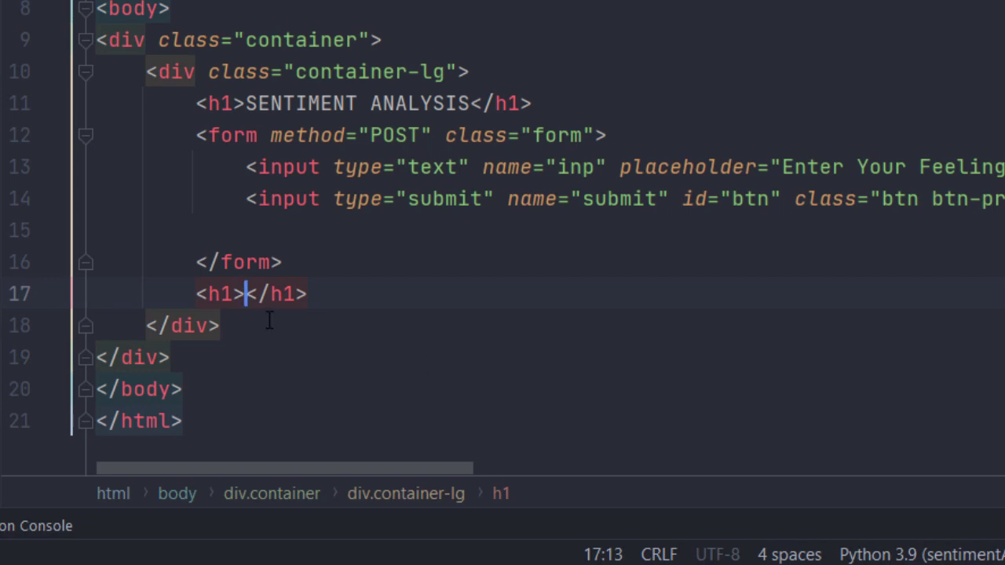
Step: Give the empty heading class="output" and return to main.py
text(c)
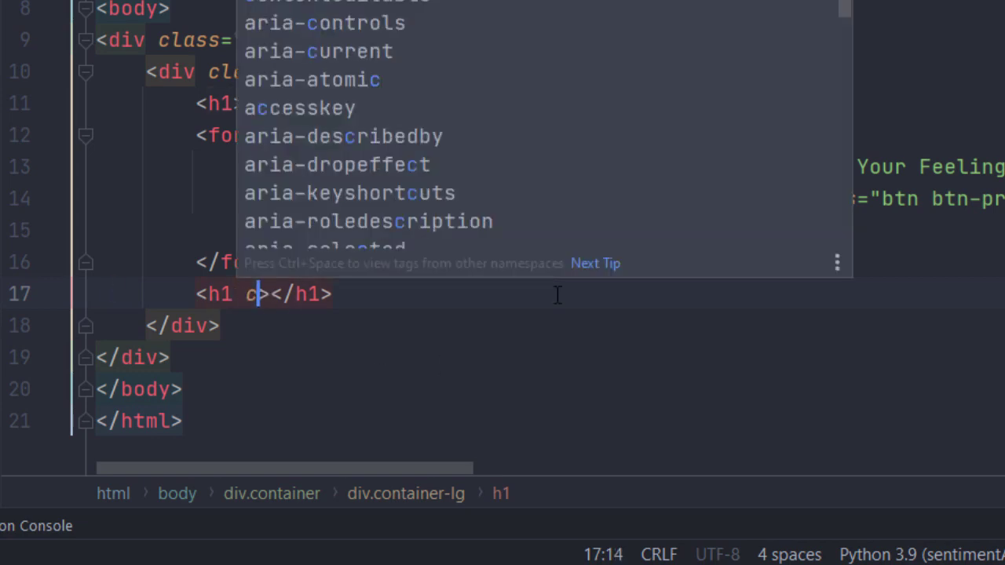
text(lass="output")
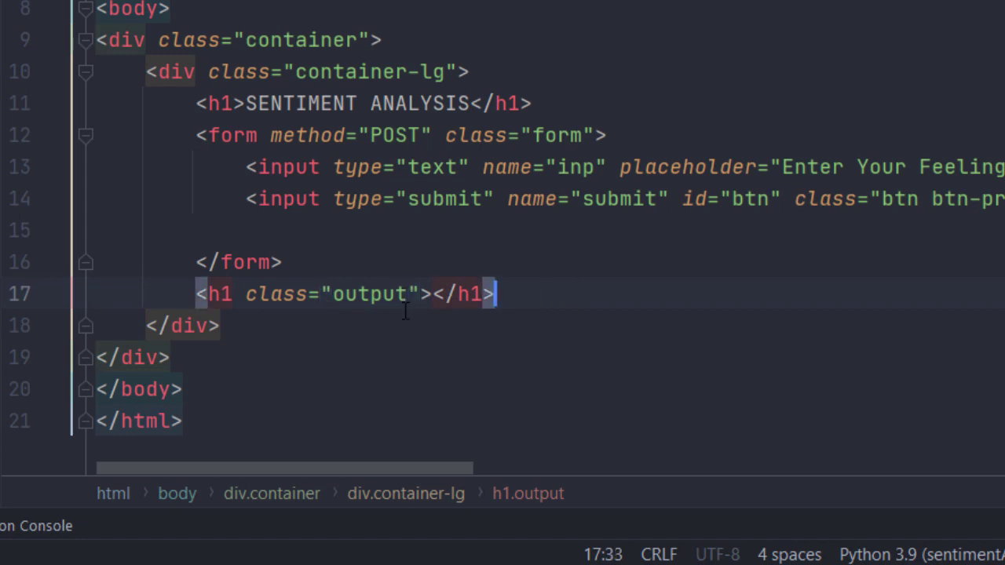
click(55, 17)
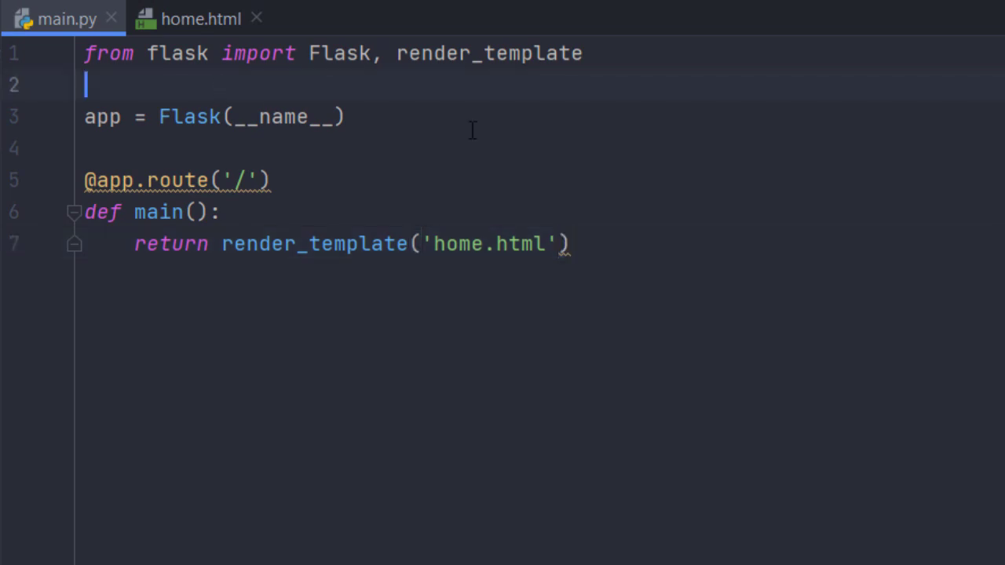
Step: Import SentimentIntensityAnalyzer from nltk.sentiment.vader and import nltk
text(from)
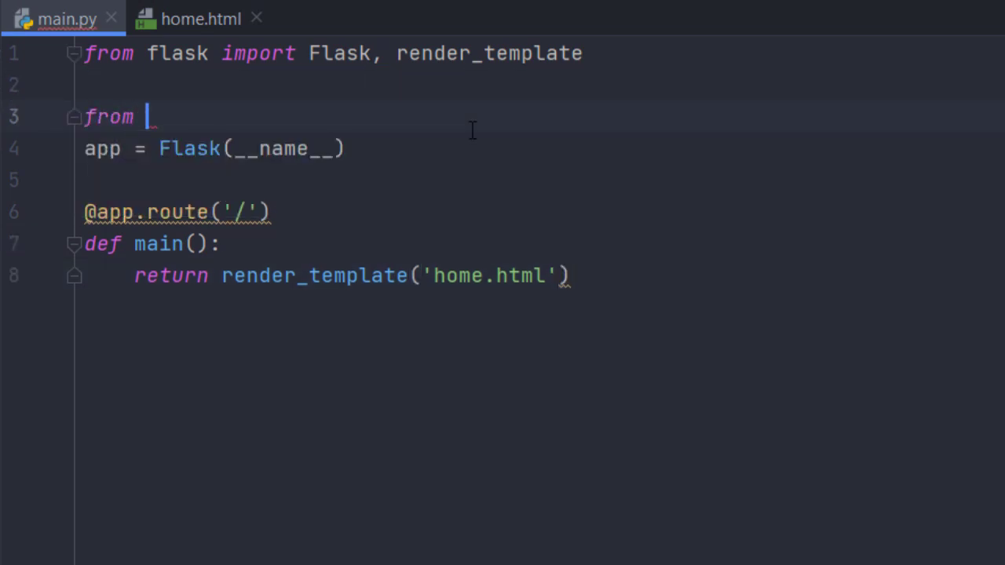
text(nltk)
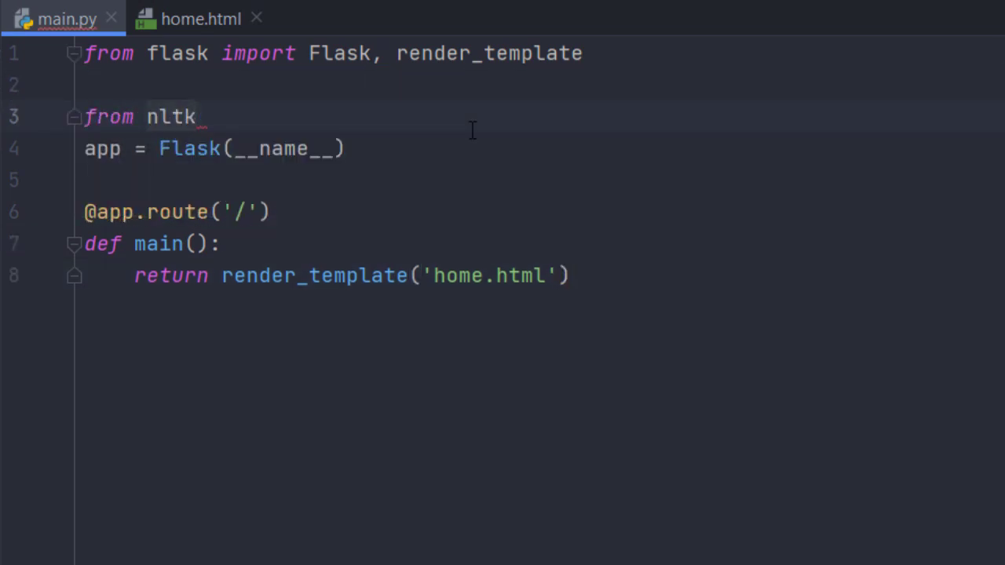
text(.sent)
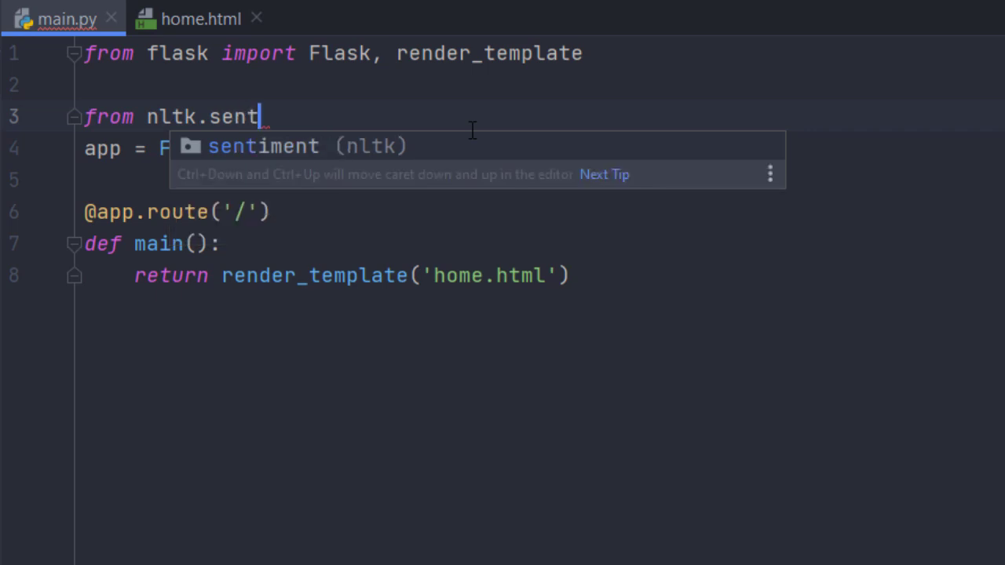
text(iment.vader import SentimentIntensityAnalyzer)
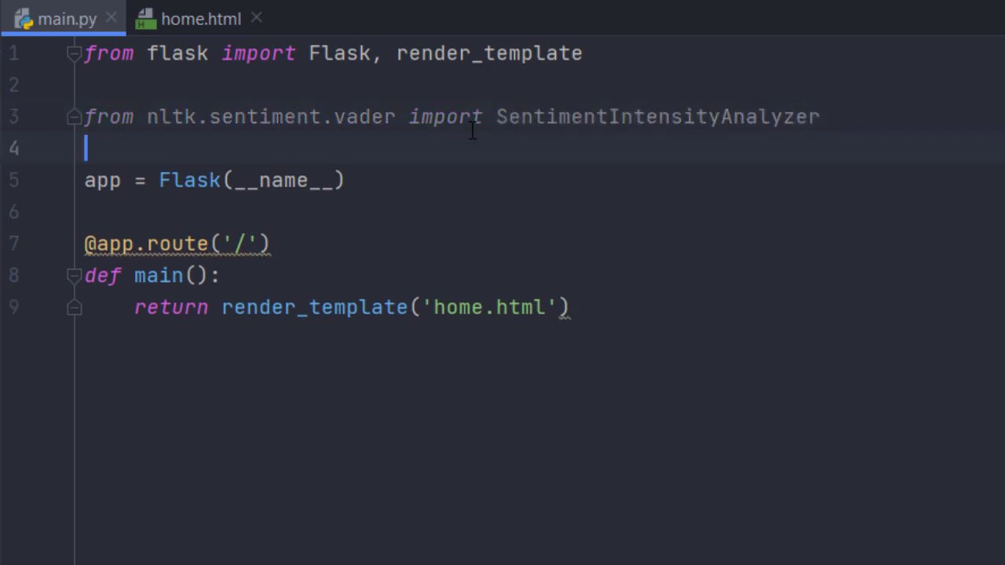
text(import nltk)
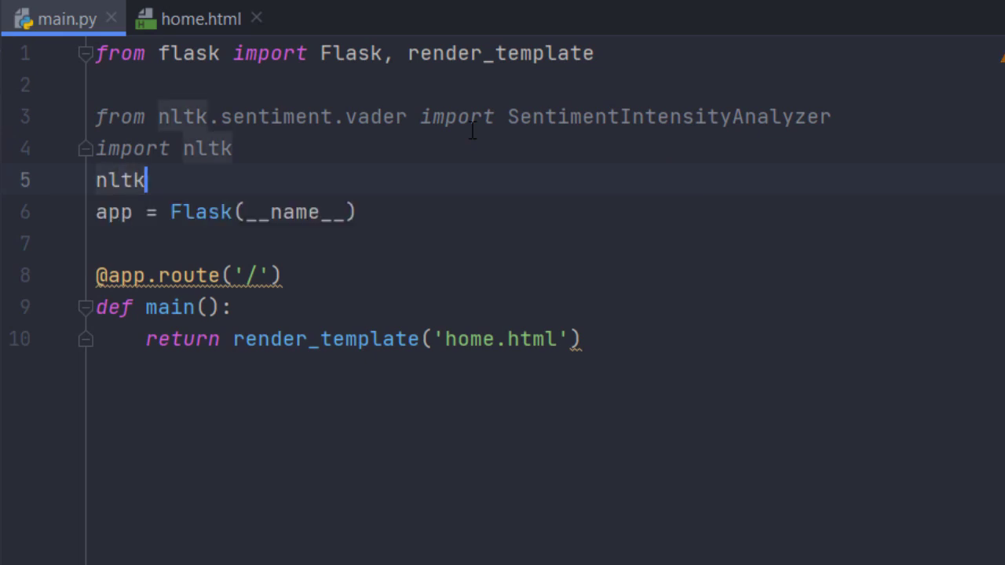
Step: Add nltk.download('vader_lexicon') to fetch the VADER data at startup
text(.download)
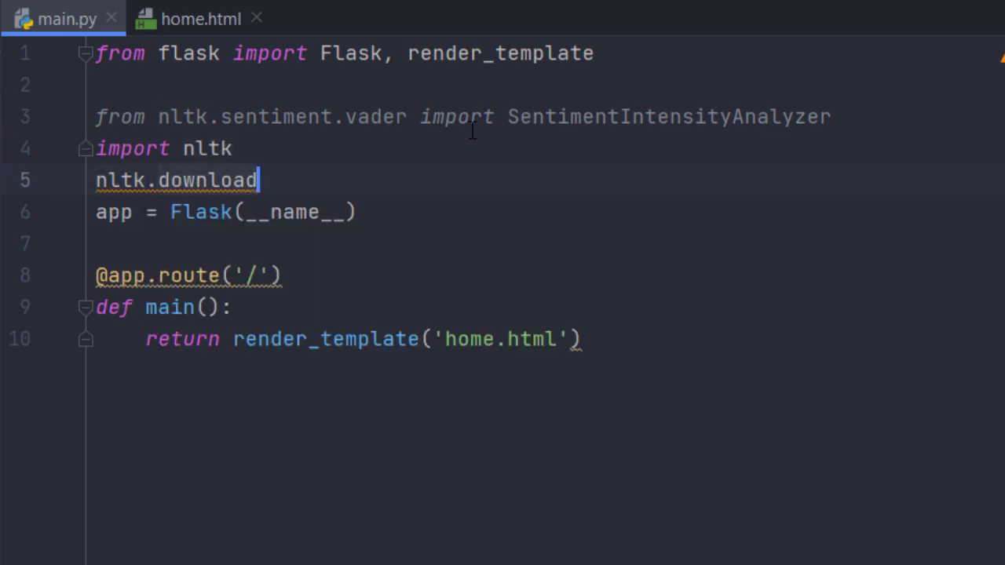
text((''))
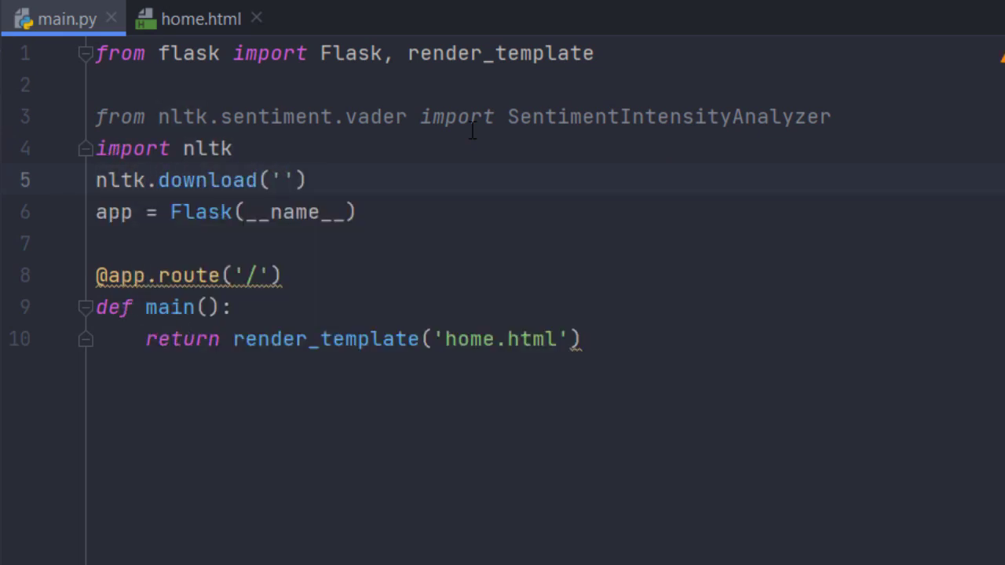
text(vander_l)
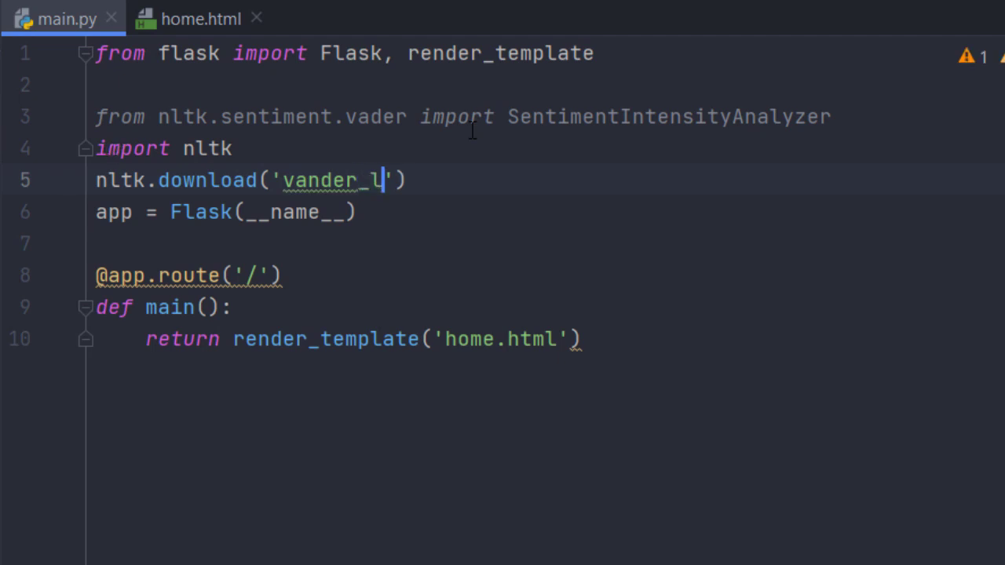
text(exicon)
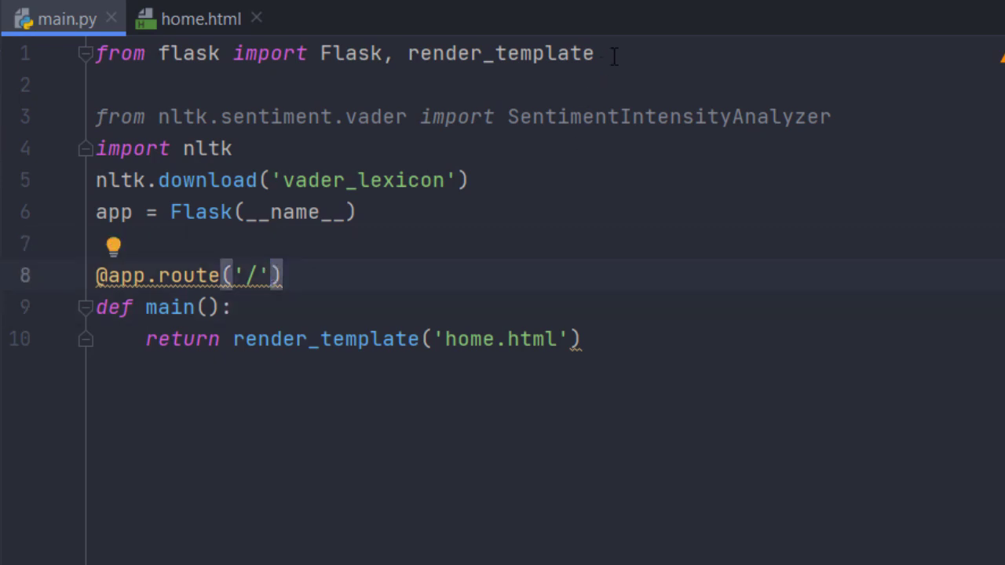
Step: Add request to the flask import and set methods=["GET", "POST"] on the root route
text(, request)
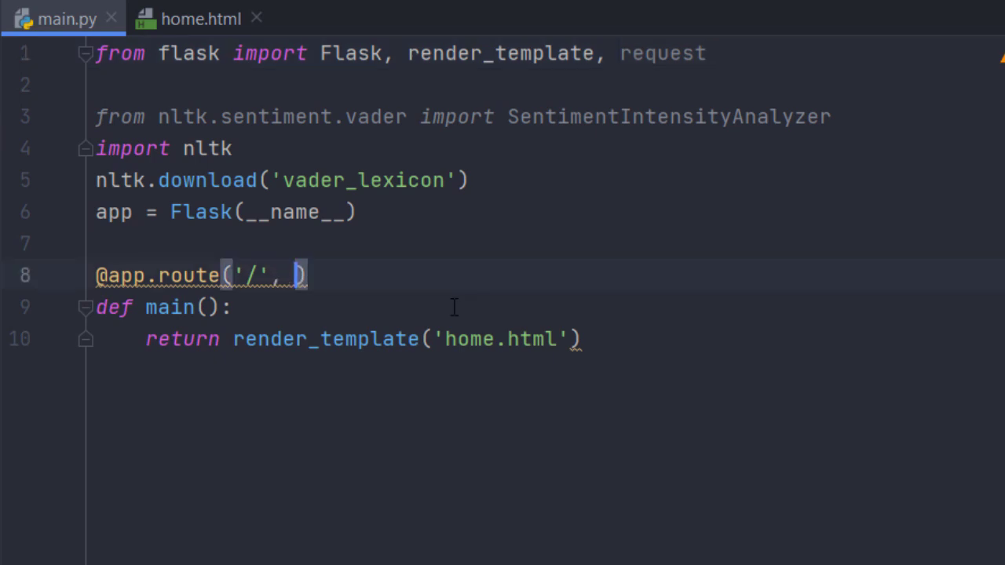
text(methods)
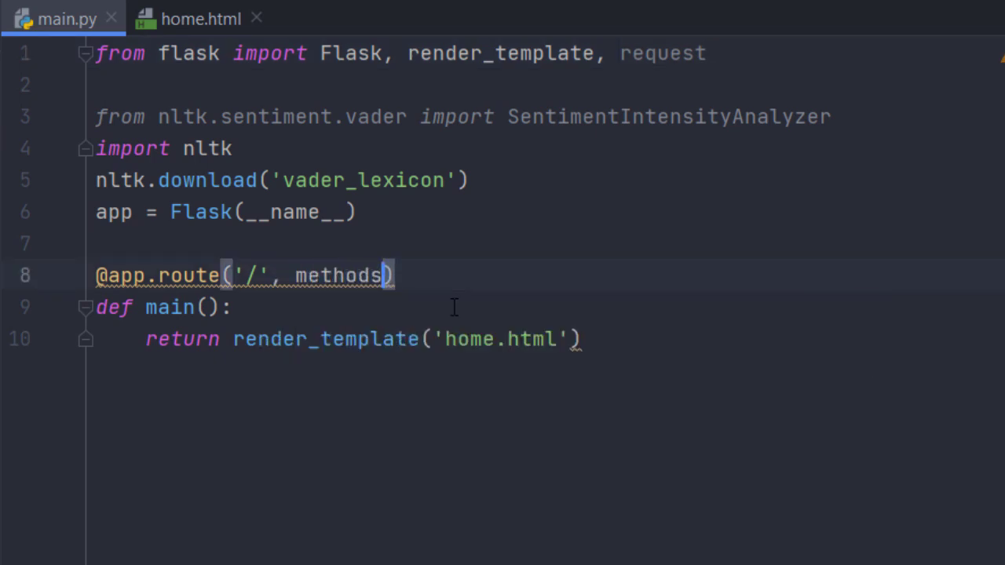
text(=[")
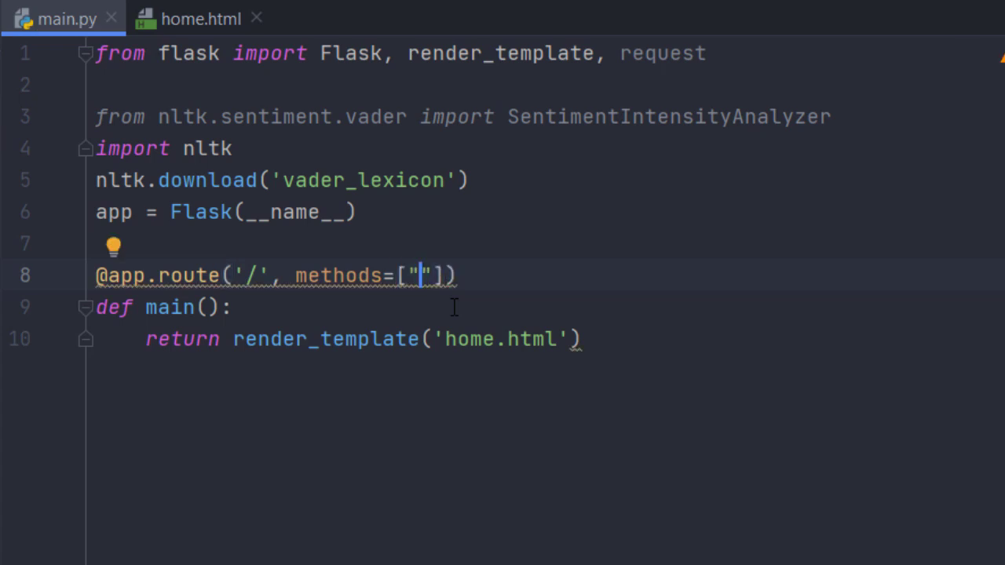
text(GET", "POST)
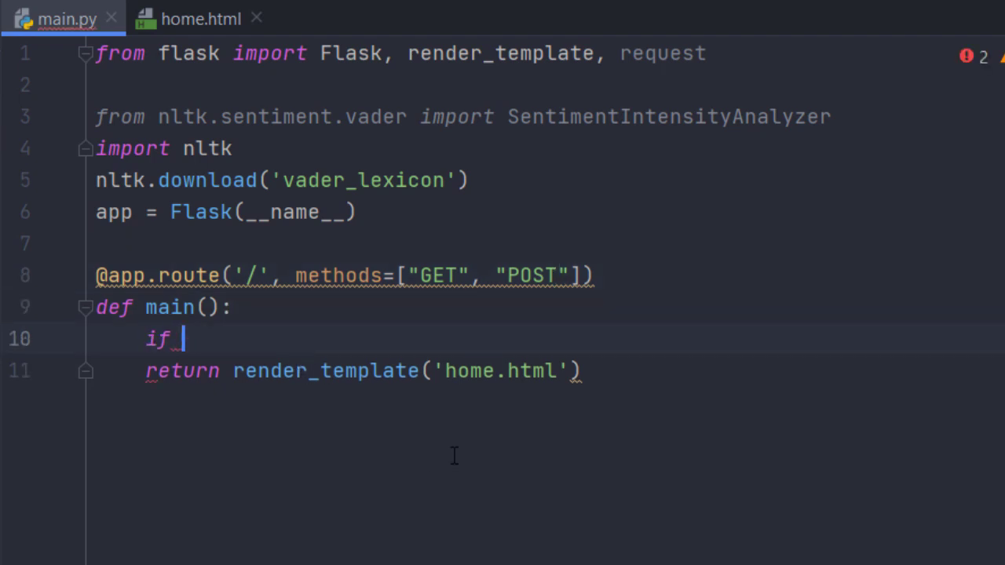
Step: Inside main(), check request.method == "POST" and read inp = request.form.get("inp")
text(request.)
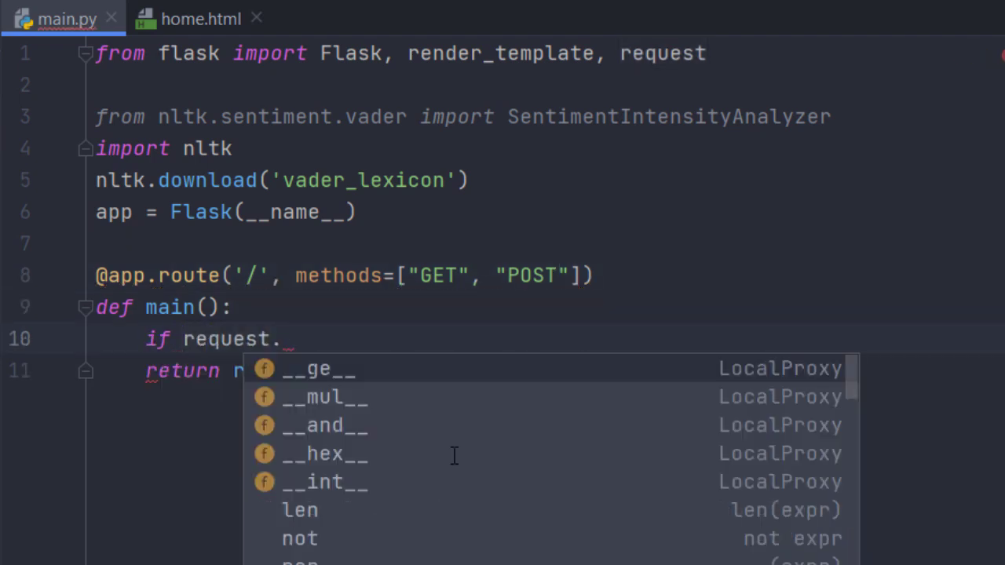
text(method)
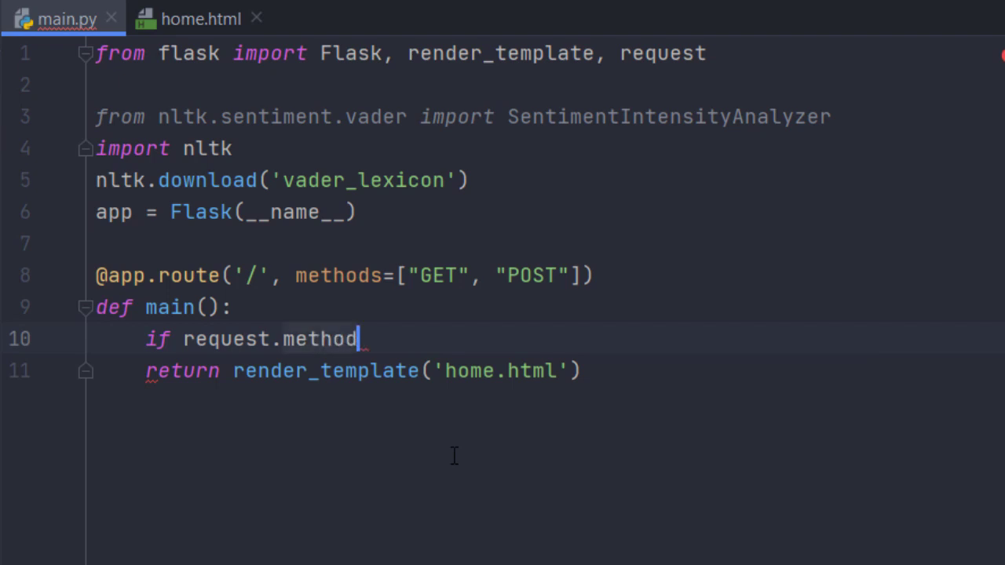
text(==)
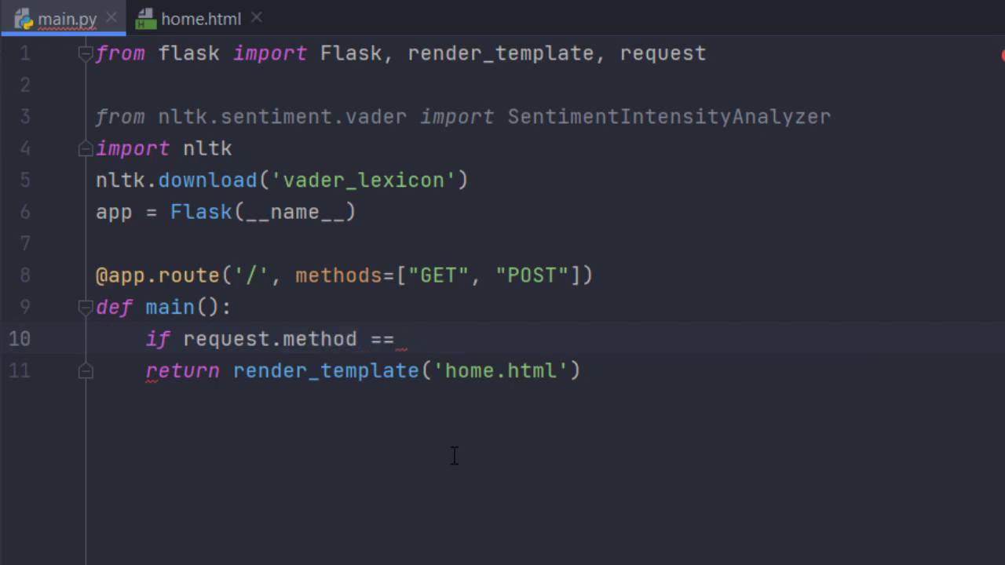
text("POST":)
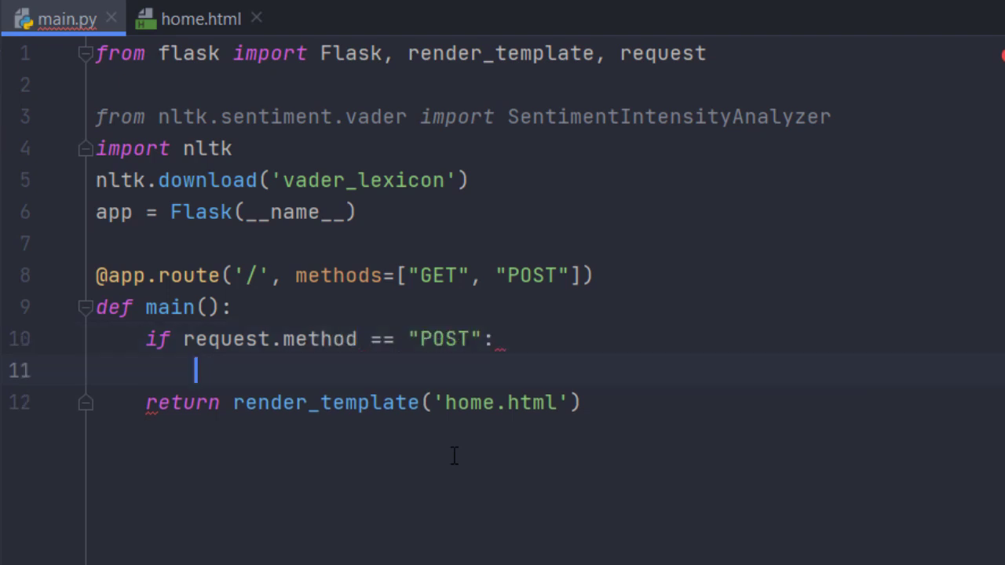
text(inp = request.)
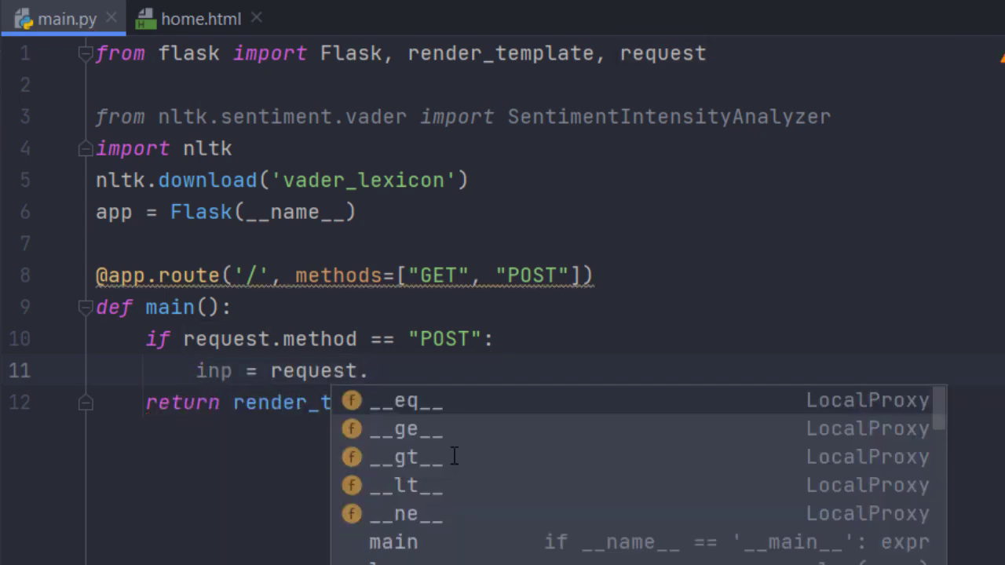
text(form)
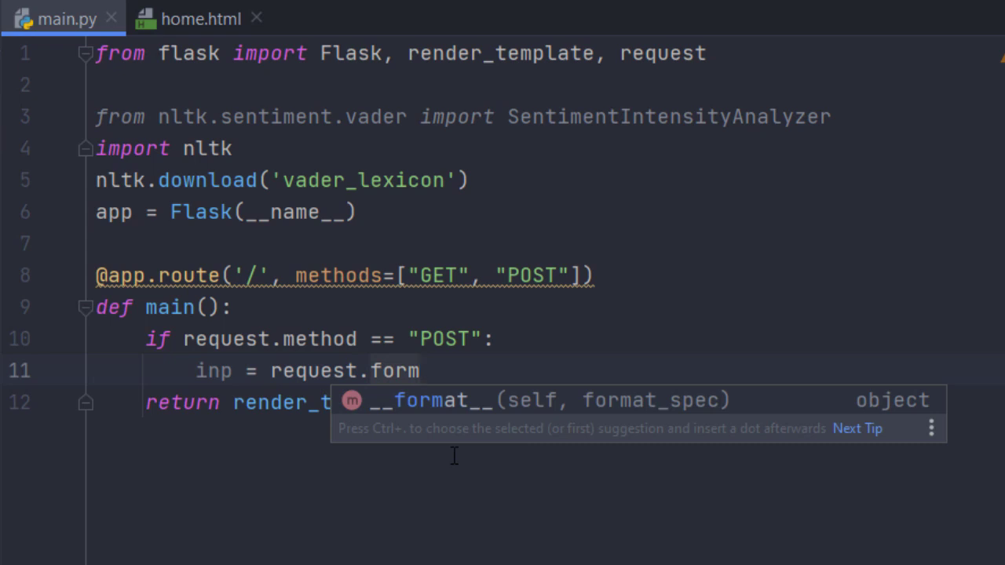
text(.get())
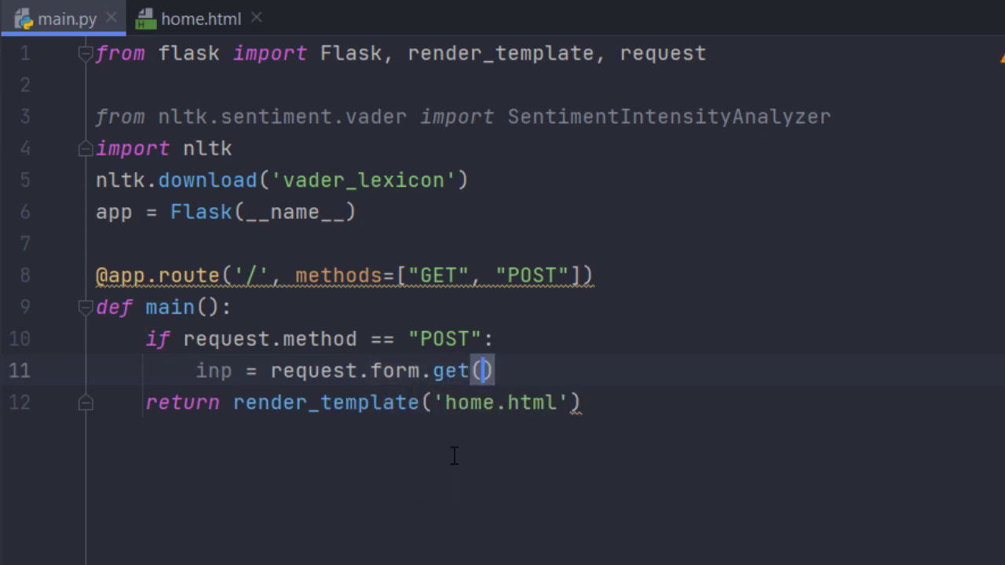
text("inp")
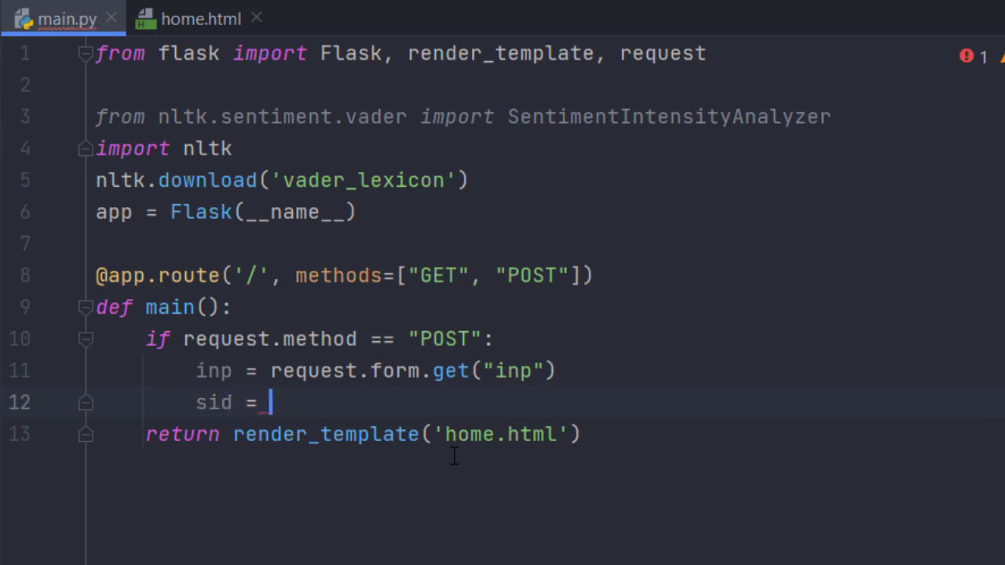
Step: Create a SentimentIntensityAnalyzer, compute score = sid.polarity_scores(inp), and test if score["neg"] != 0
text(SentimentIntensityAnalyzer()
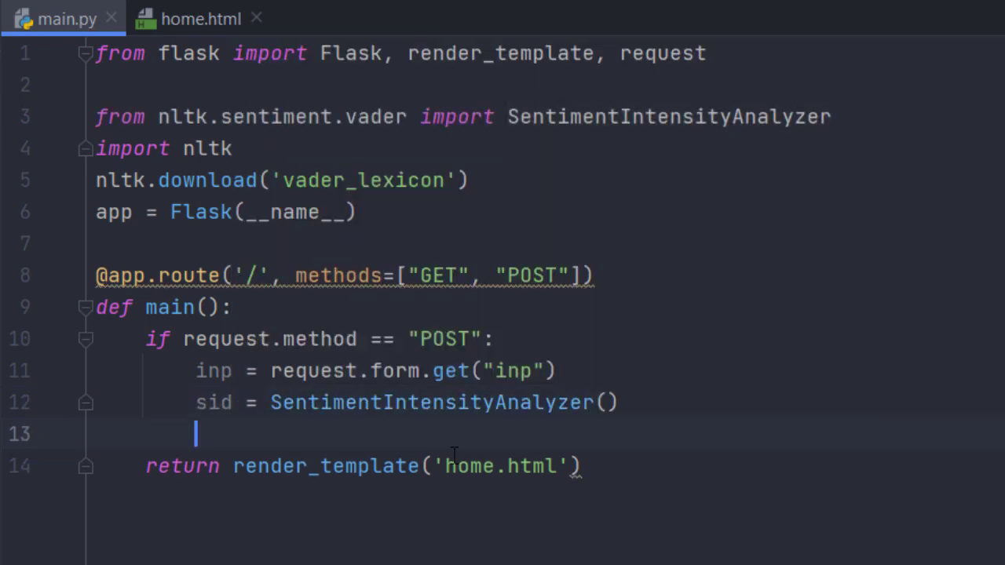
text(score =)
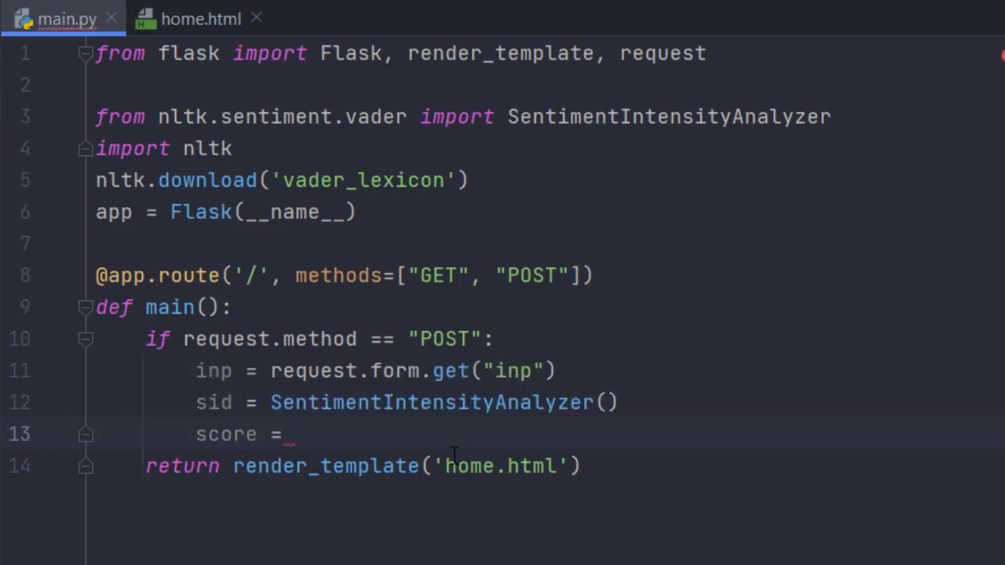
text(sid.polarity_scores(inp)
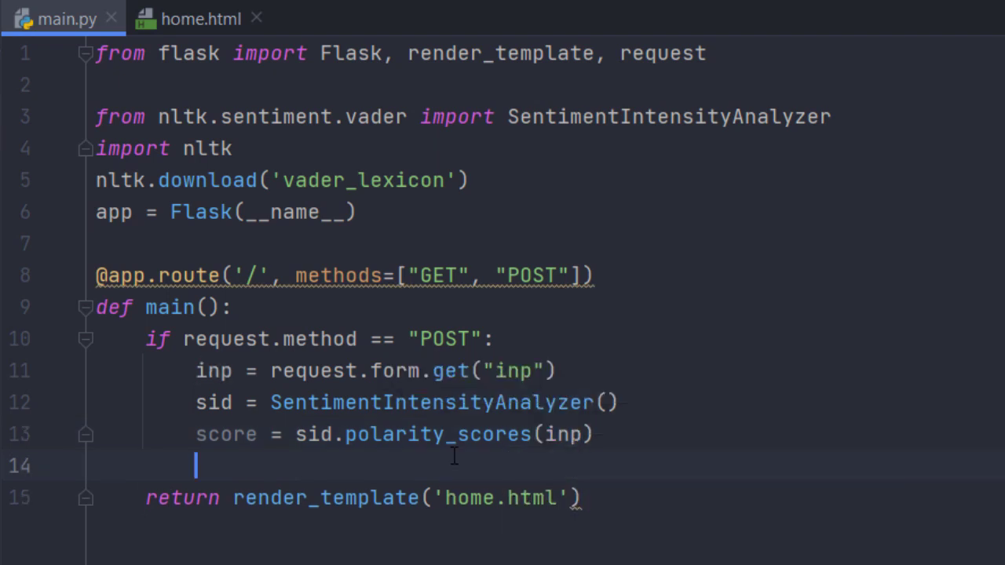
text(if score)
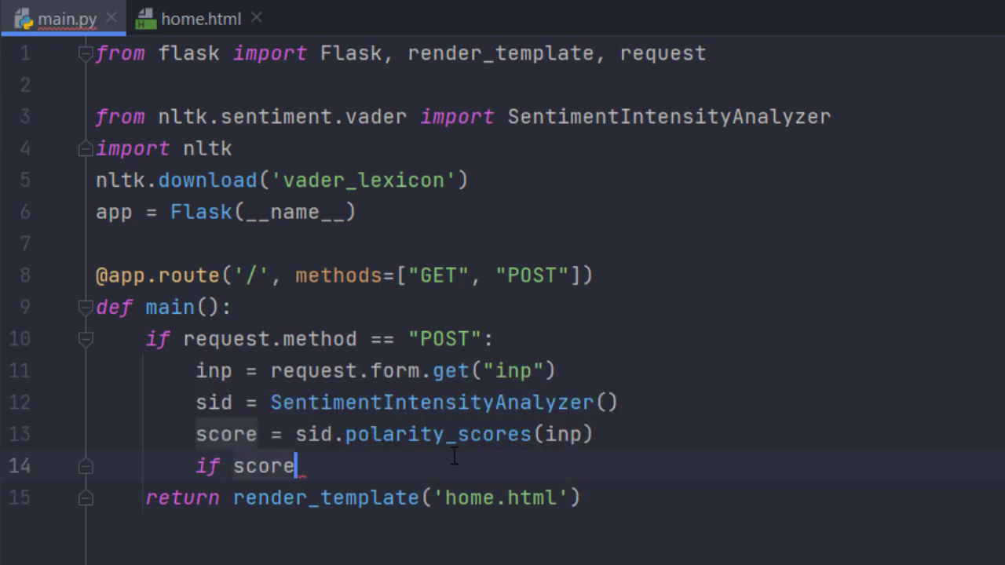
text(["neg"])
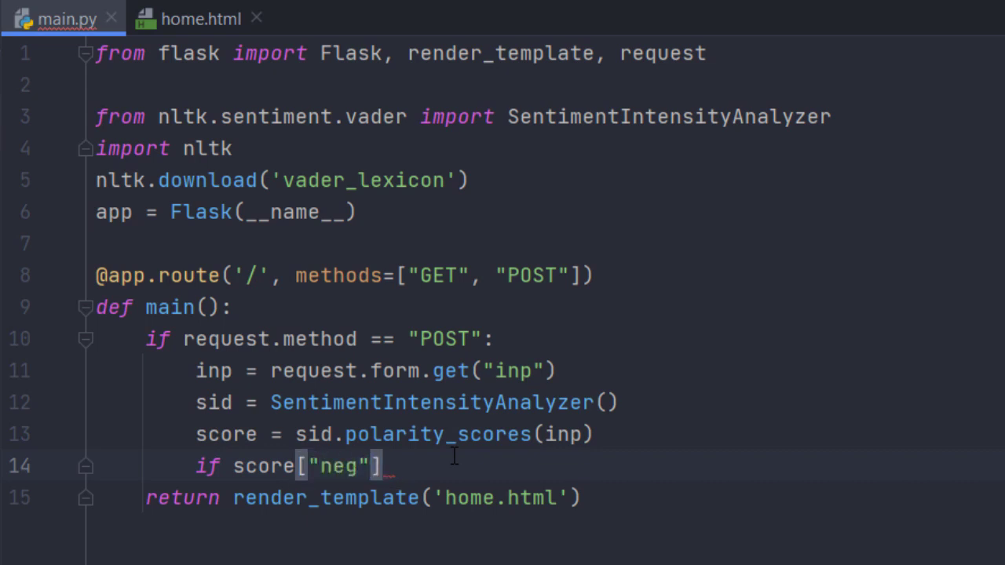
text(!= 0:)
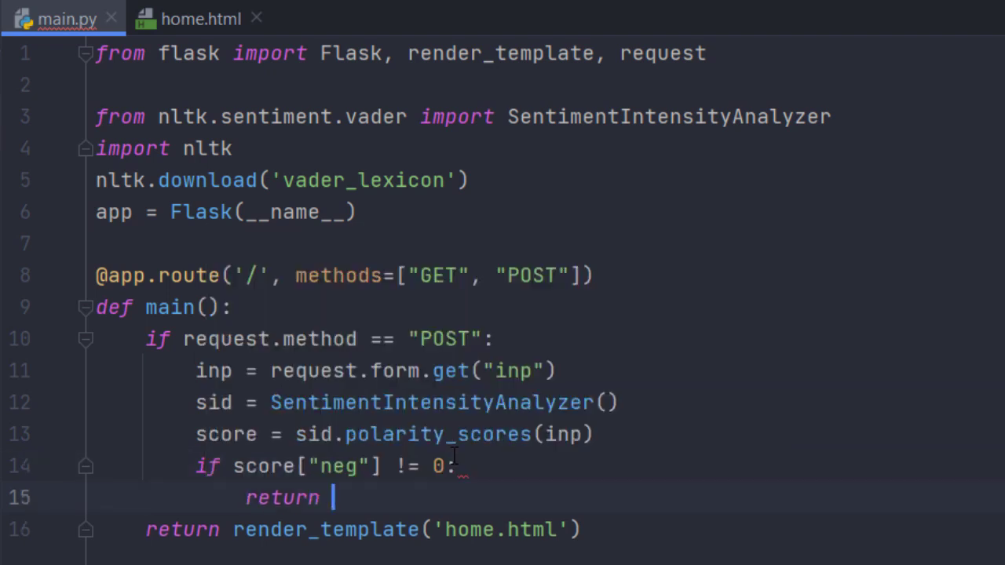
Step: Return render_template('home.html', message="Negative") in the negative-score branch
text(render_template()
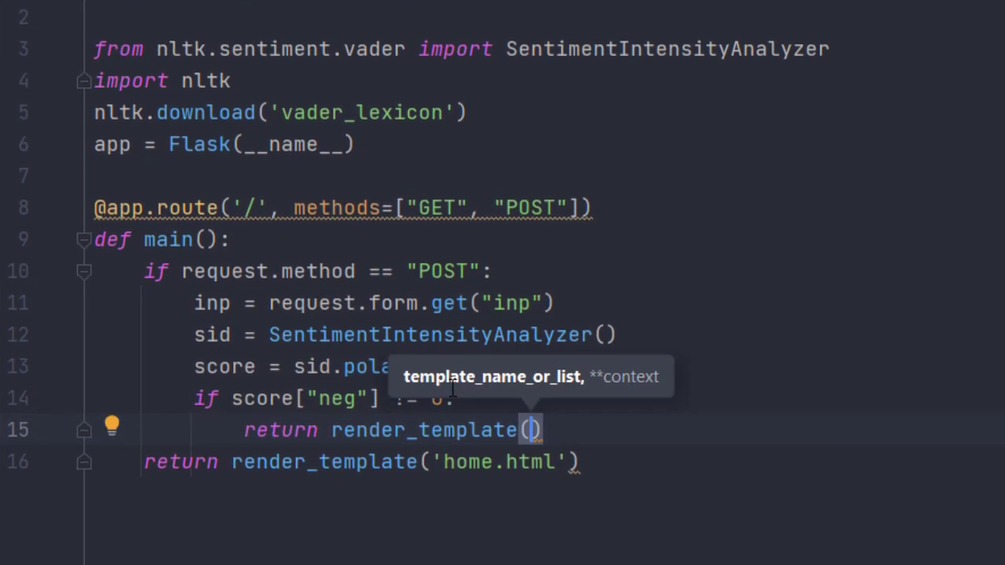
text('home')
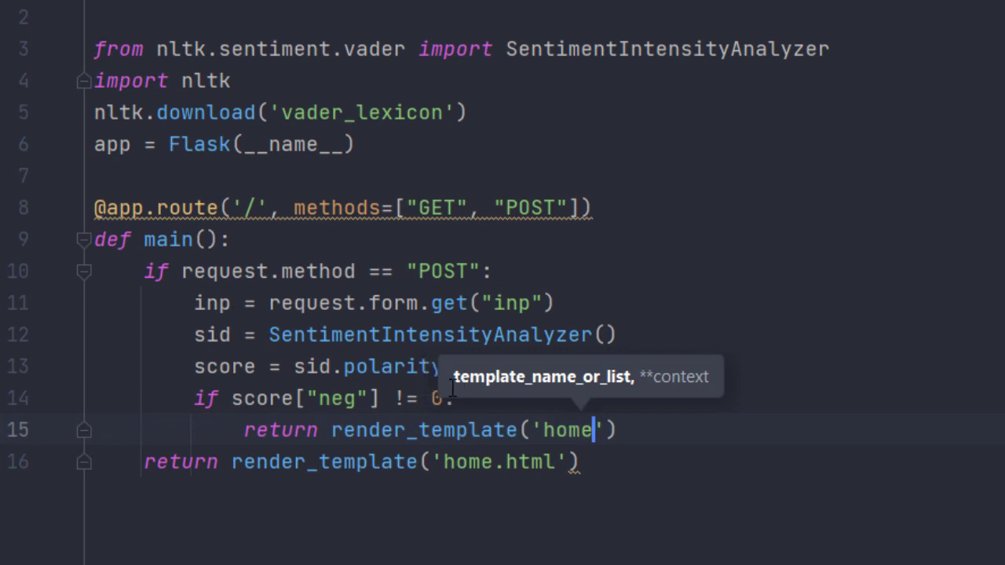
text(.html',)
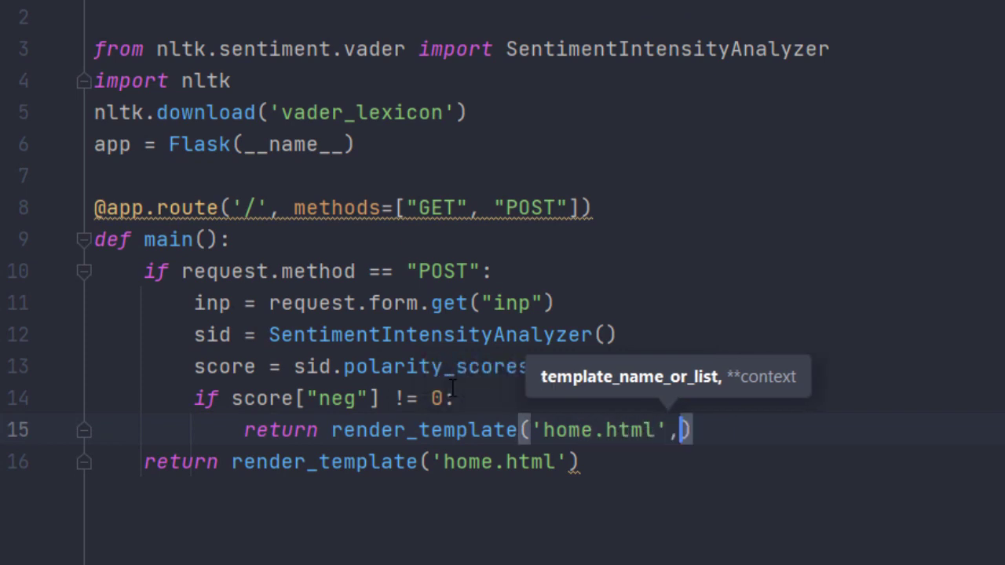
text(mess)
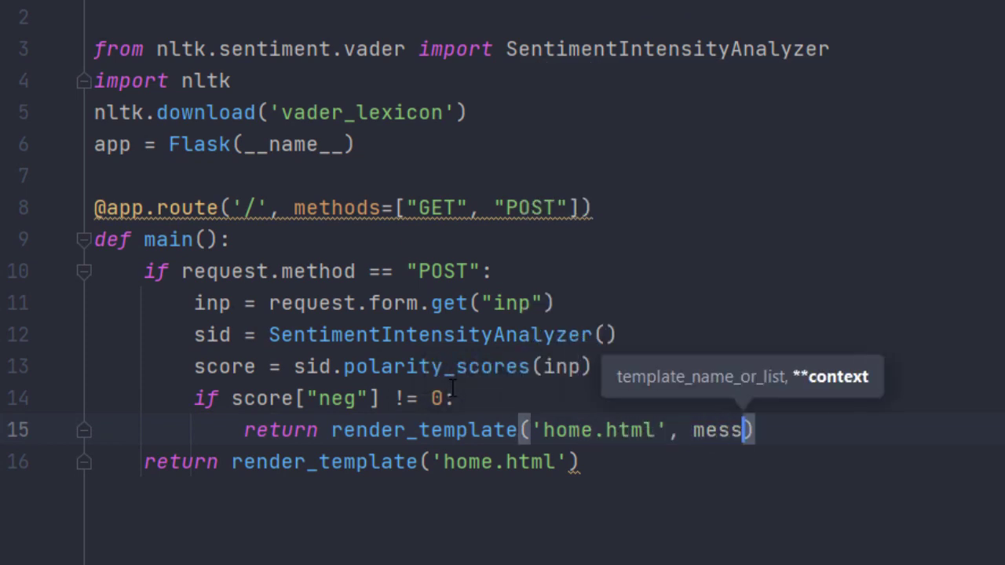
text(age="")
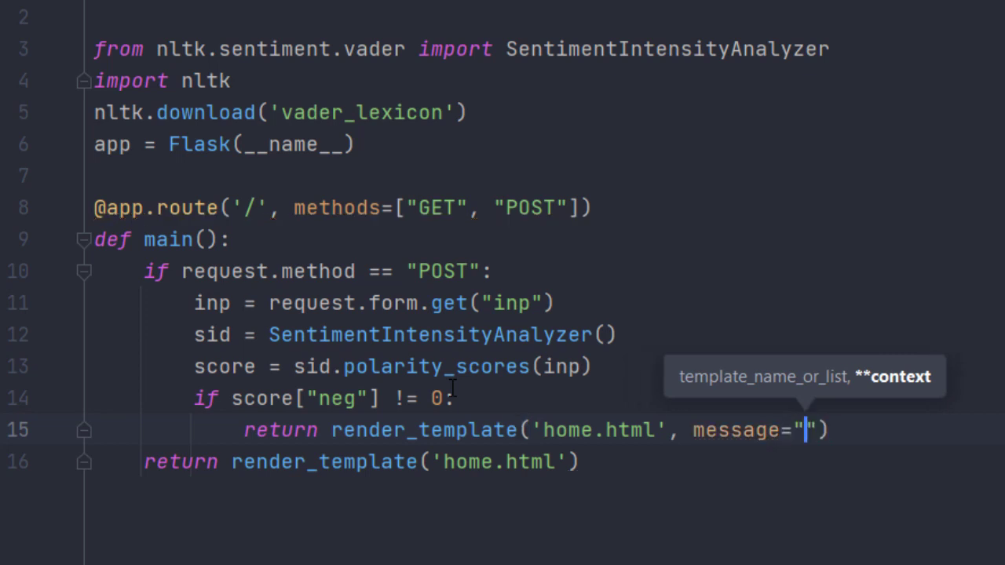
text(Negative)
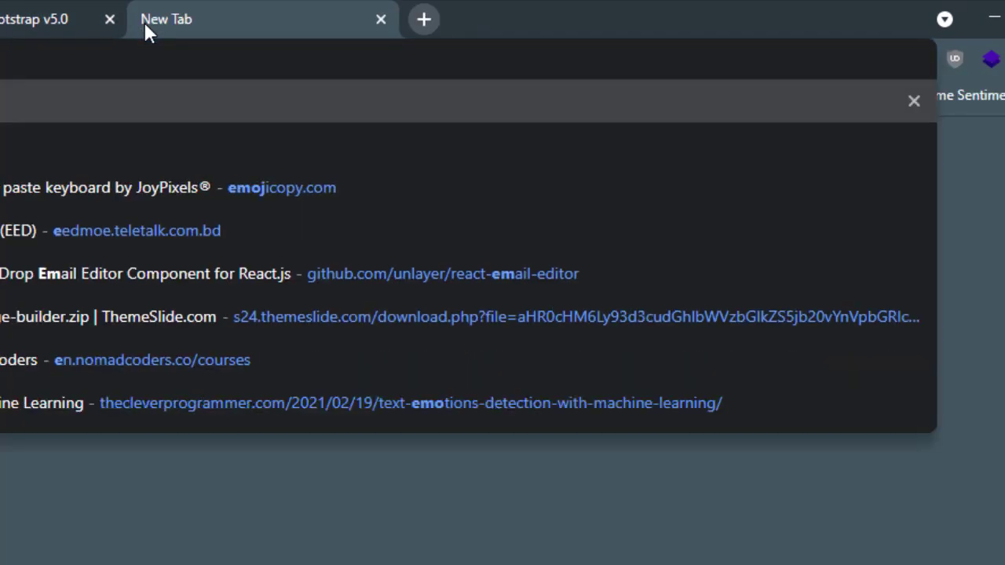
Step: Switch to Chrome to look up an emoji copy-and-paste site for the Negative message
click(282, 186)
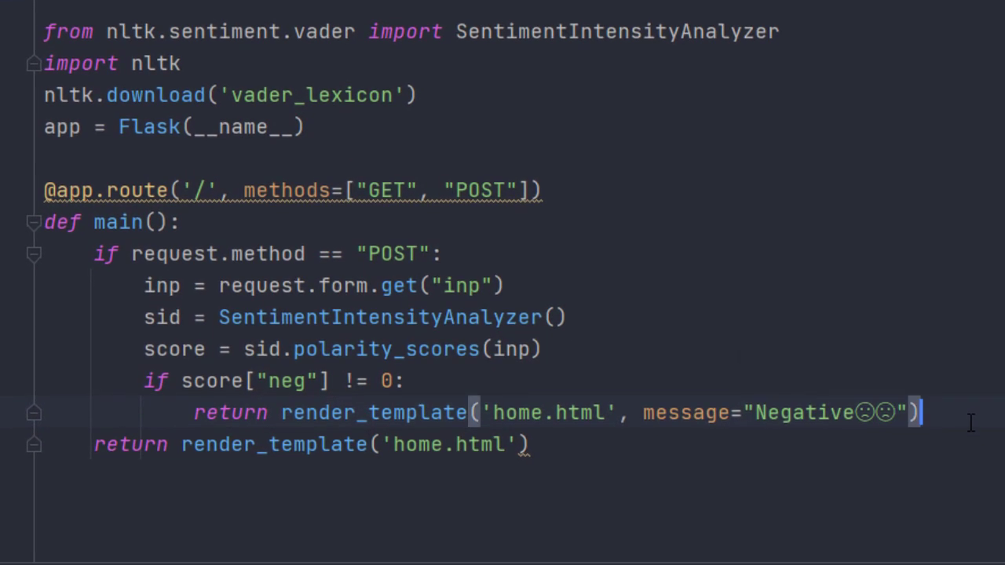
Step: Add an else branch returning render_template('home.html', message="Positive…")
text(else:)
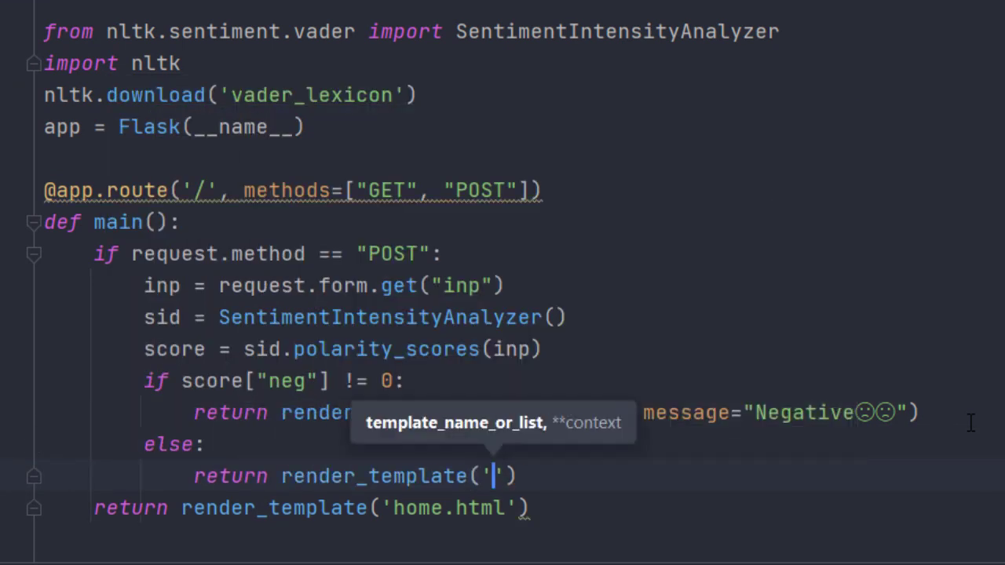
text(home.html)
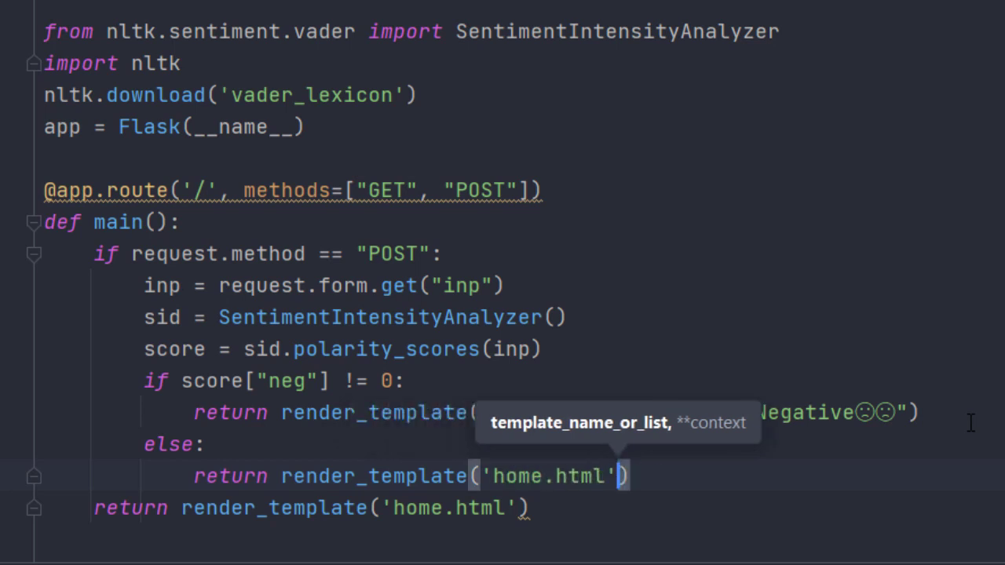
text(, message)
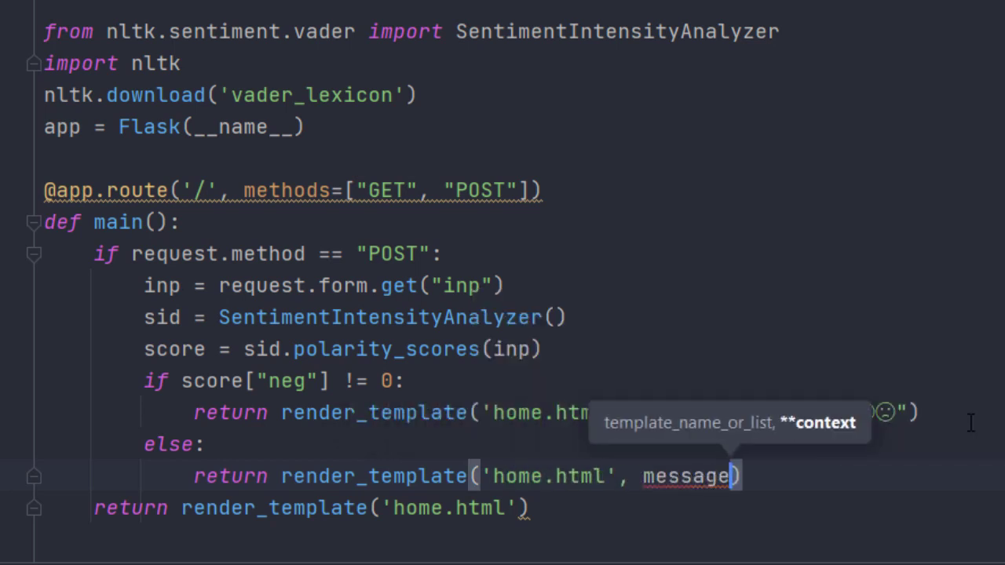
text(="Positi)
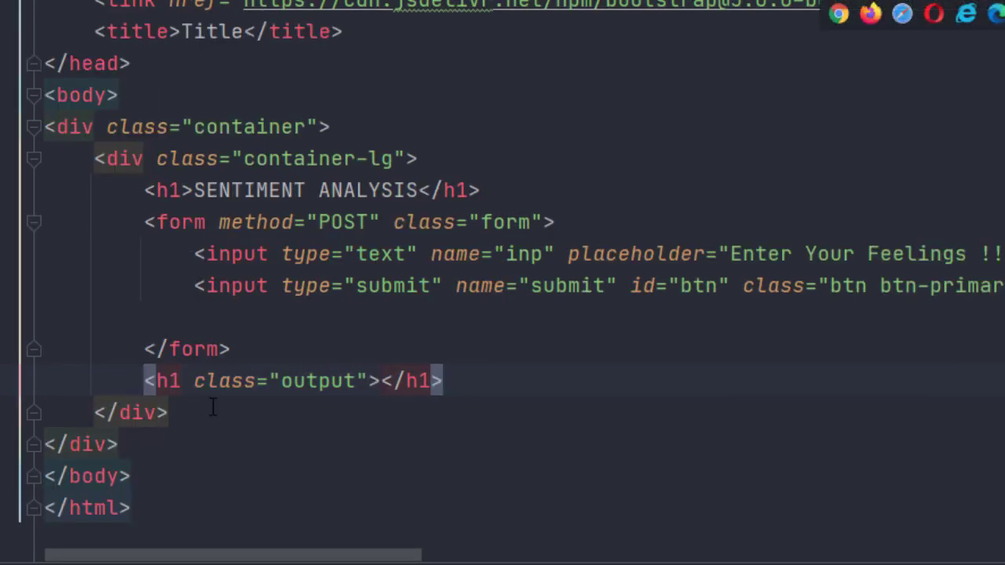
Step: Insert {{message}} inside the <h1 class="output"> heading of home.html
text({{message)
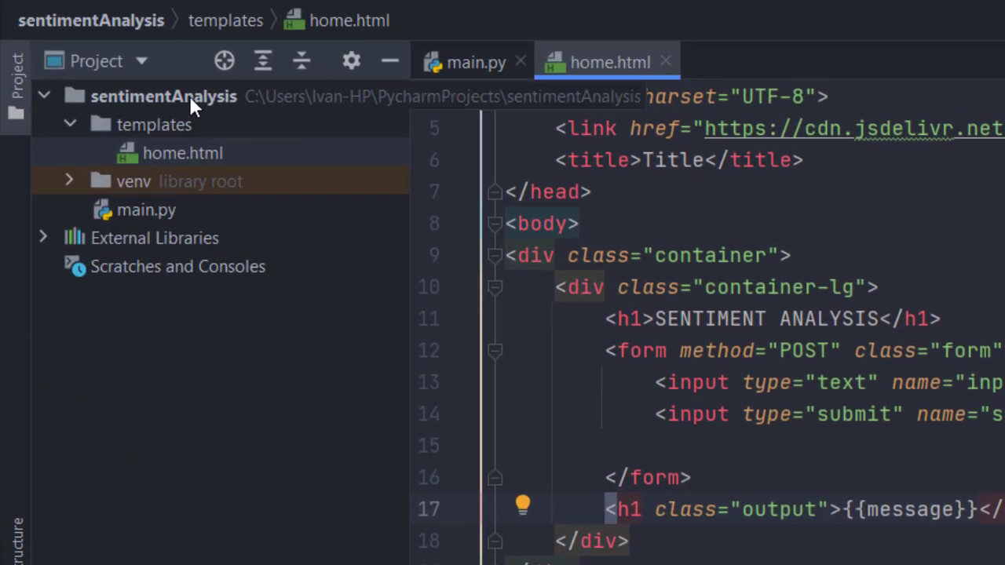
Step: Create a new style.css file inside the static/styles folder
right_click(157, 95)
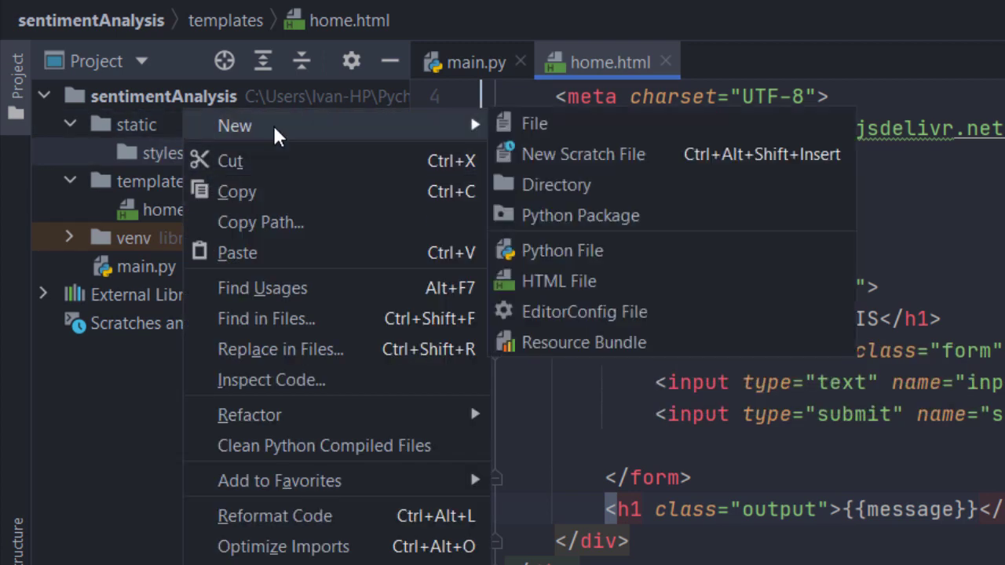
mouse_move(534, 123)
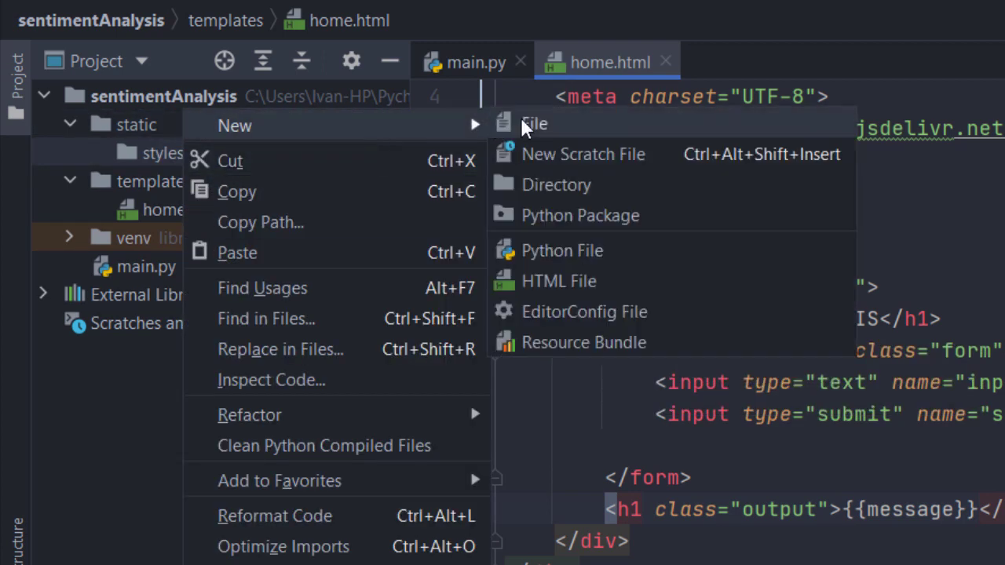
click(531, 123)
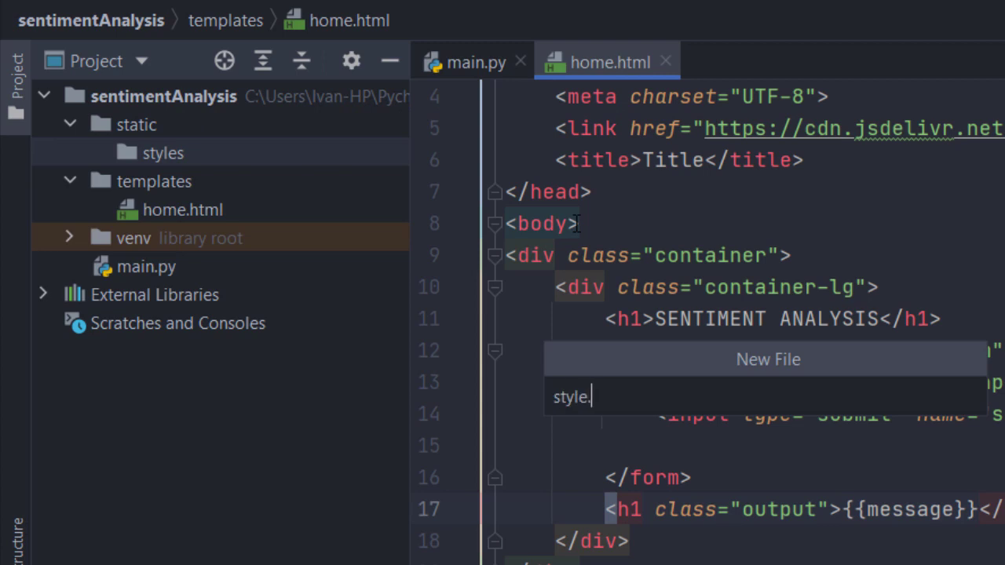
key(Enter)
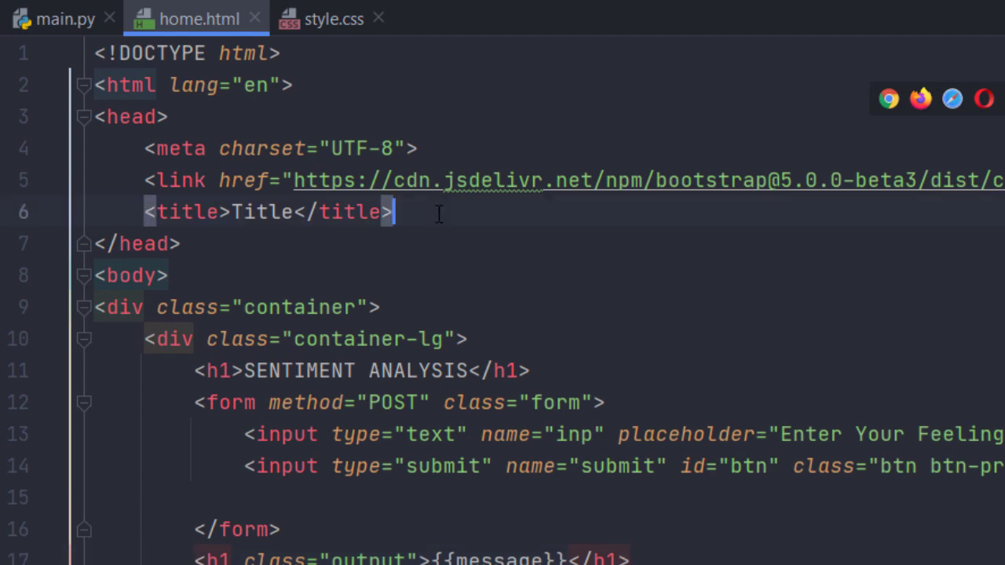
Step: Start a <link rel="stylesheet" type="text/css"> tag in home.html's head with href using url_for(
text(<link)
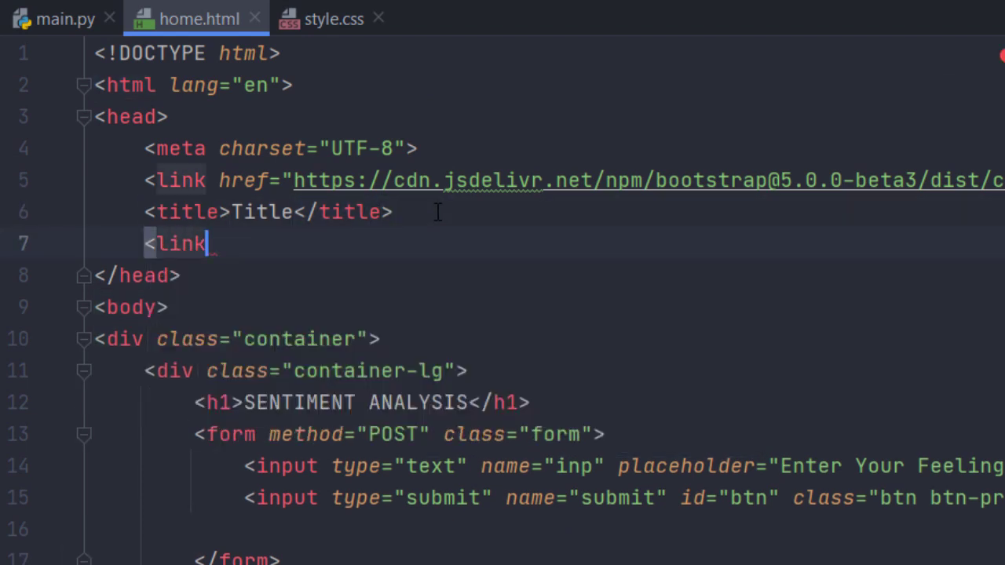
text(rel="s)
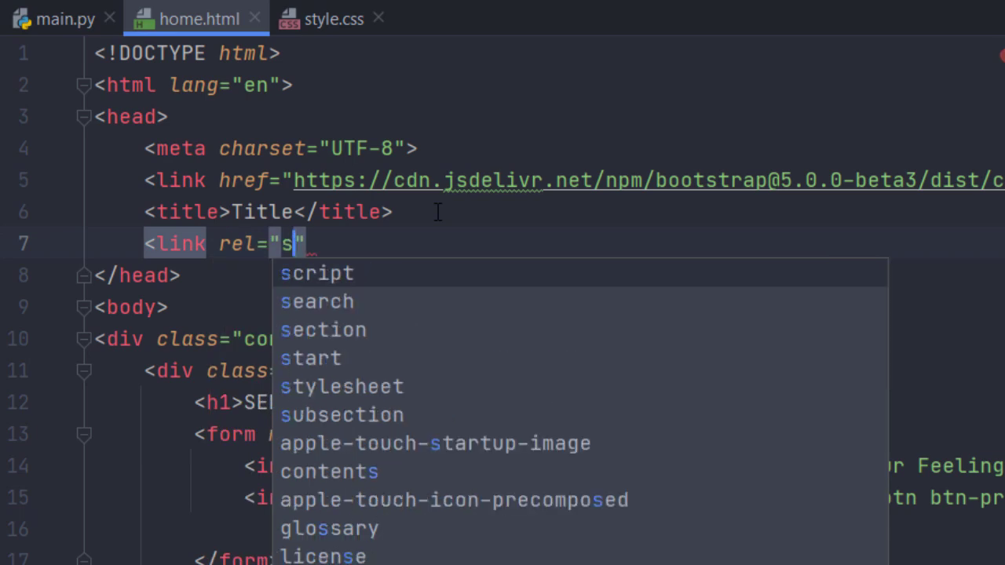
text(tylesheet" type="text/css)
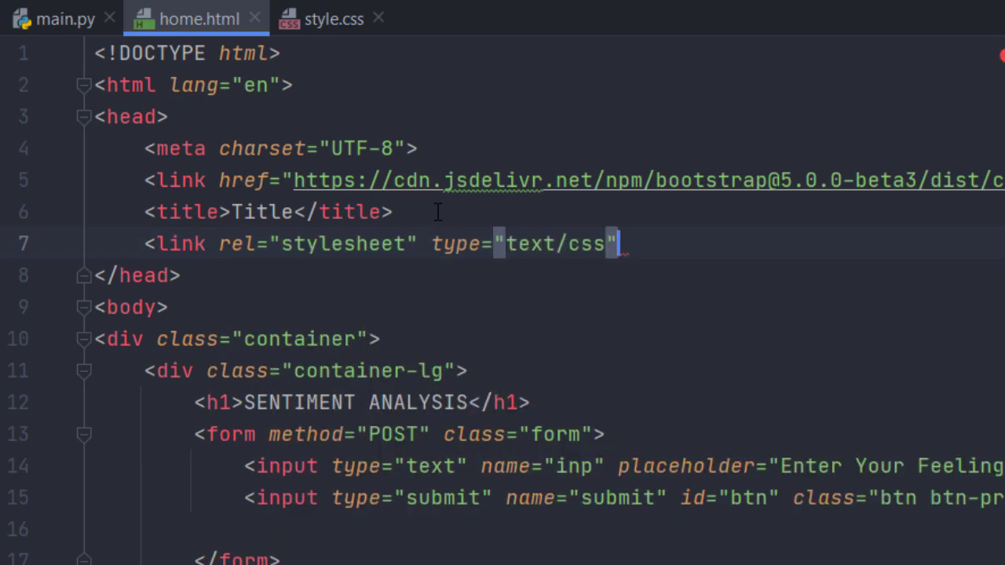
text(href="")
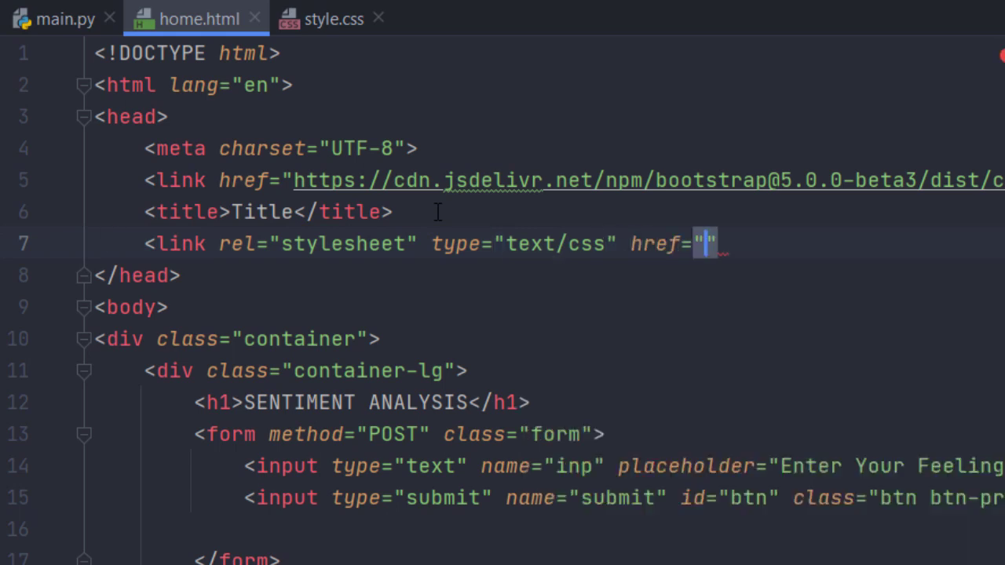
text({{)
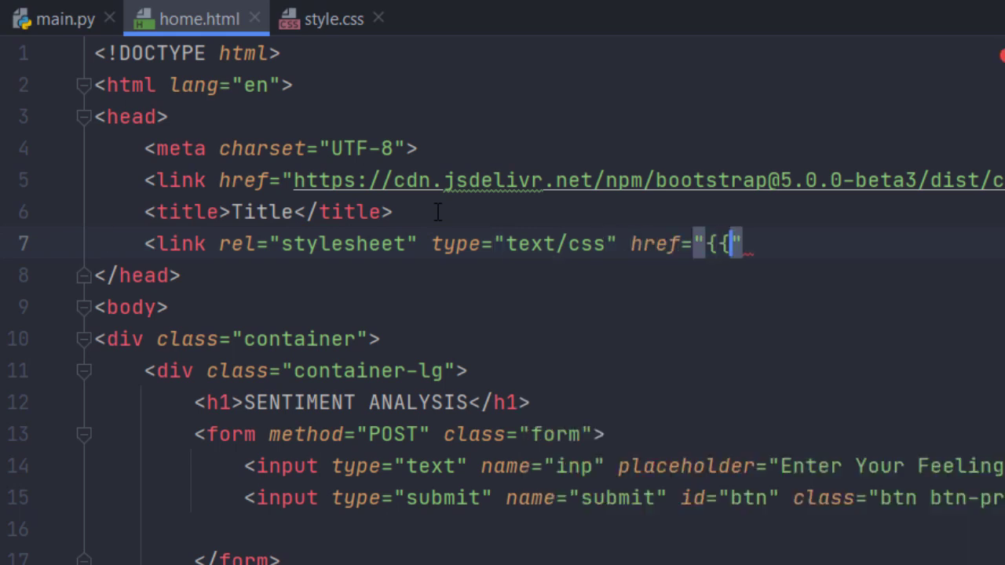
text(url_)
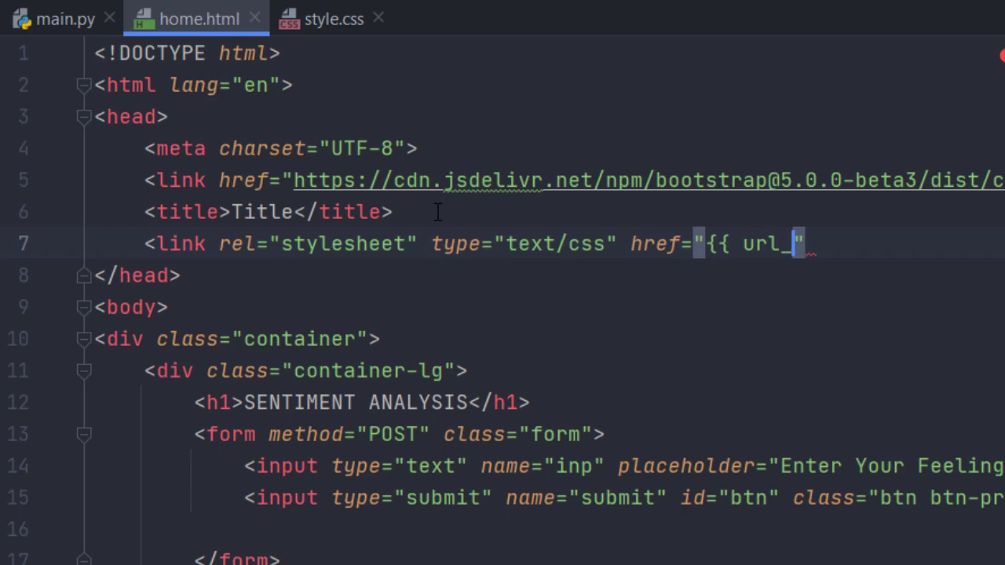
text(for(')
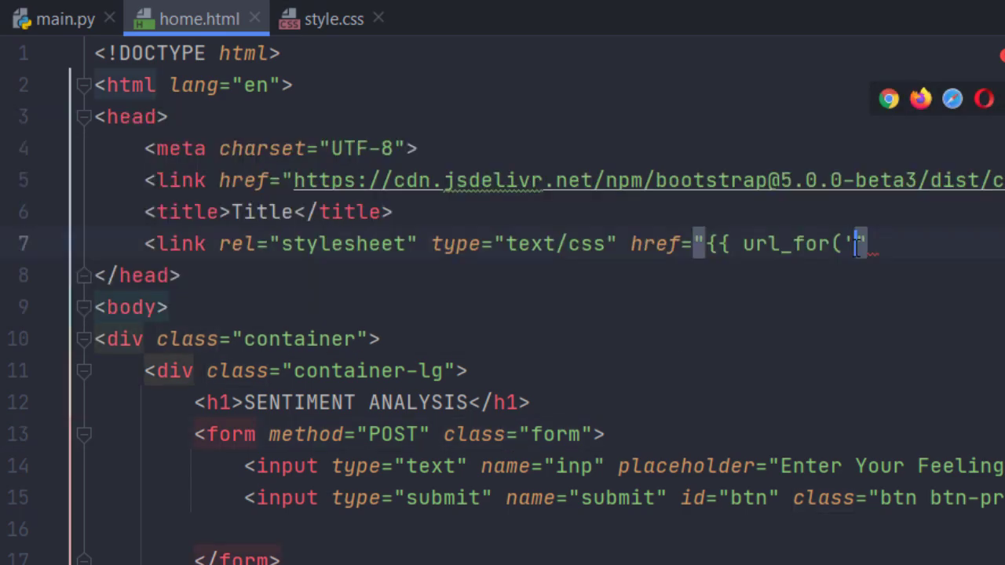
Step: Point url_for at 'static', filename='styles/style.css', and title the page Sentiment
text(static')
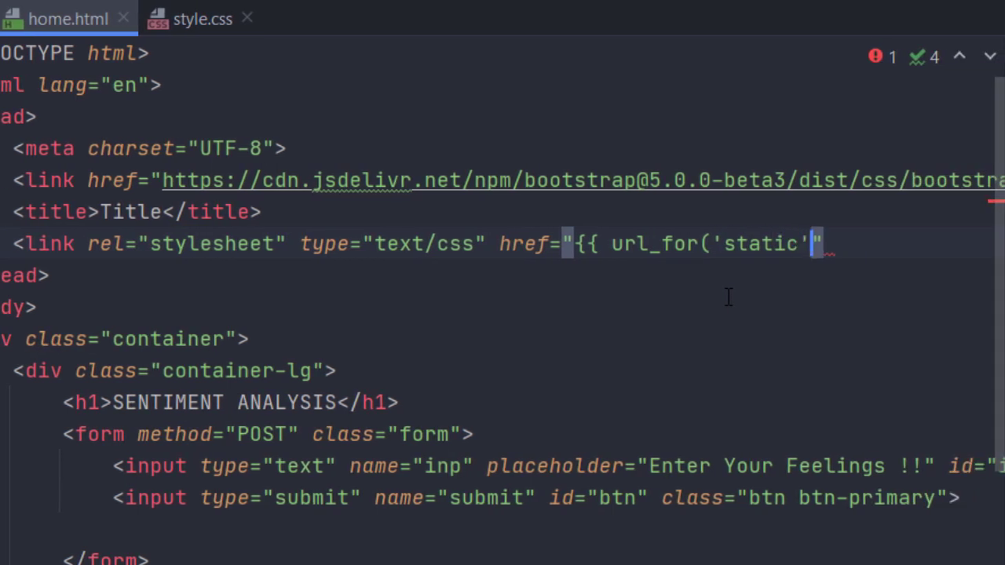
text(, filename)
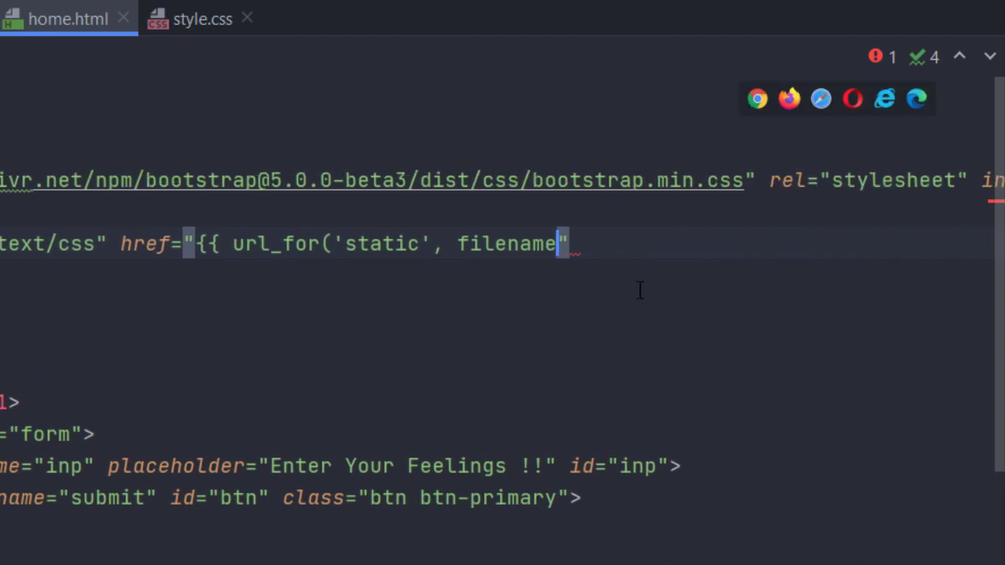
text(=')
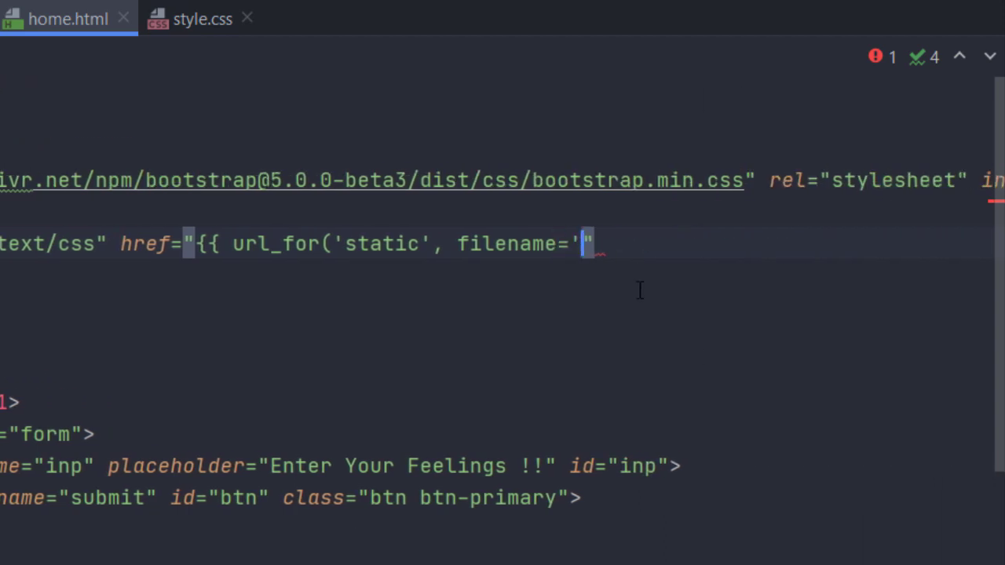
text(styles)
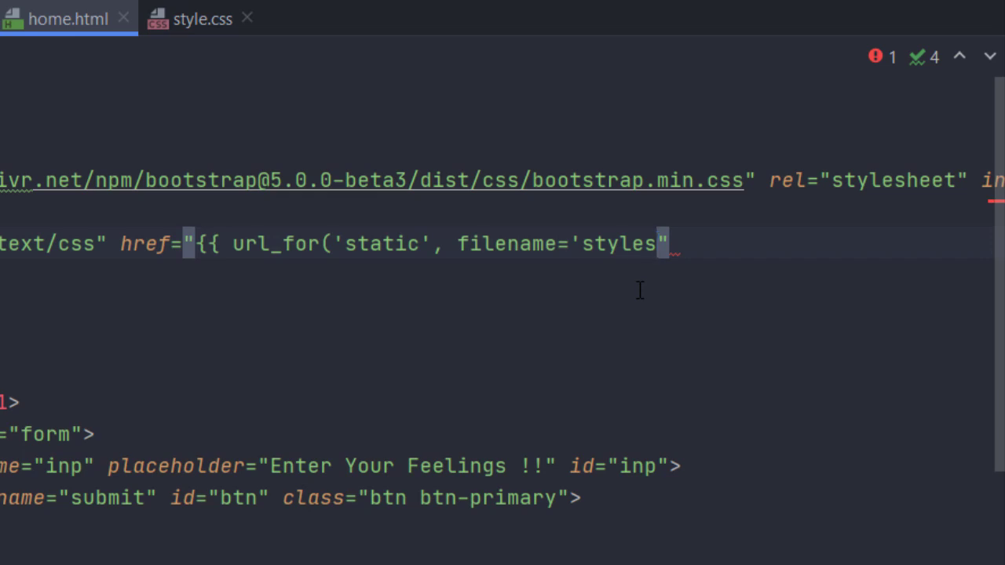
text(/style,css)
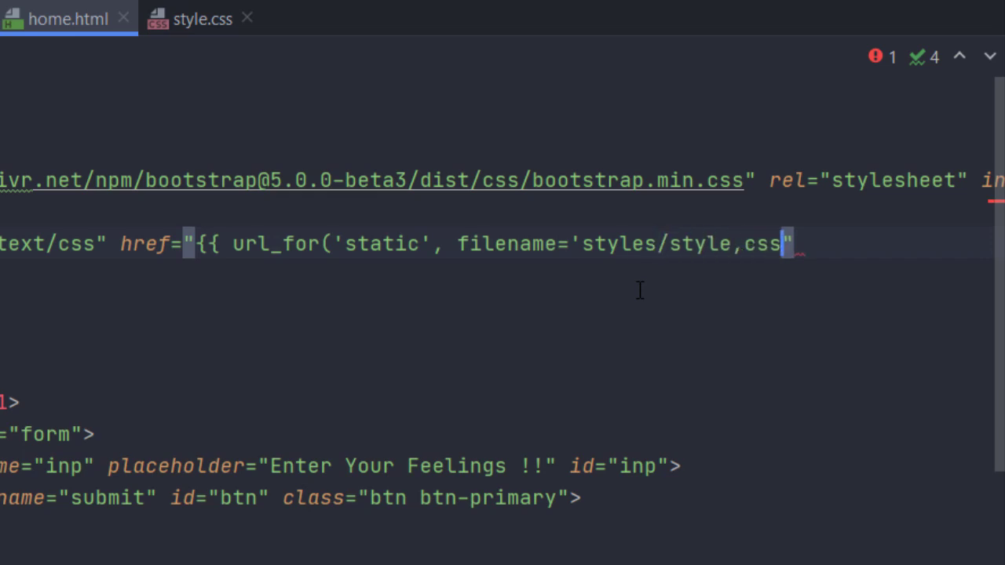
text(')
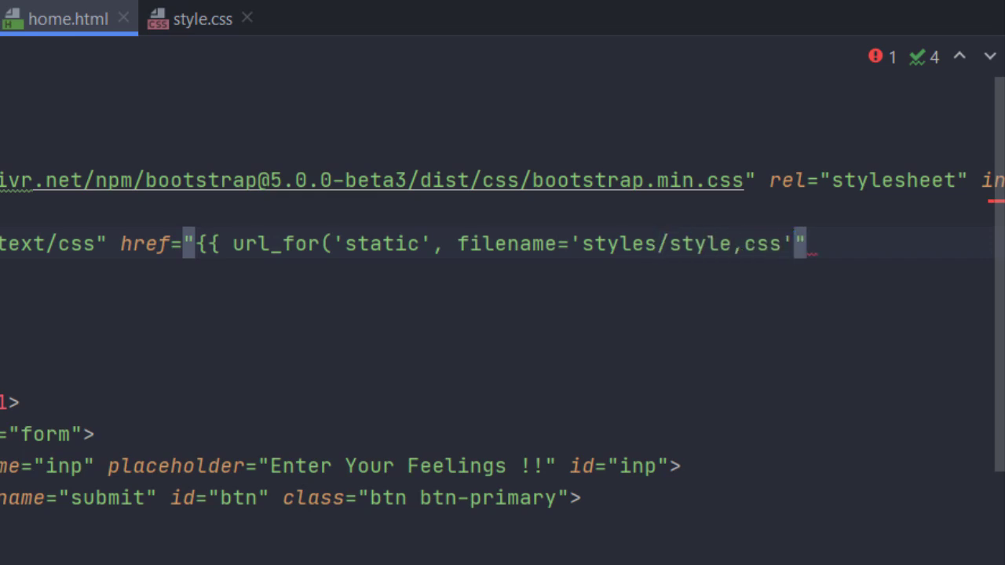
text() }})
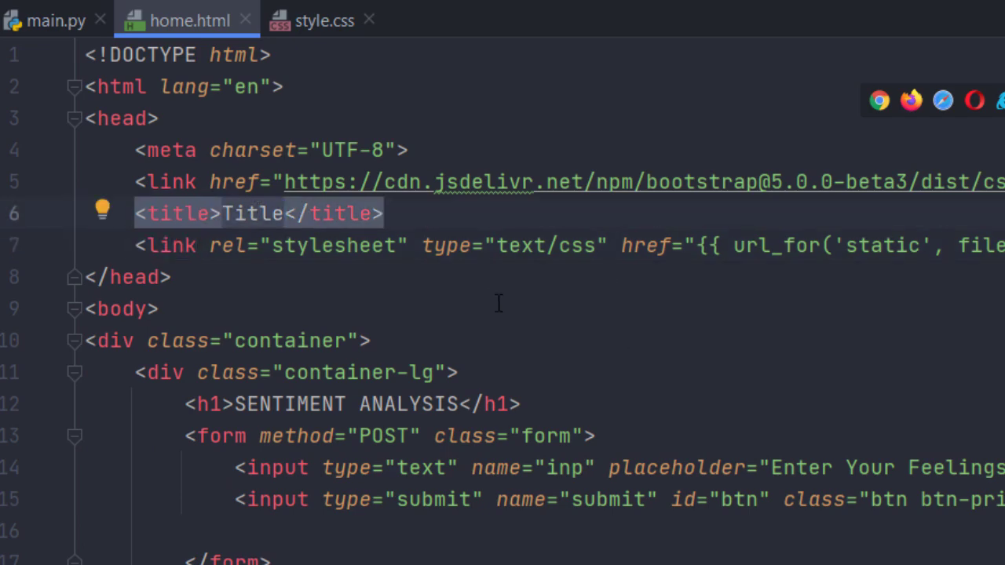
text(Sentiment)
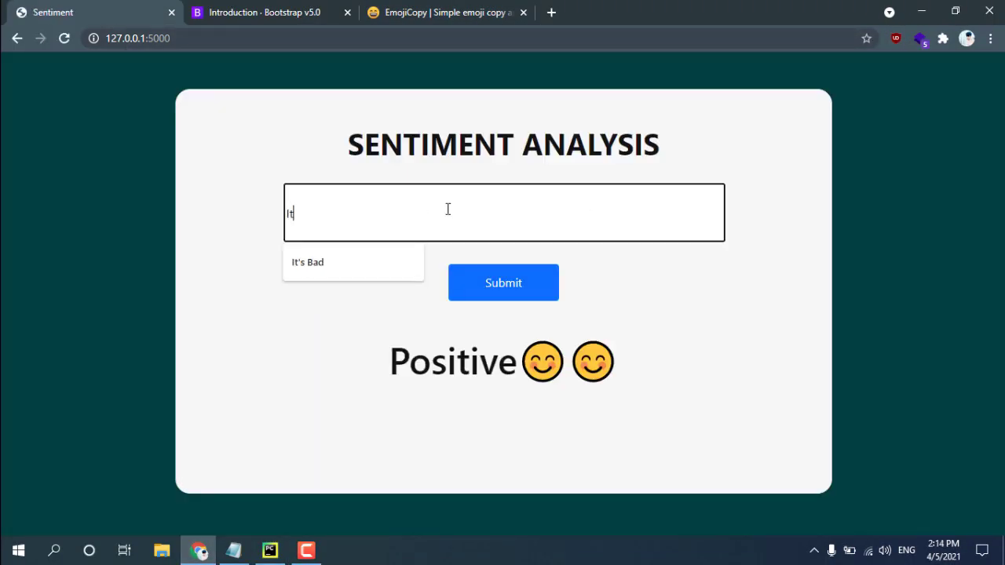
Step: Test phrases like "not", "How are you" and "no" on the sentiment page, then return to PyCharm
text(not)
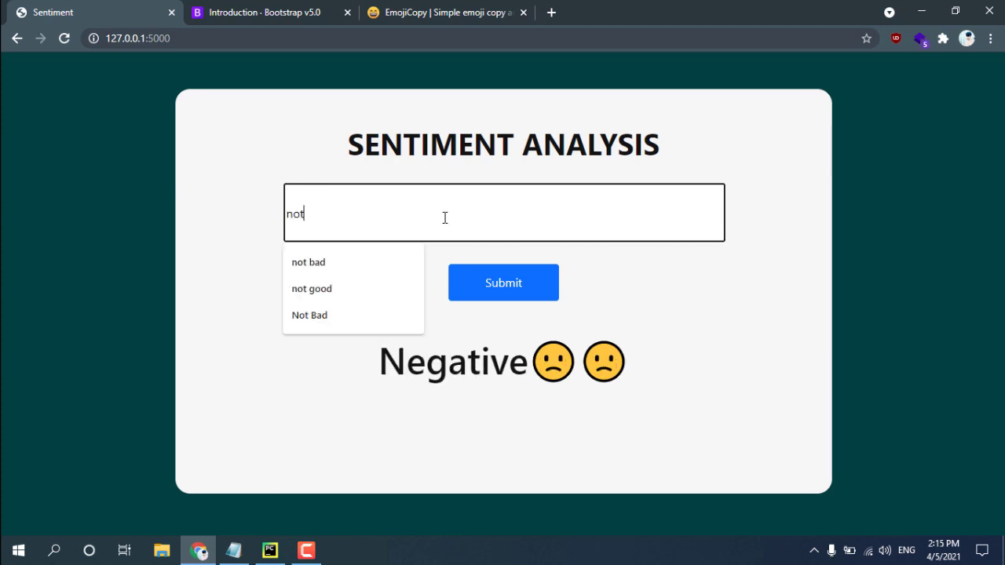
text(How are you)
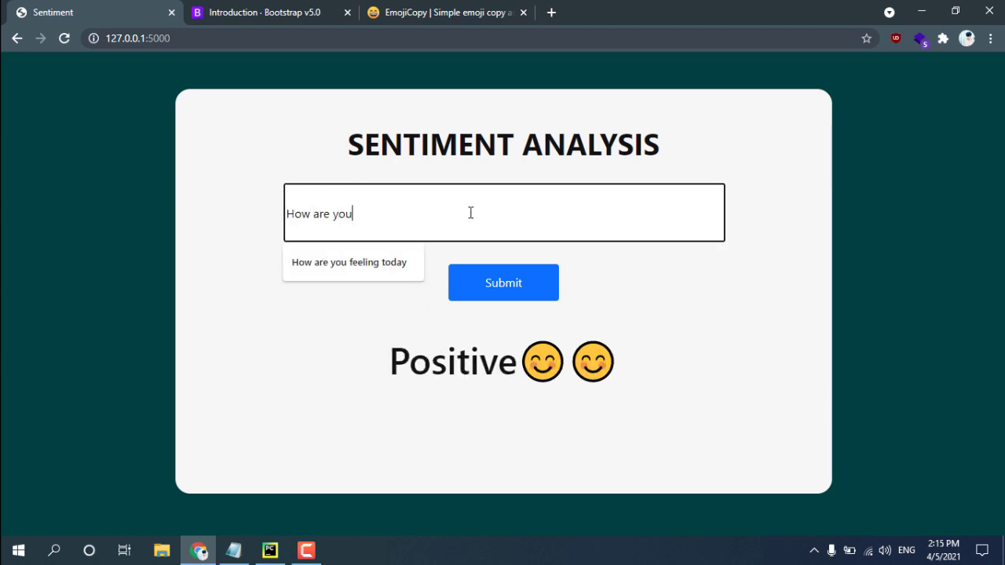
text(no)
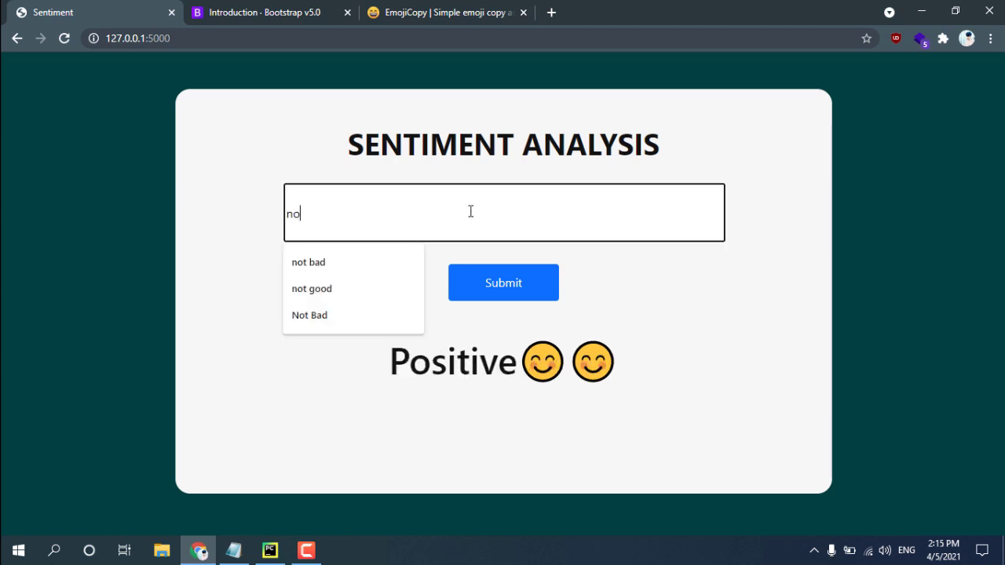
click(503, 283)
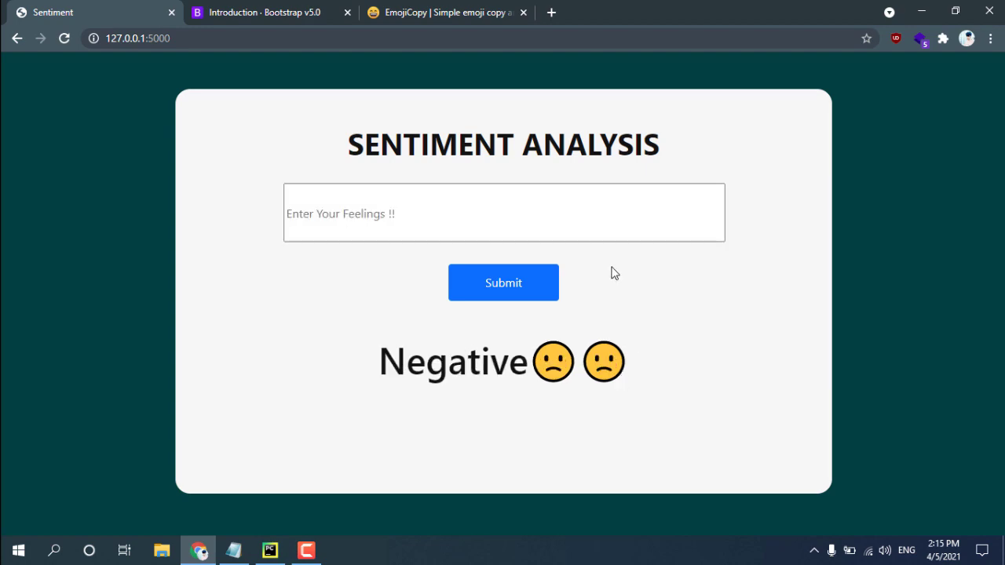
click(274, 549)
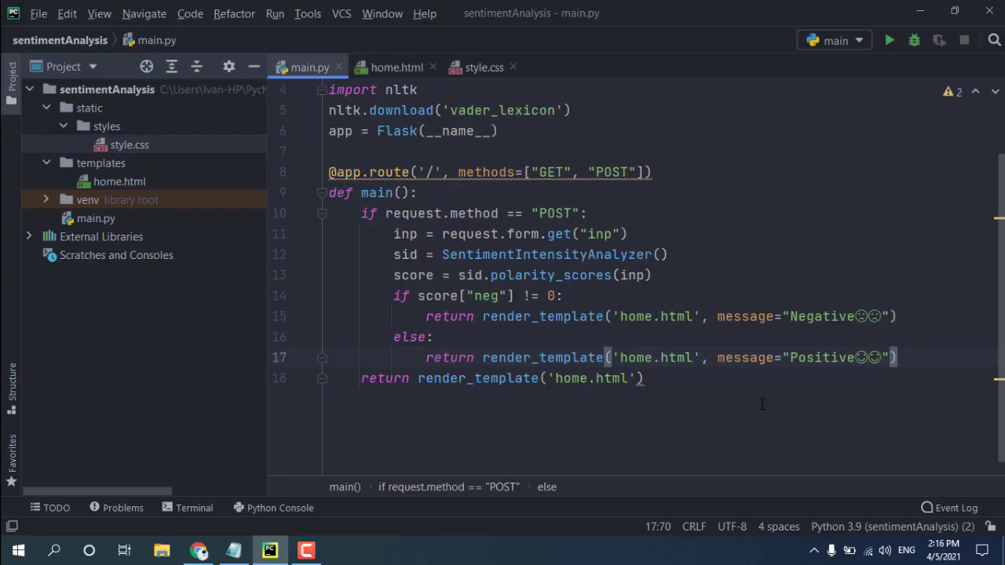